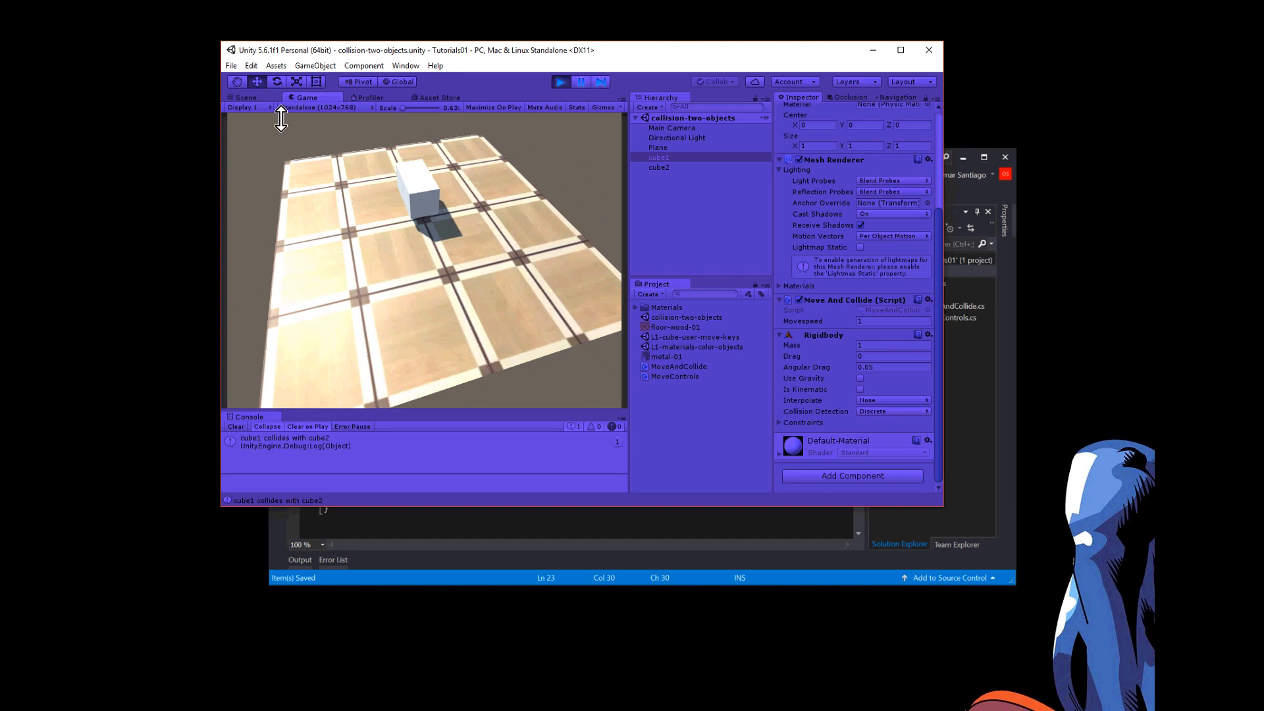
mouse_move(242, 18)
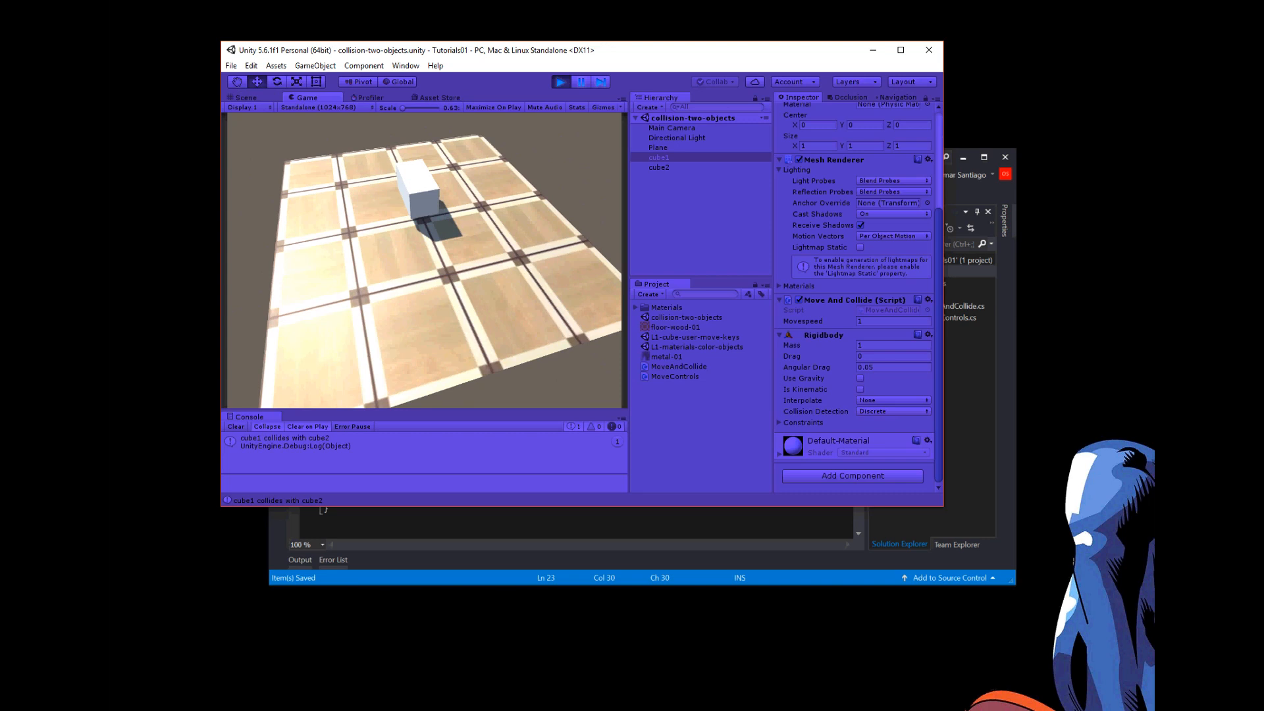
- Exit play mode after the collision test and bring up the File menu
left_click(245, 98)
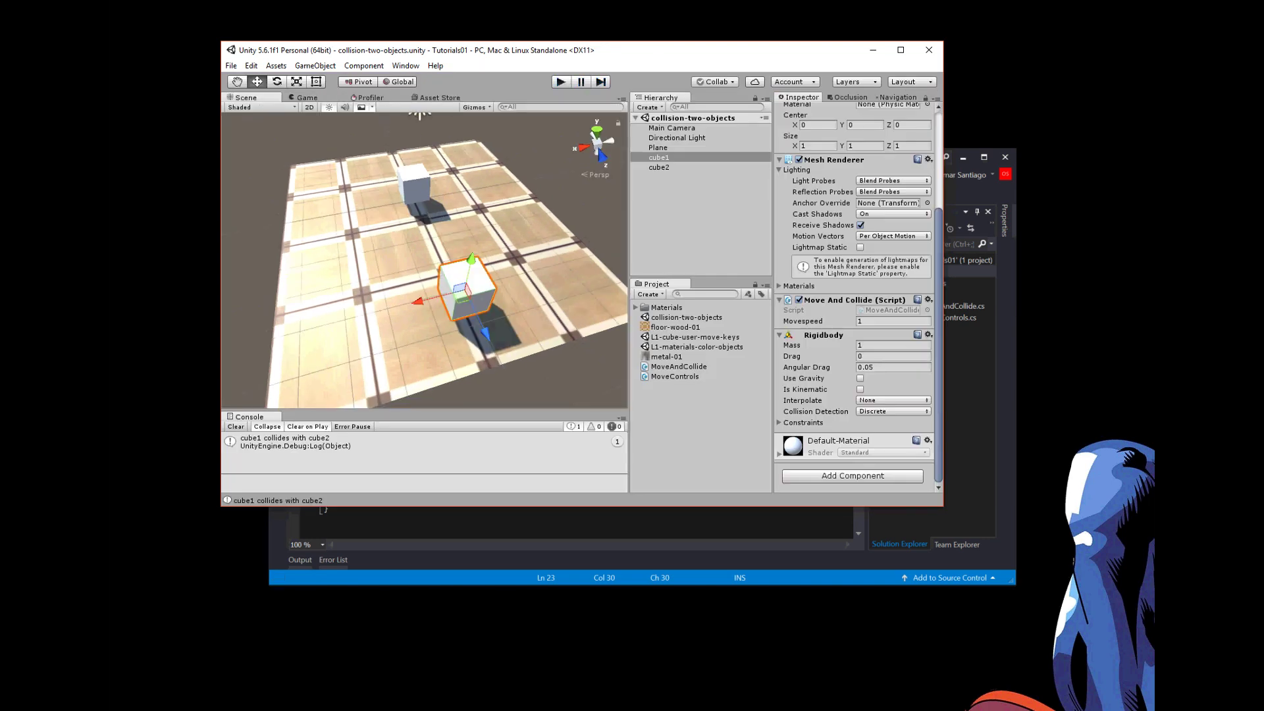
left_click(230, 66)
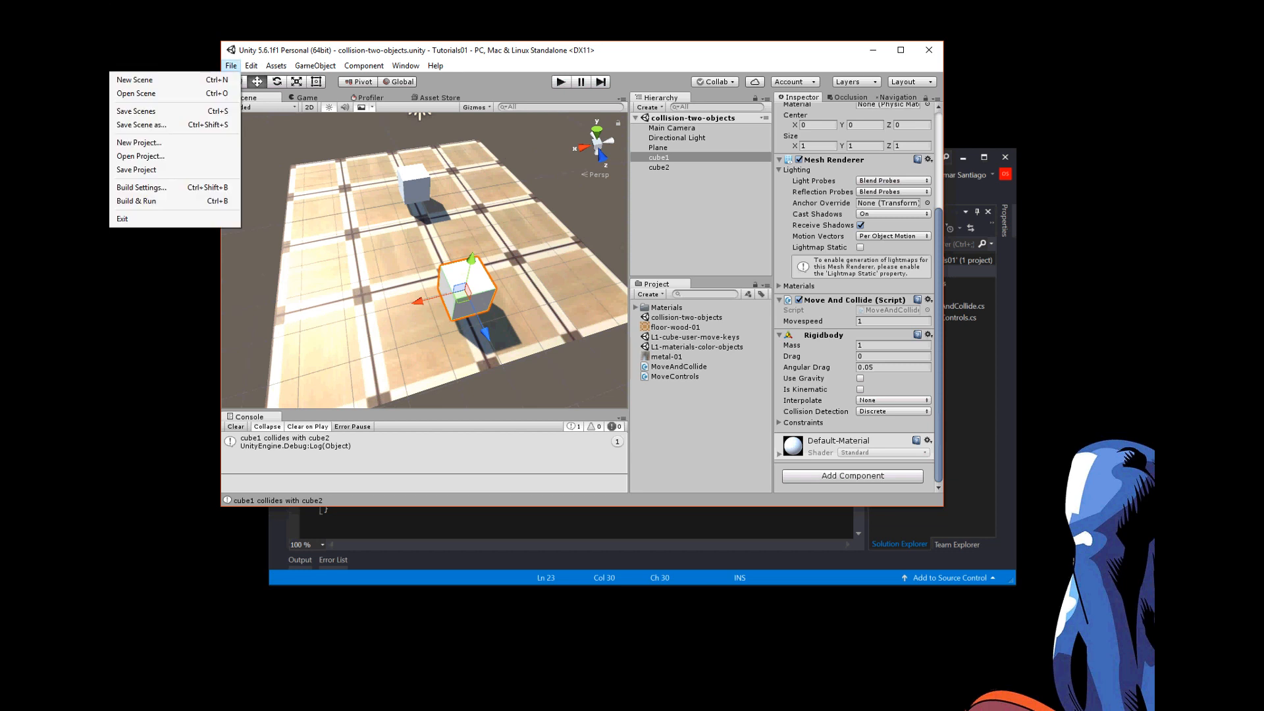
- Create a new untitled scene and add a Plane and a Cube to it
left_click(134, 79)
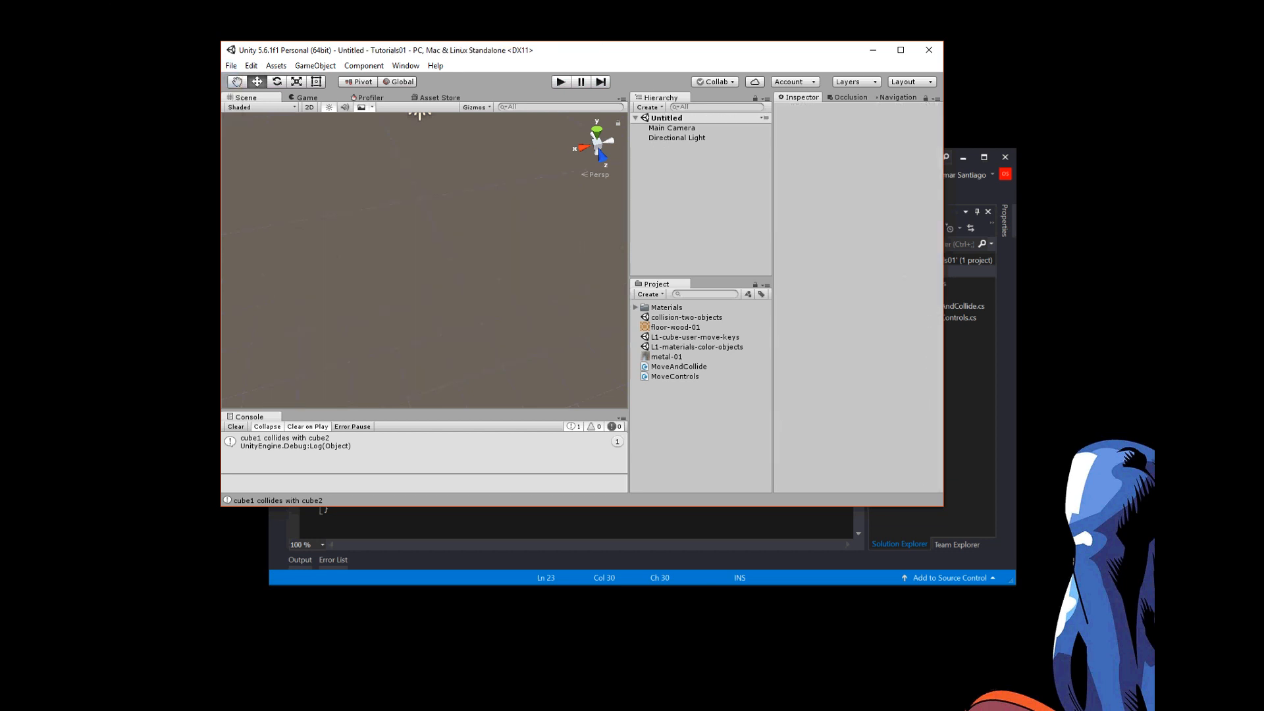
right_click(665, 118)
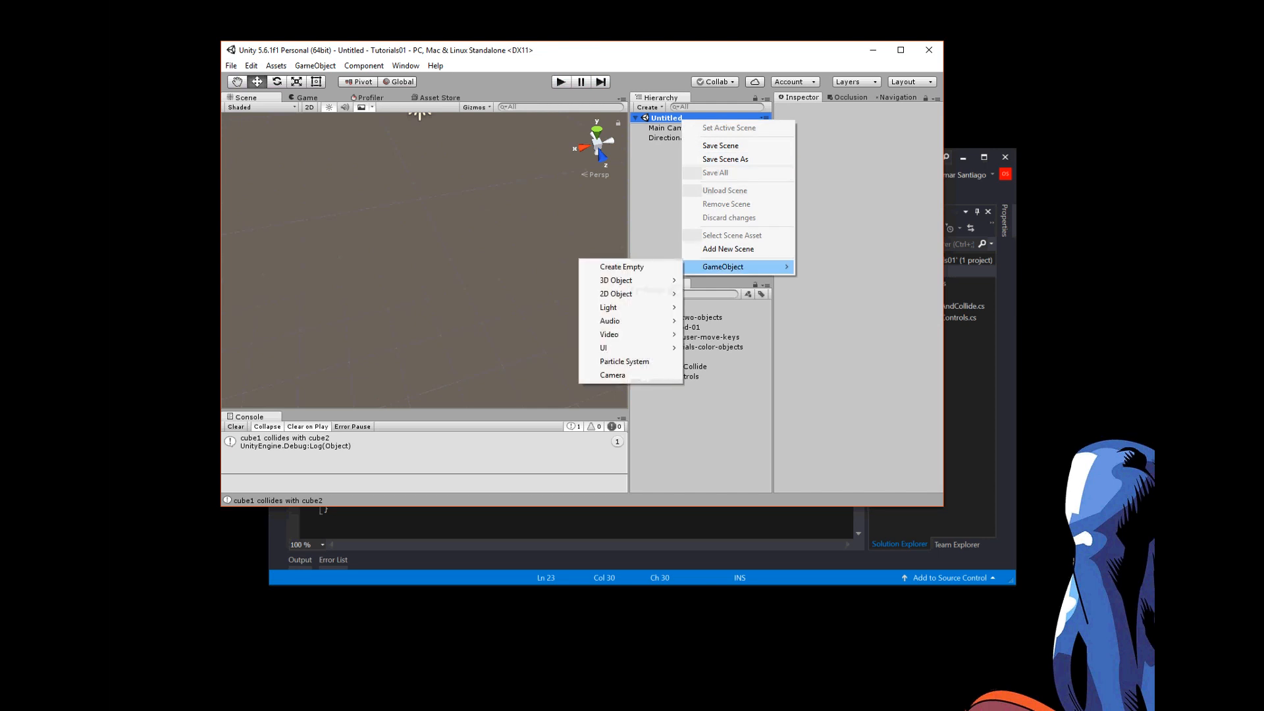
mouse_move(616, 279)
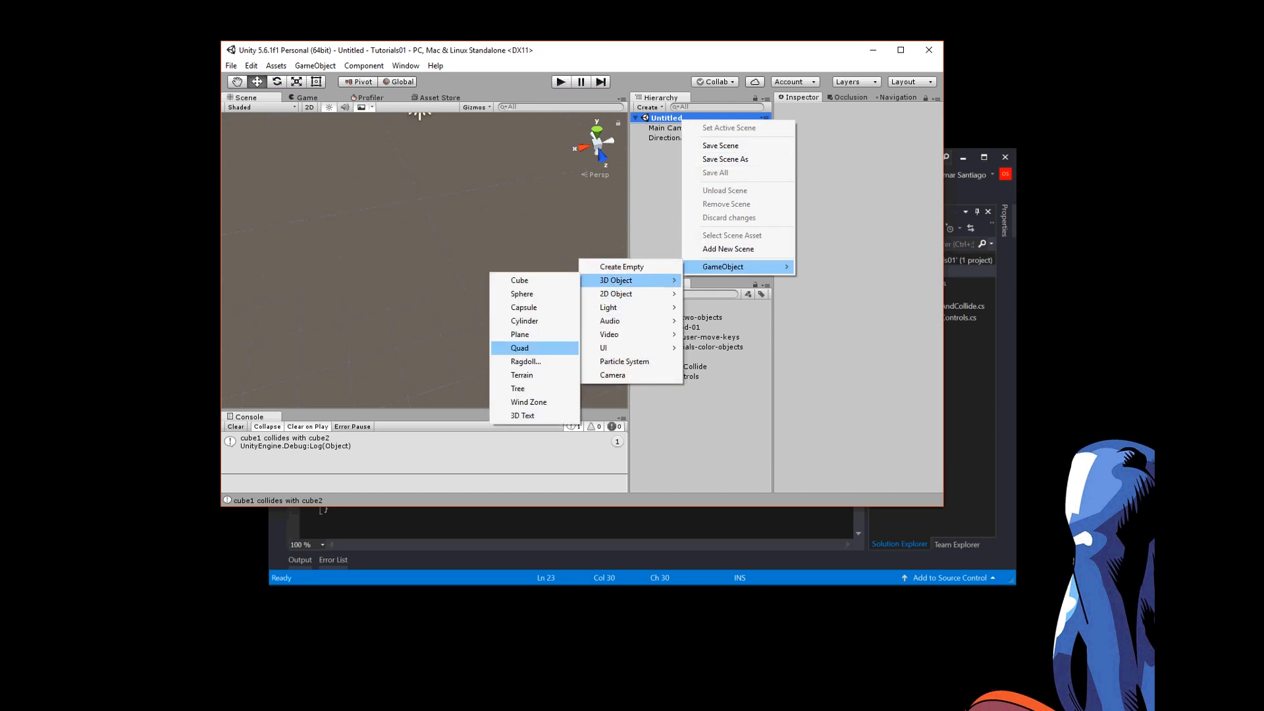
left_click(518, 335)
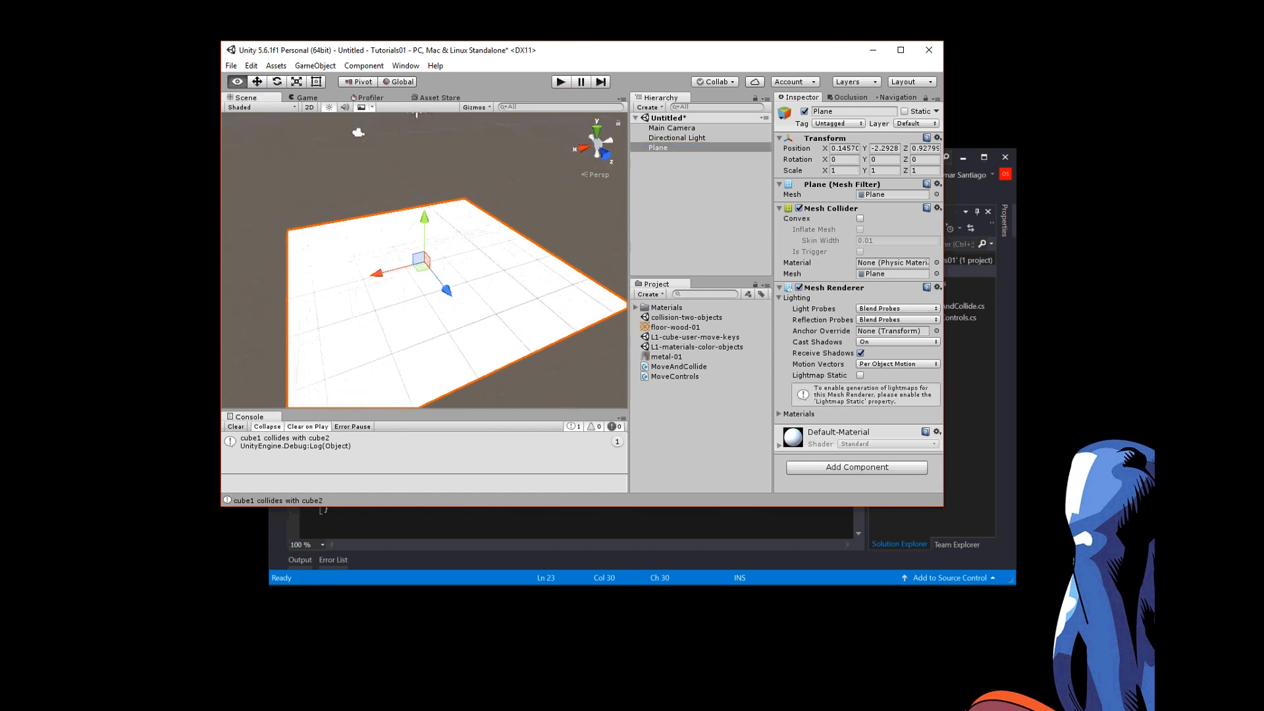
right_click(666, 117)
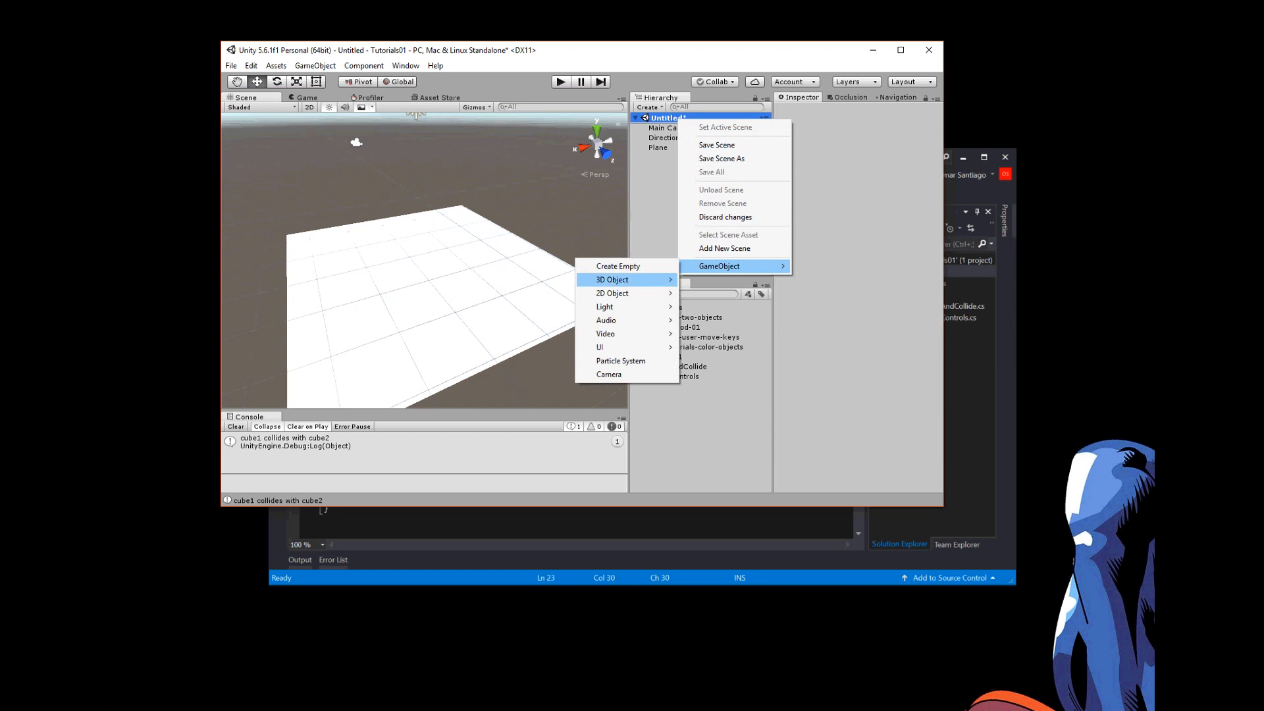
mouse_move(612, 279)
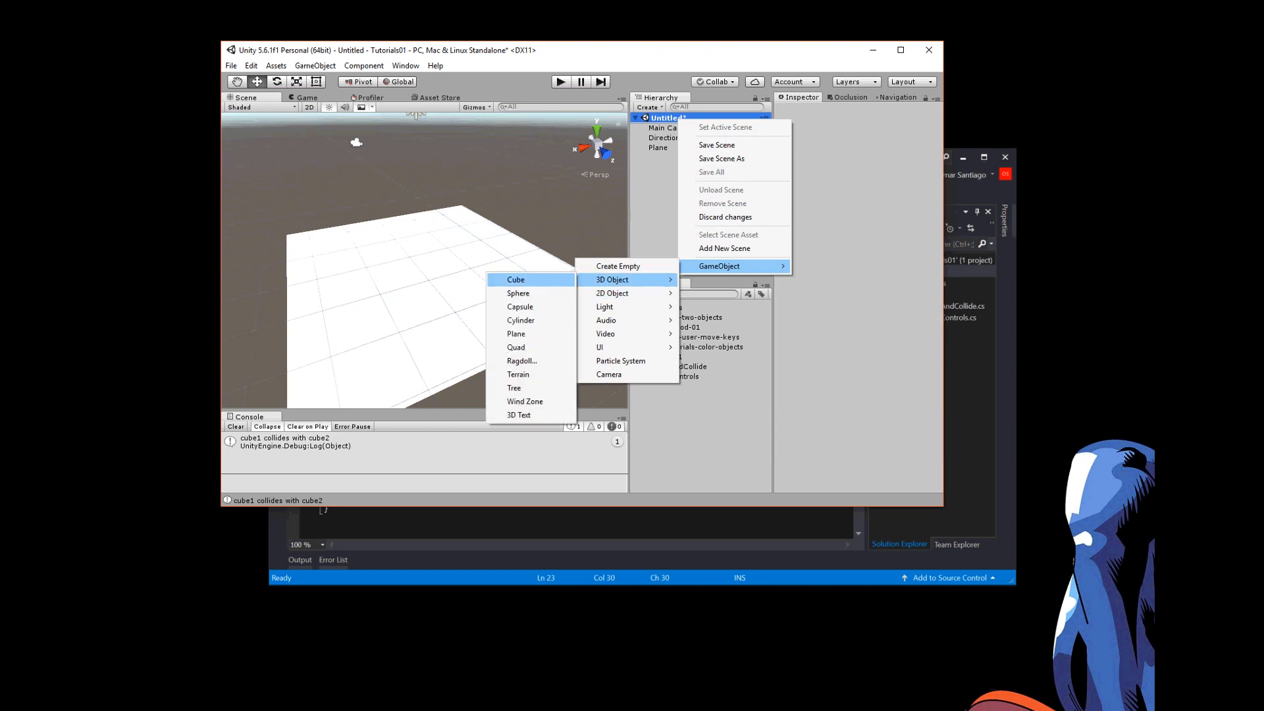
left_click(515, 279)
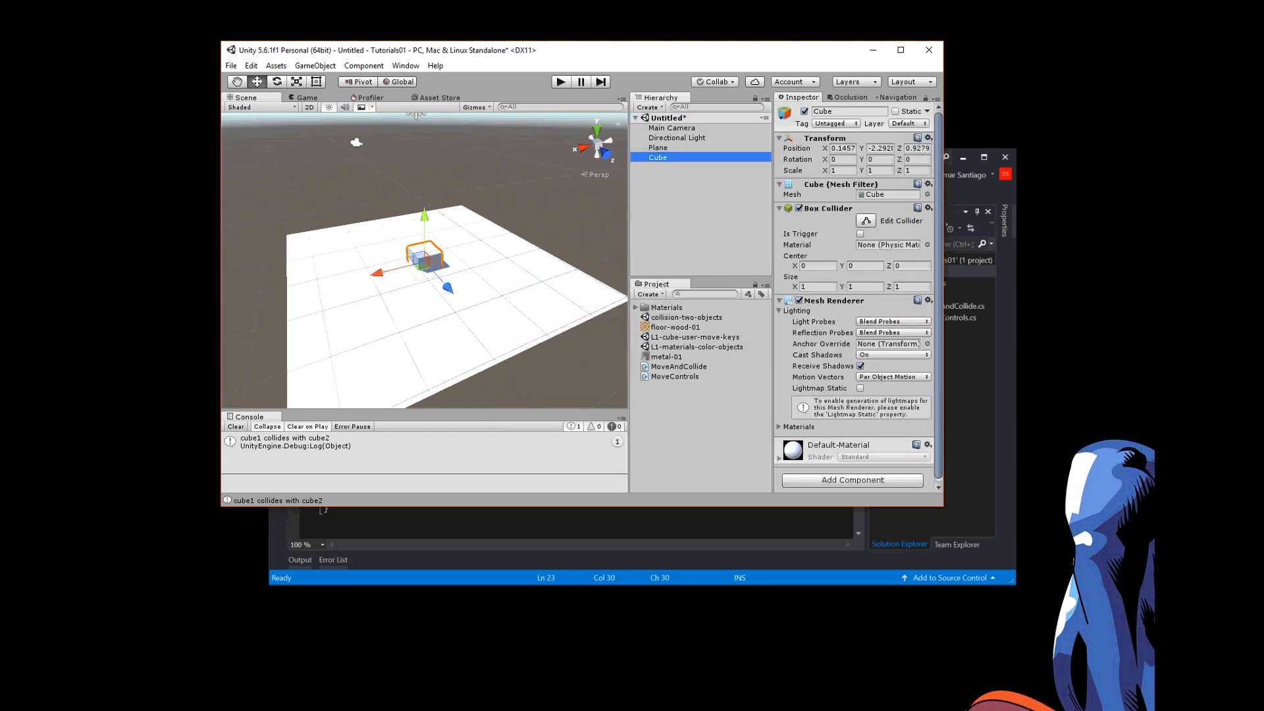
- Reset the Transform of both the plane and the cube to the world origin
left_click(658, 147)
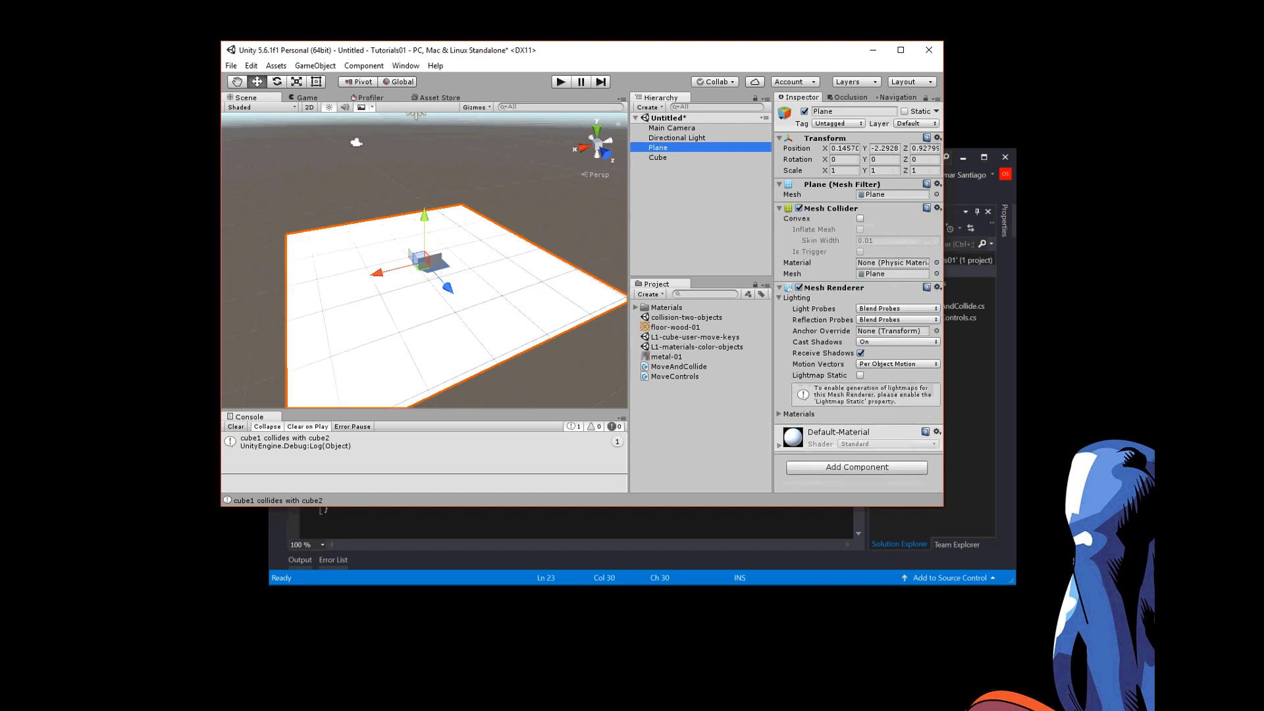
left_click(937, 139)
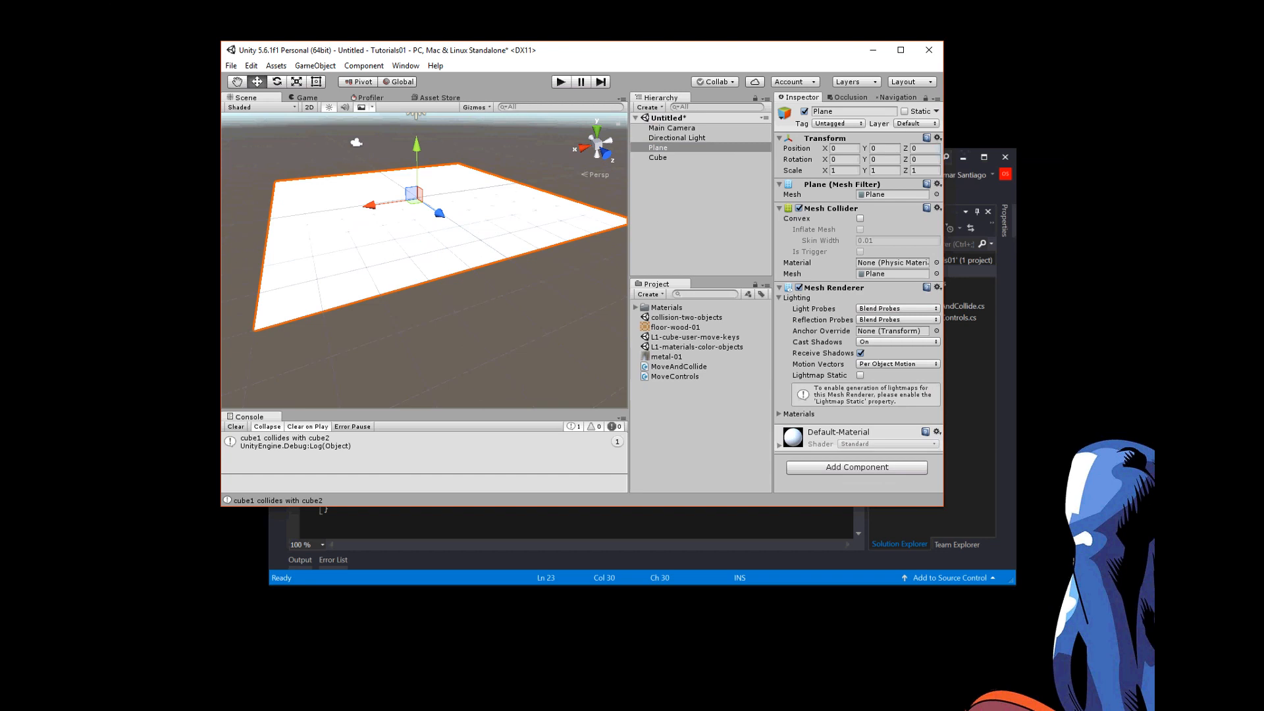
left_click(658, 157)
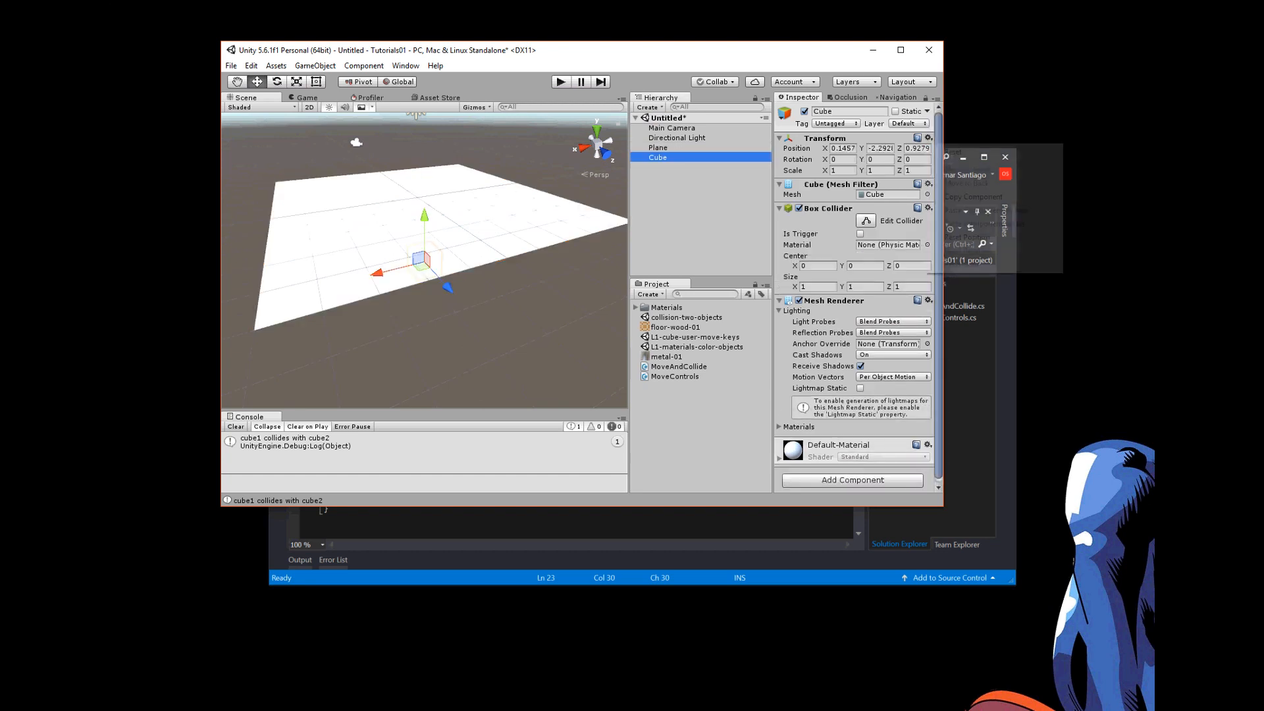
left_click(928, 138)
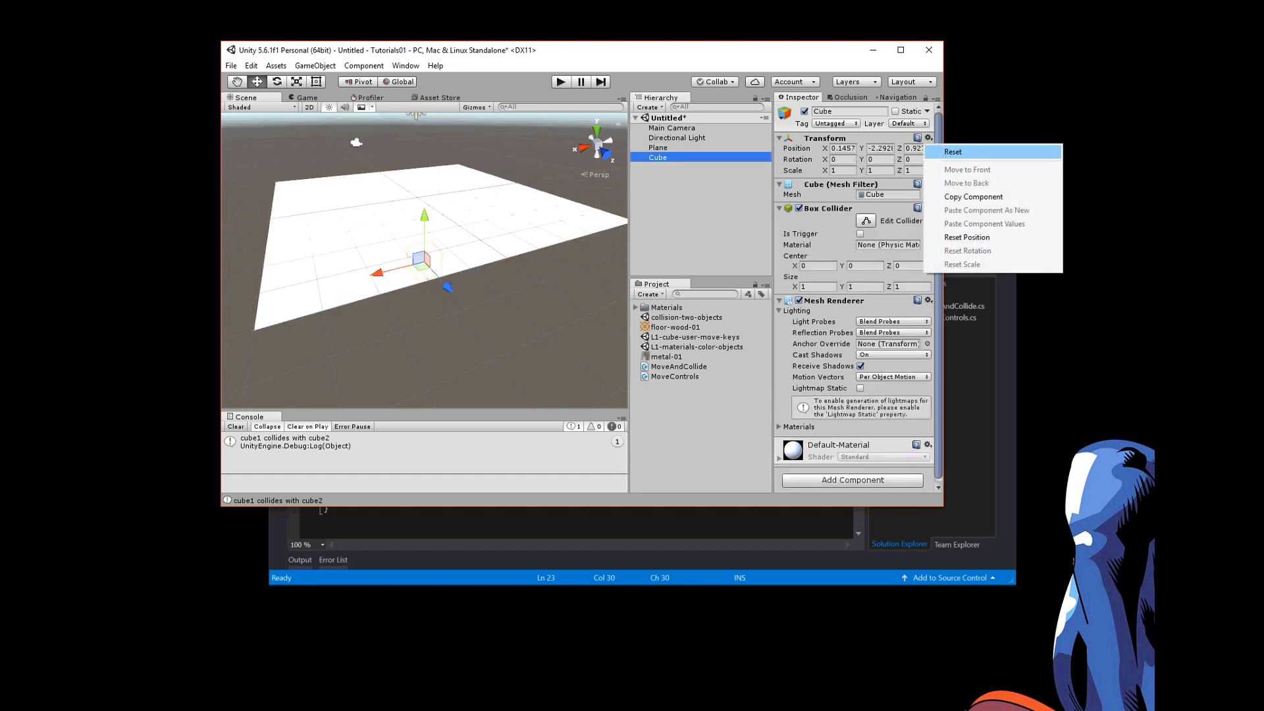
left_click(953, 152)
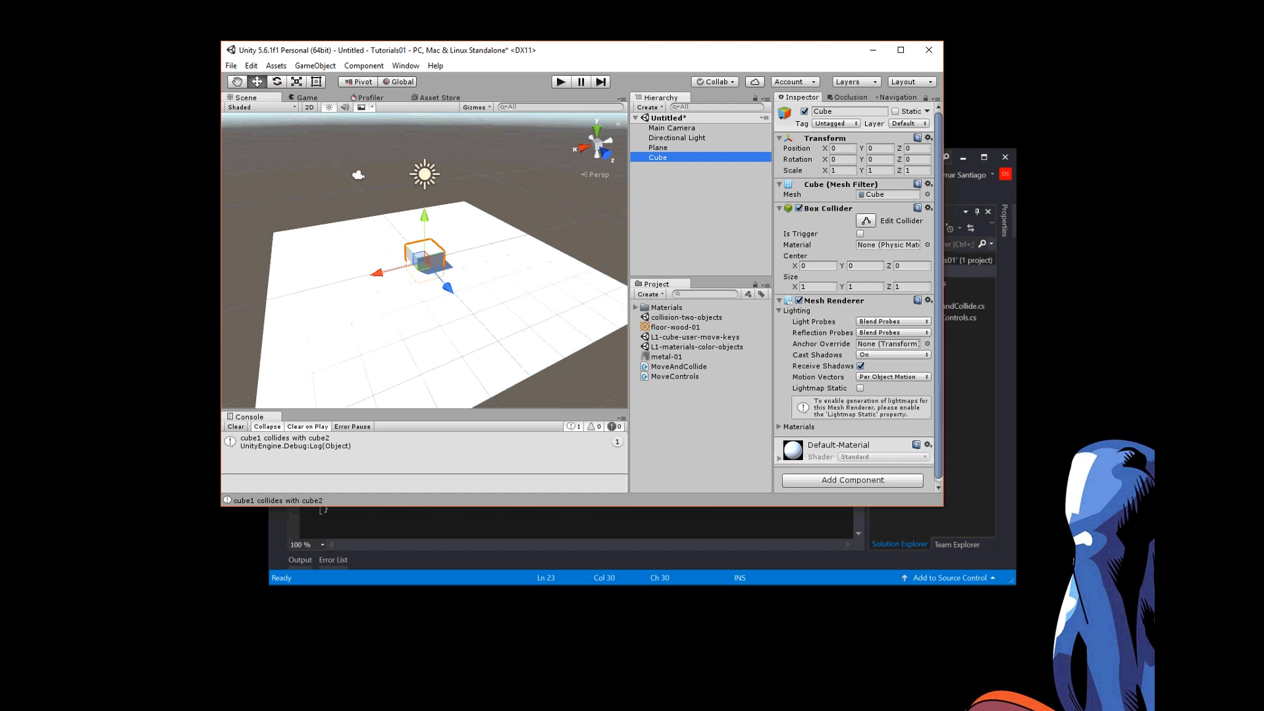
- Align the Main Camera with the current scene view, then reselect the cube
left_click(671, 128)
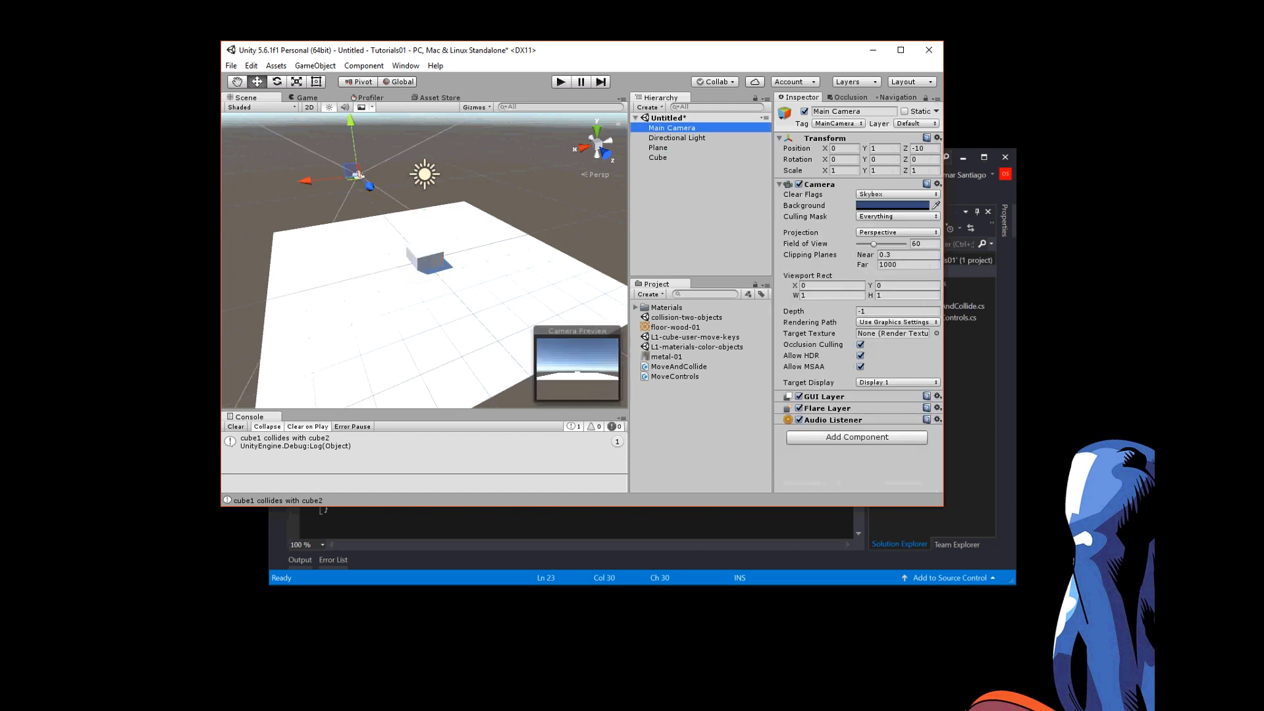
left_click(315, 66)
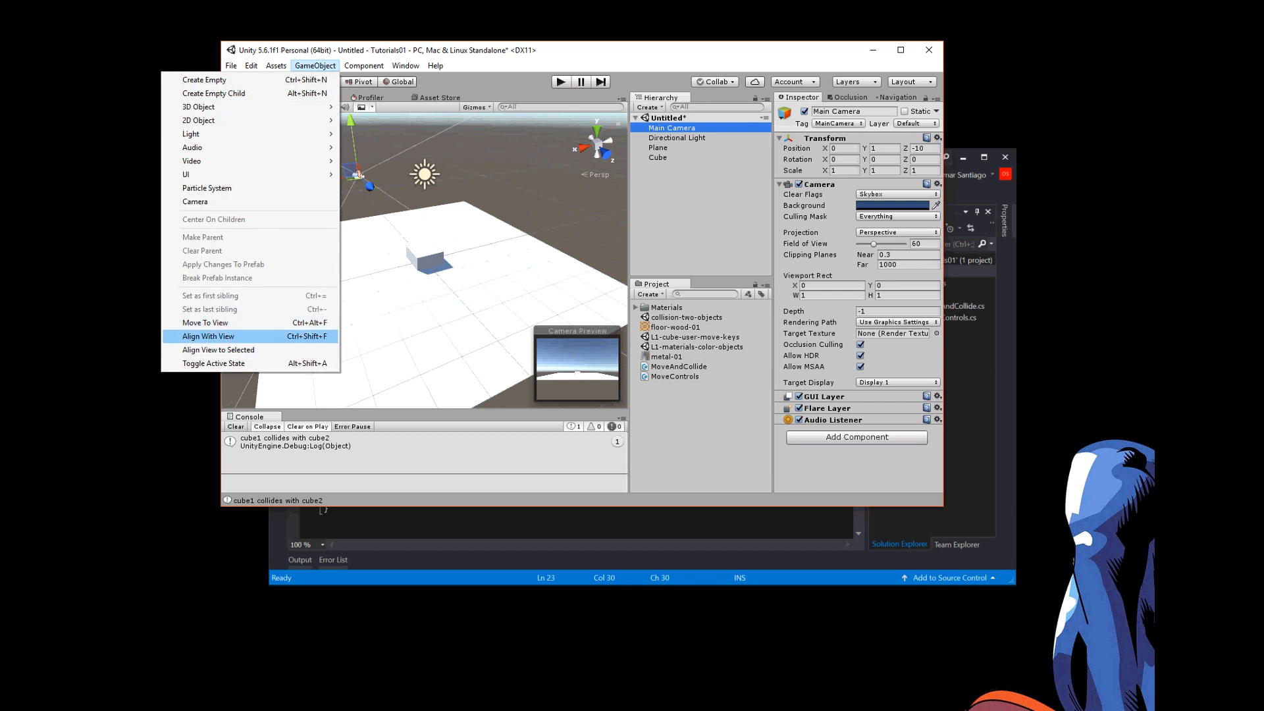
left_click(208, 337)
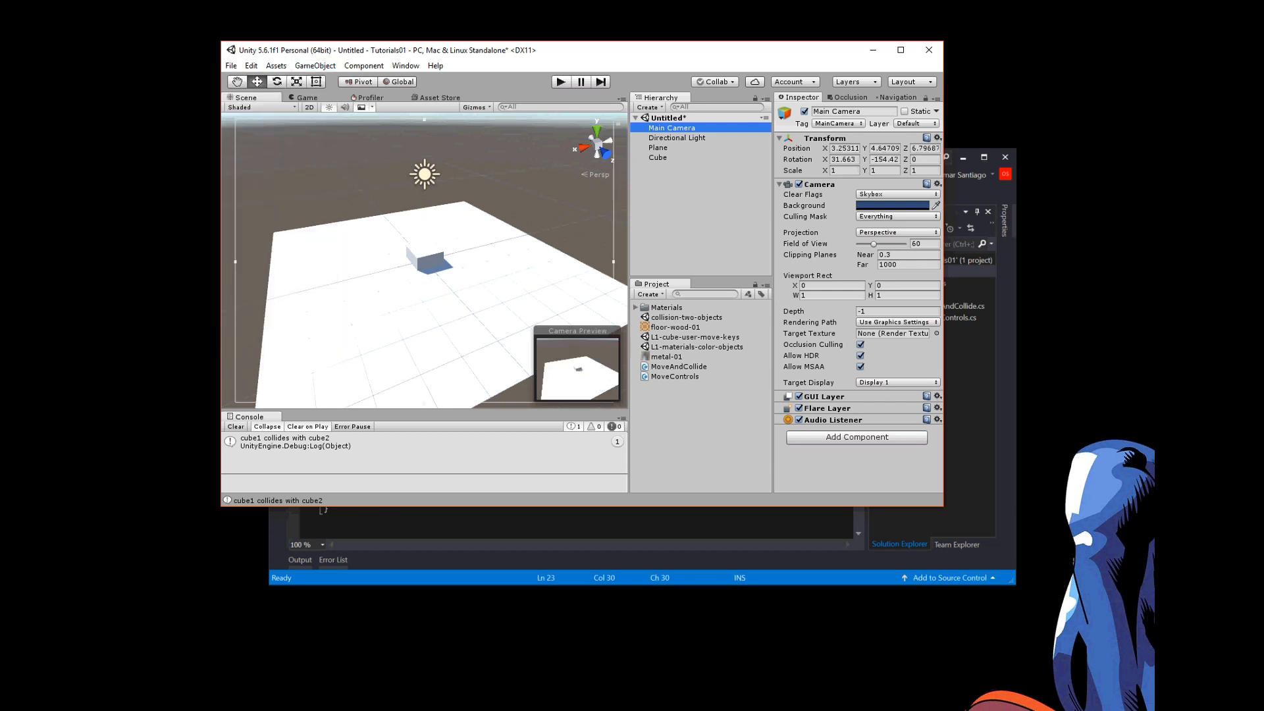
left_click(658, 158)
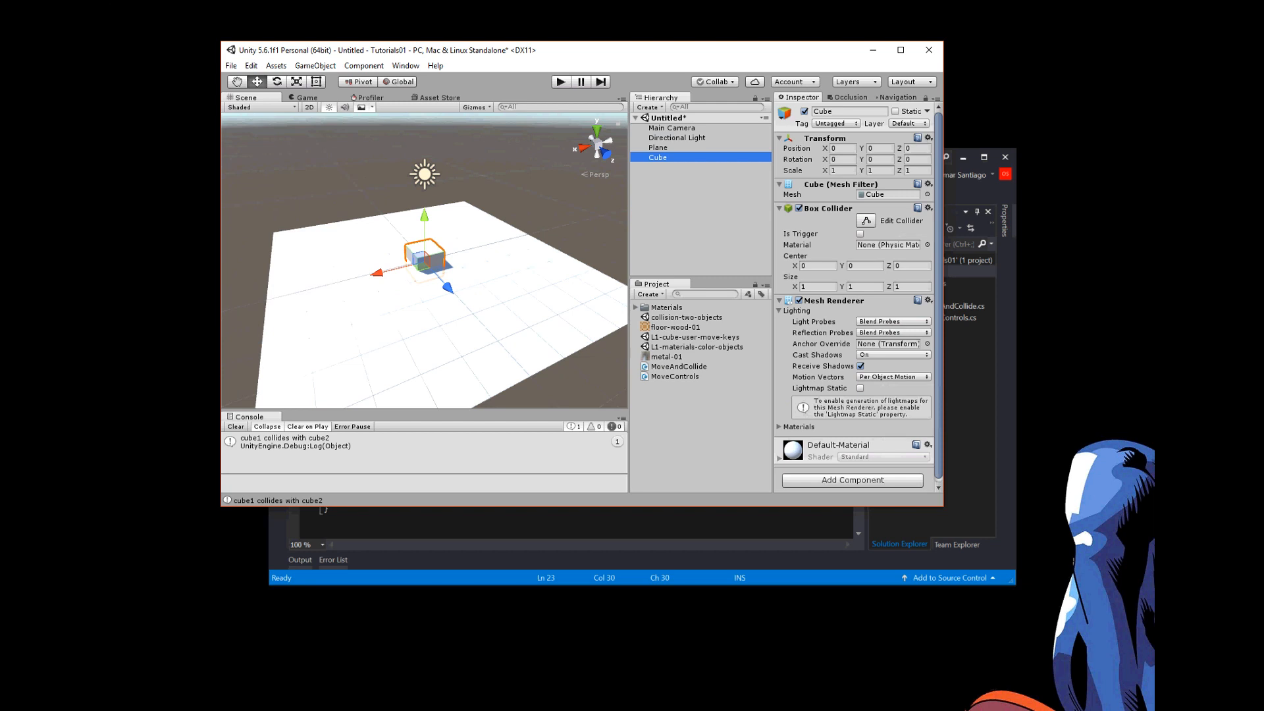
- Rename the cube to Cube1 in the Hierarchy
double_click(658, 158)
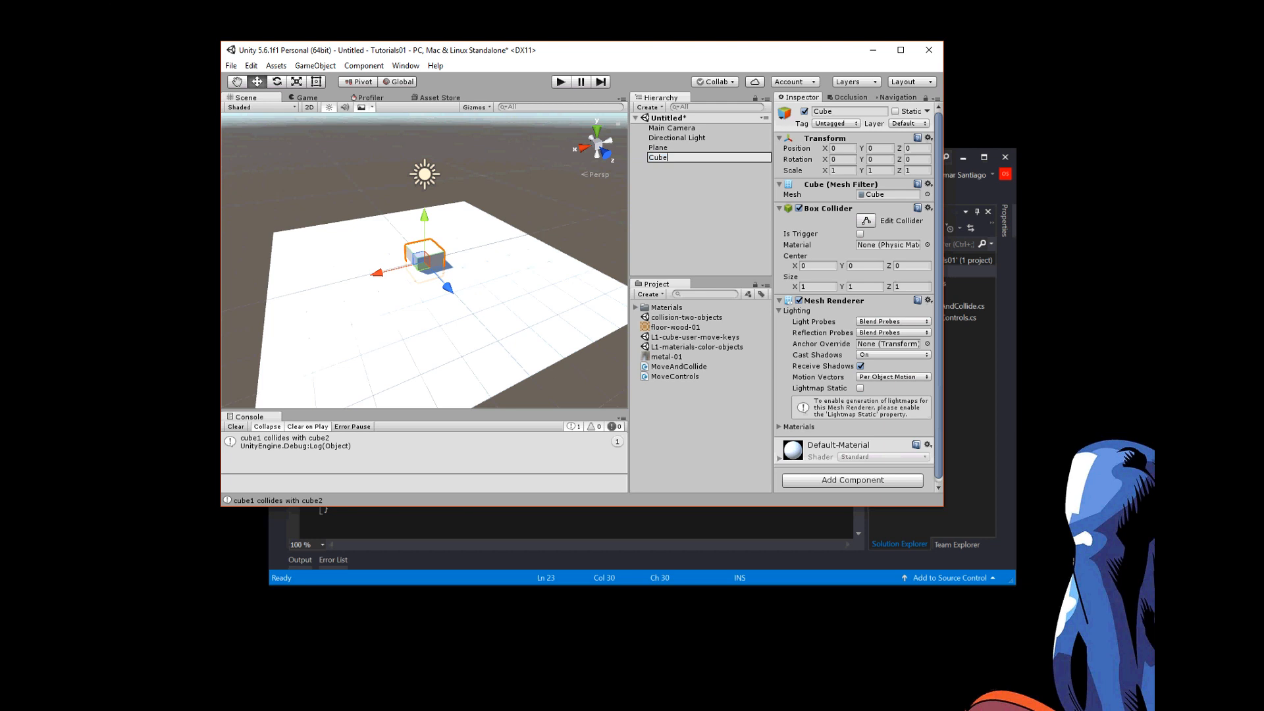
type("Cube1")
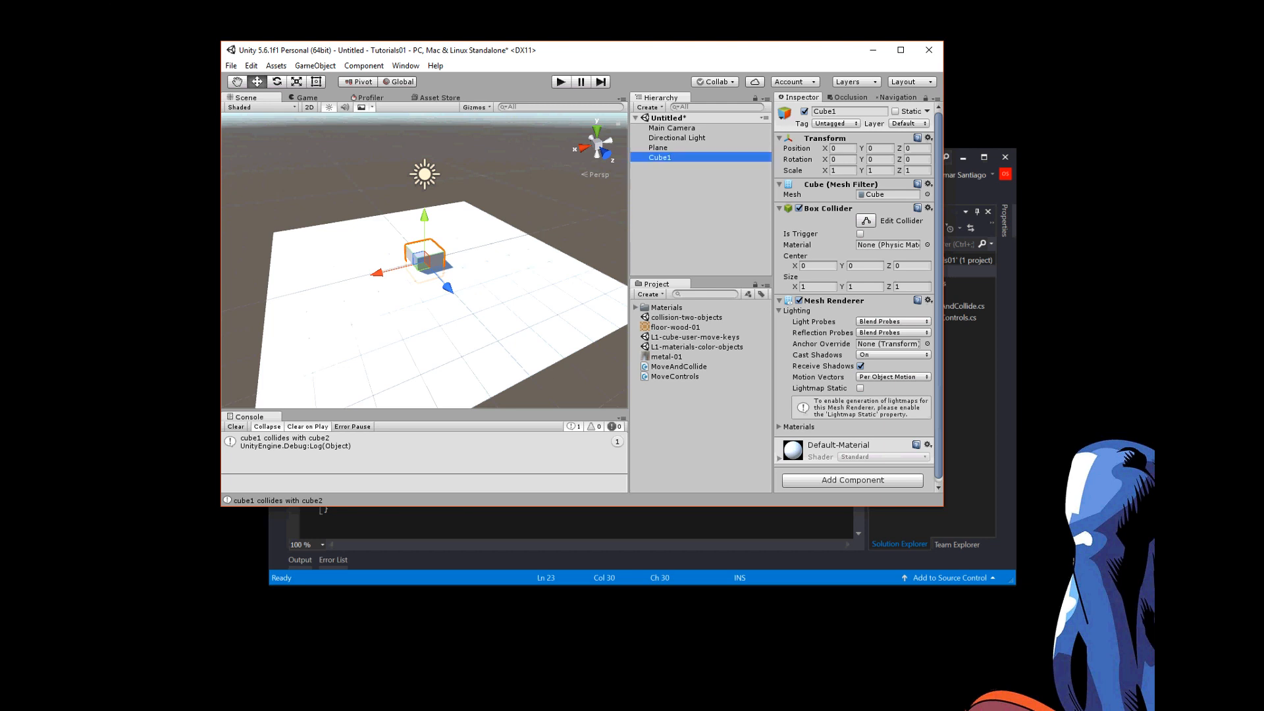
left_click(666, 117)
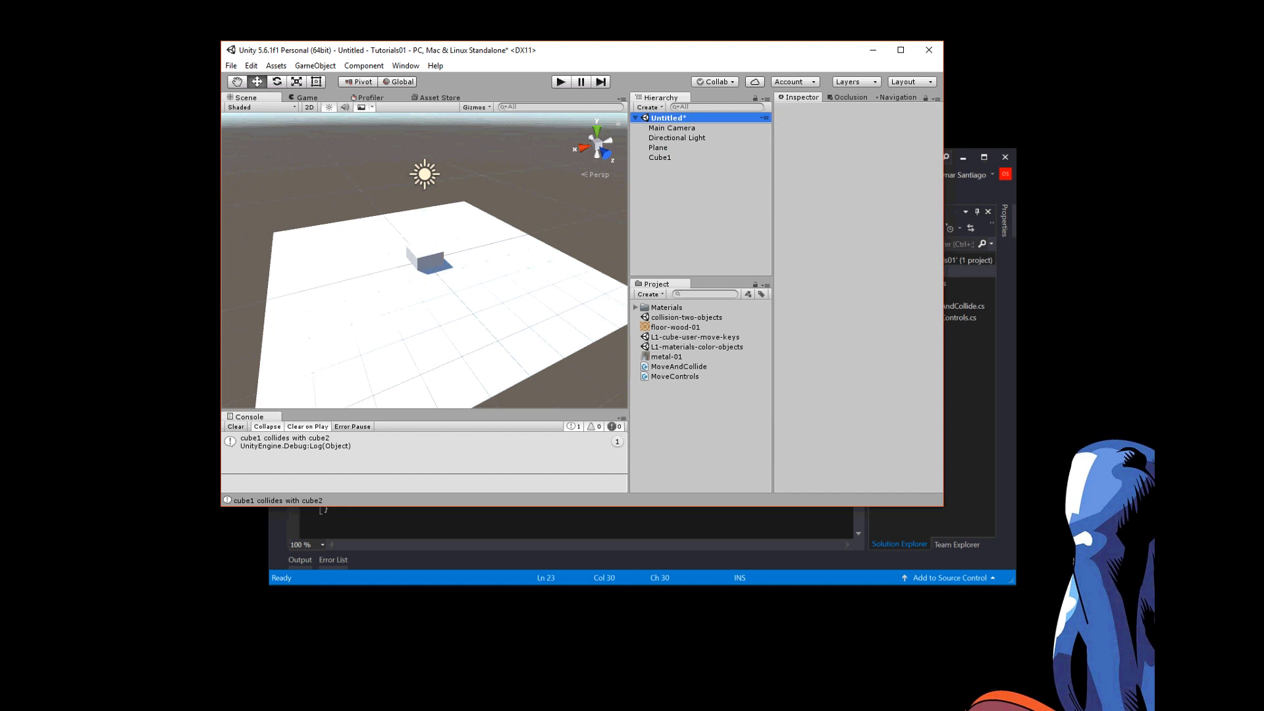
- Add a second cube to the scene and rename it Cube2
right_click(666, 117)
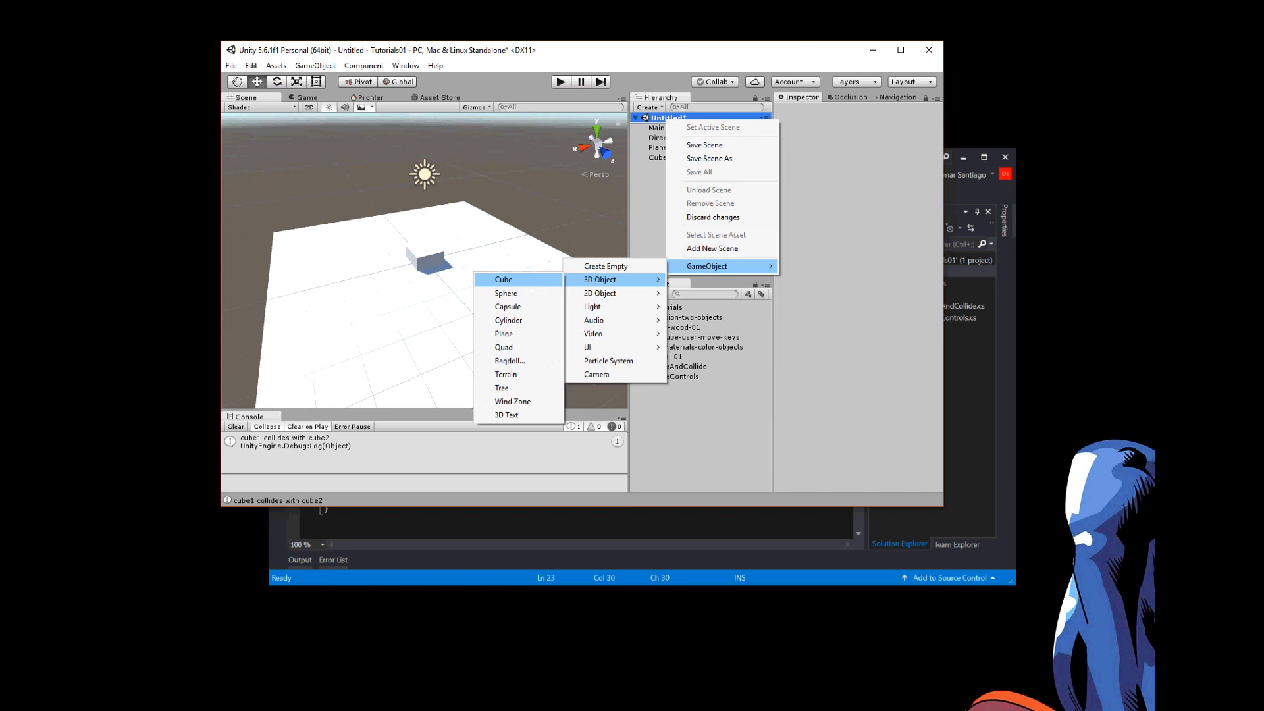
left_click(503, 279)
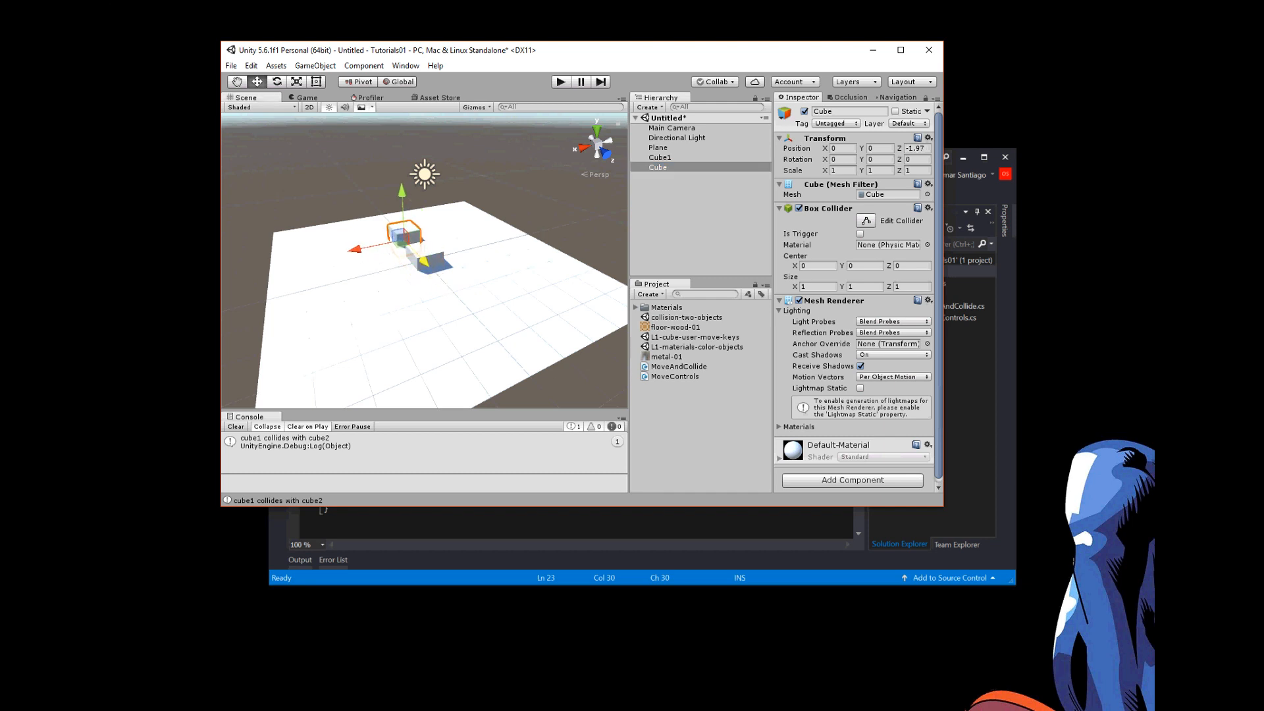
left_click(658, 167)
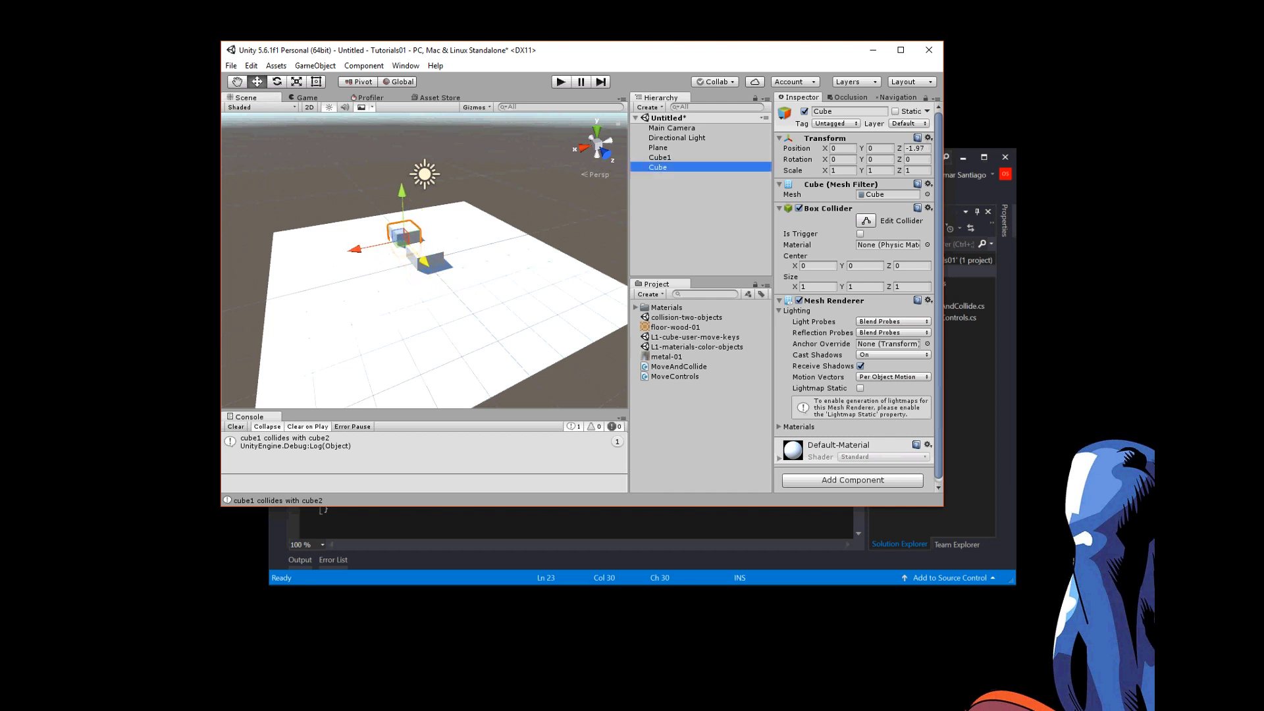
double_click(657, 167)
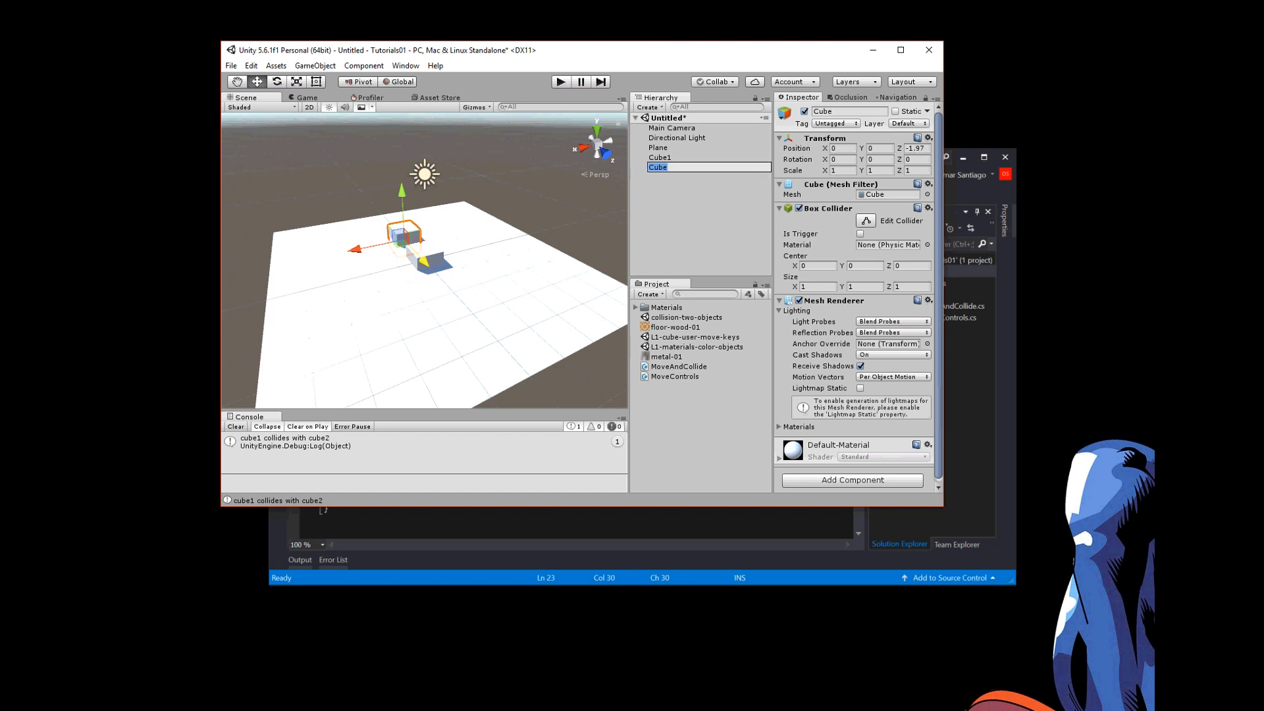
type("Cube2")
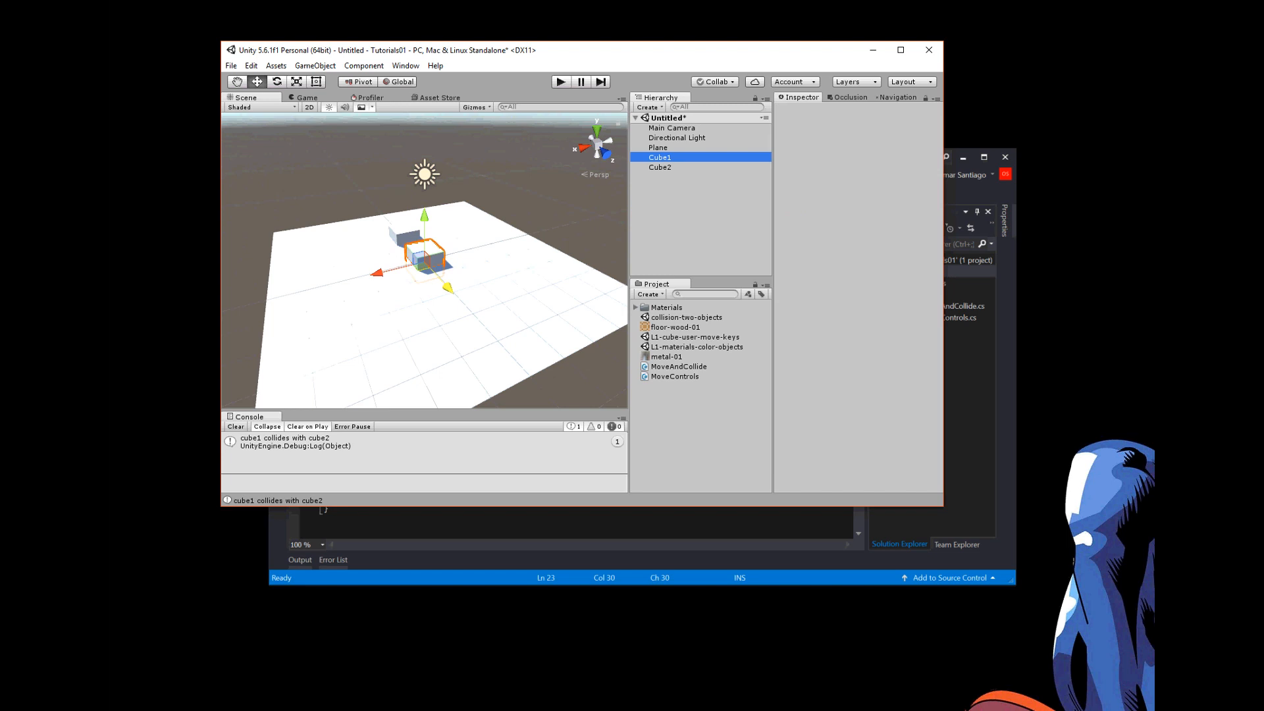
- Drag Cube1 along its Z axis to about 3.2 so it sits apart from Cube2
left_click(659, 157)
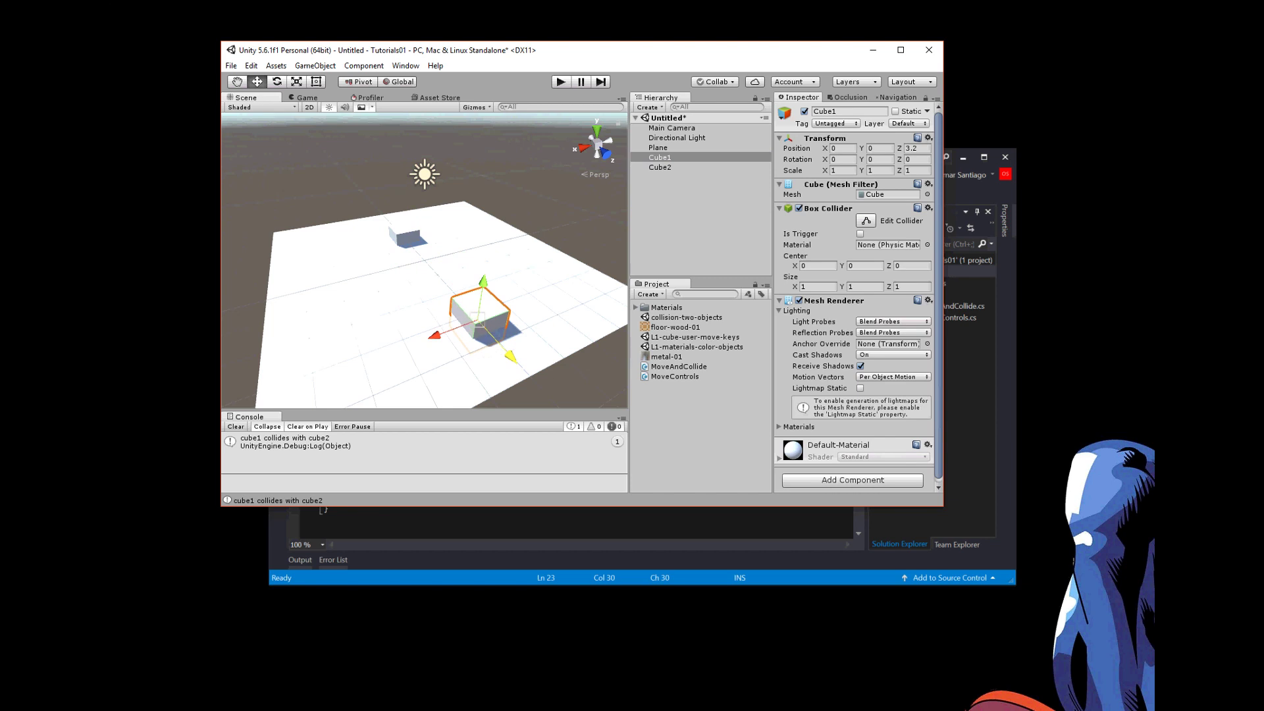
left_click(659, 167)
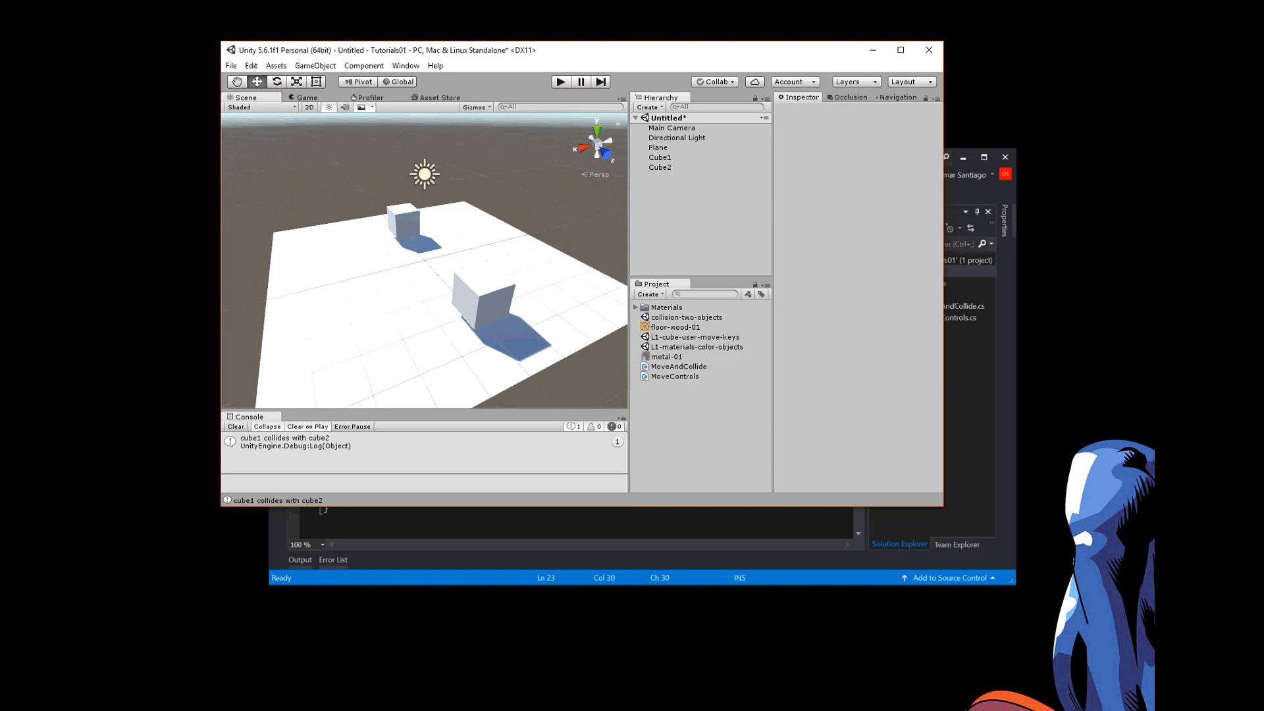
- Set Position Y to 0.81 on Cube1 and Cube2 so both rest on the plane
left_click(659, 158)
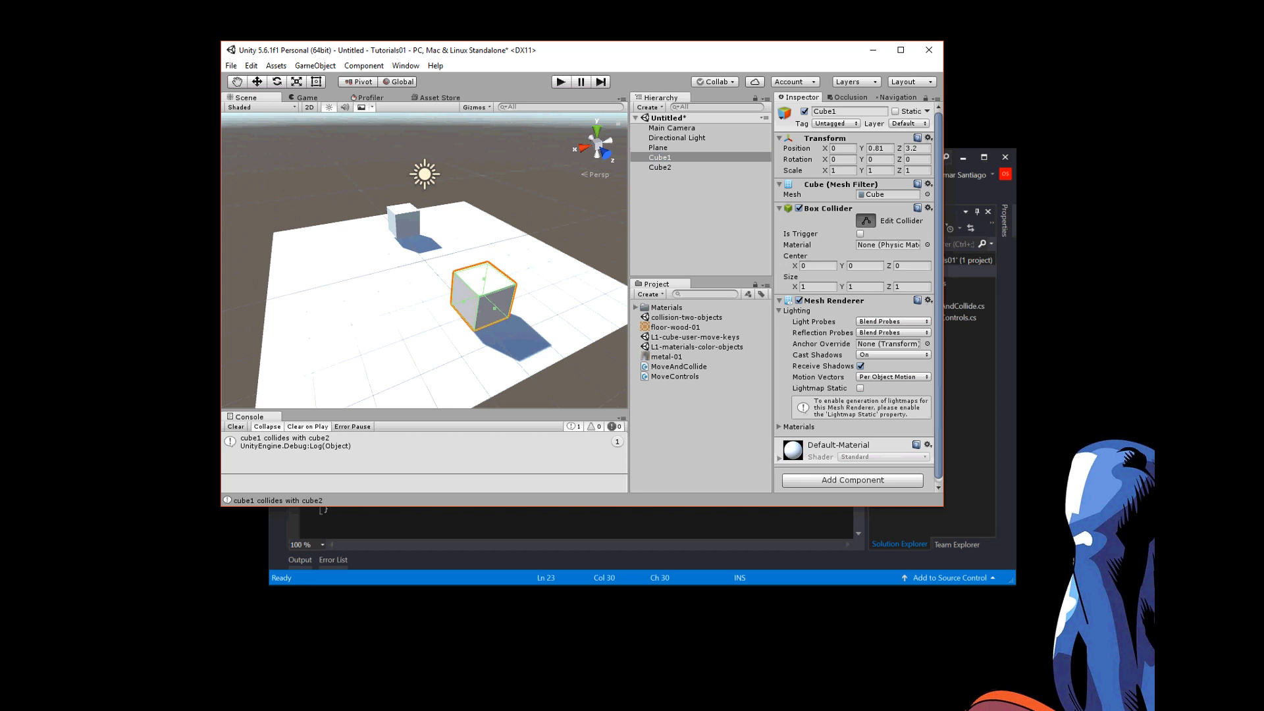
left_click(258, 82)
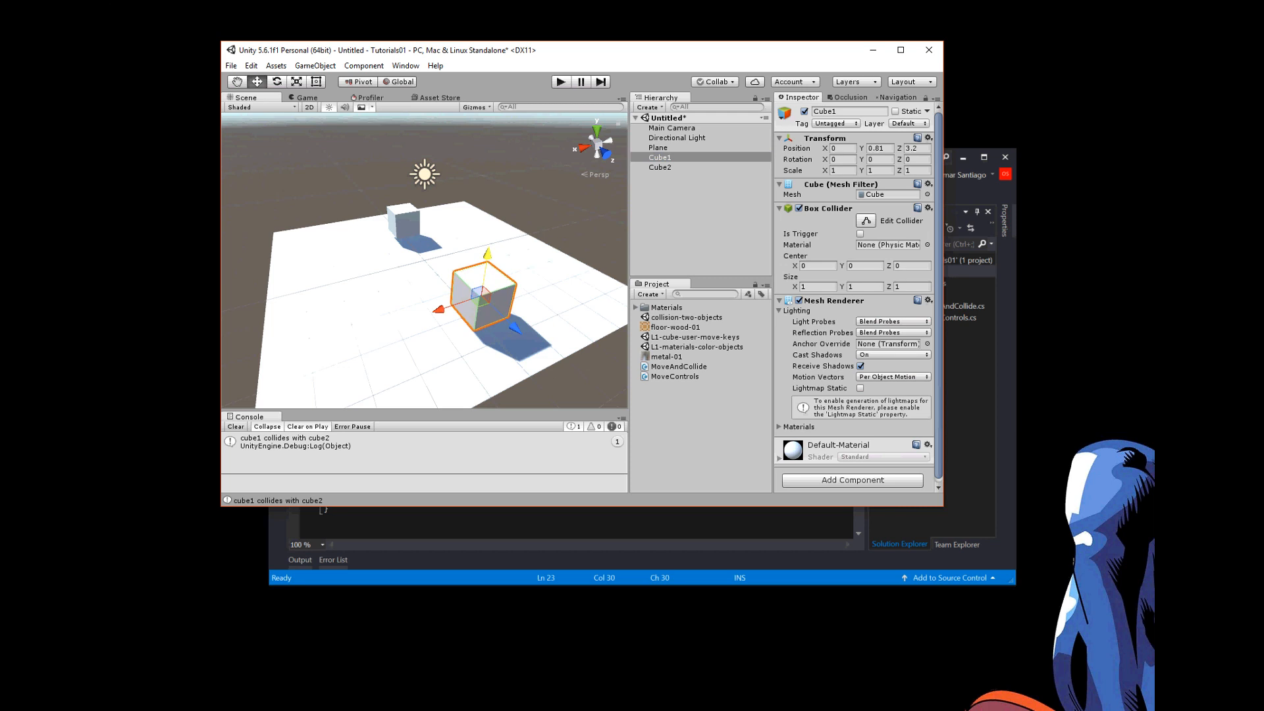
left_click(658, 167)
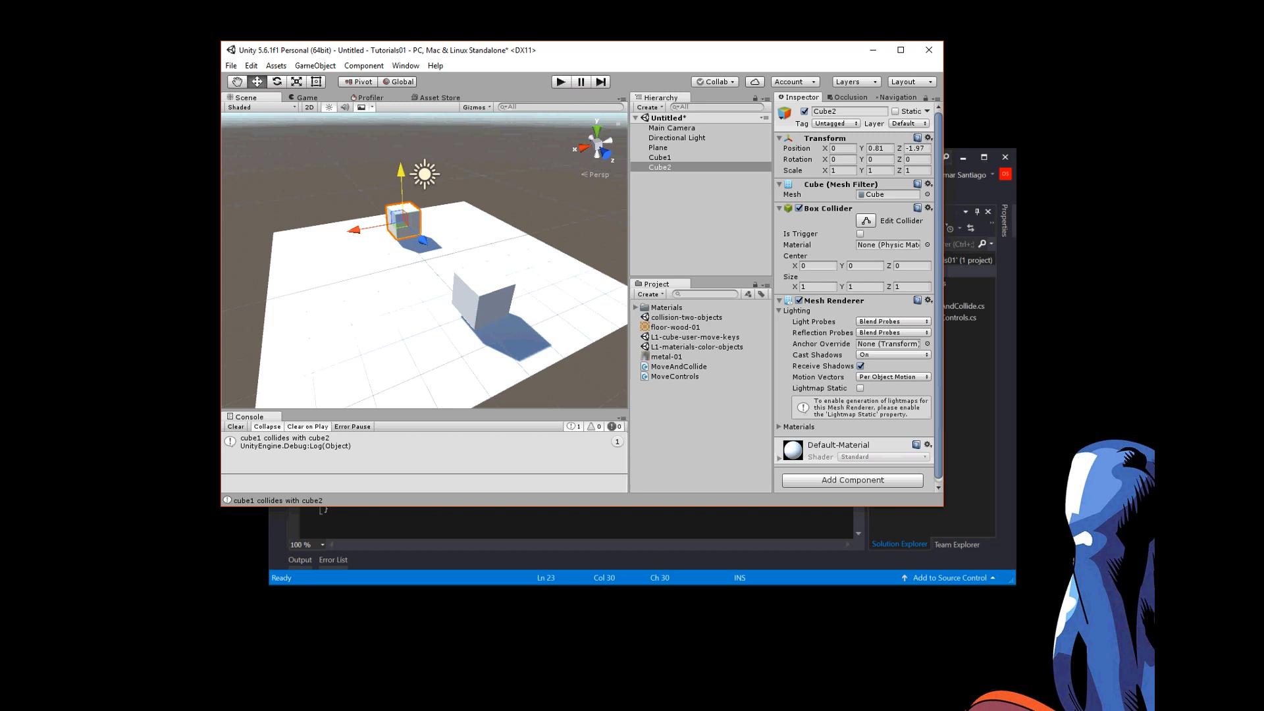
left_click(660, 157)
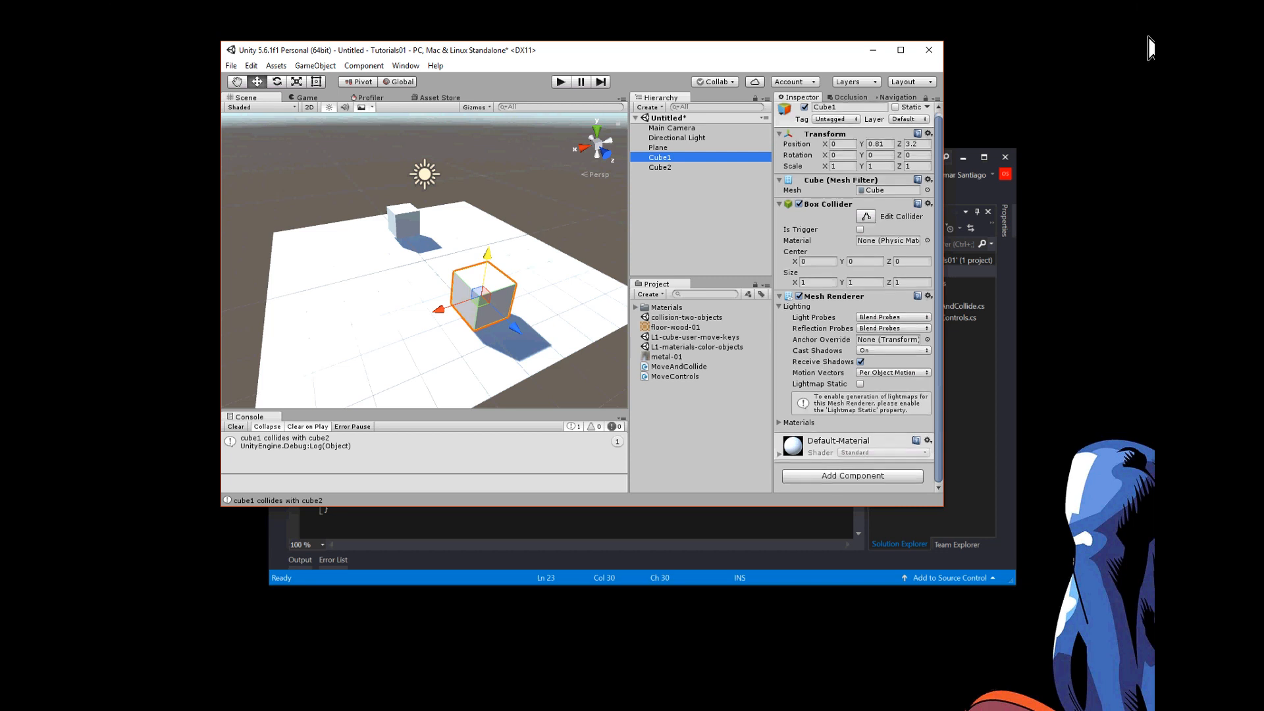
- Add a Rigidbody component to Cube1 and uncheck Use Gravity
left_click(852, 475)
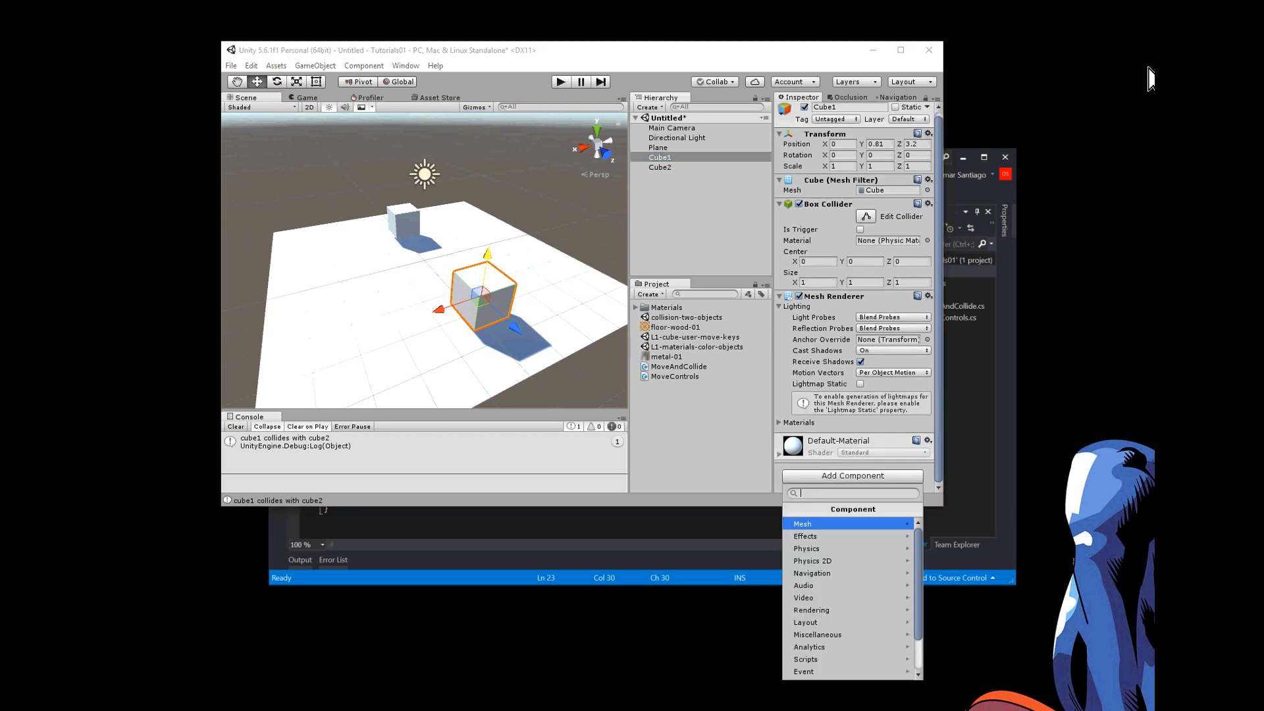
mouse_move(806, 547)
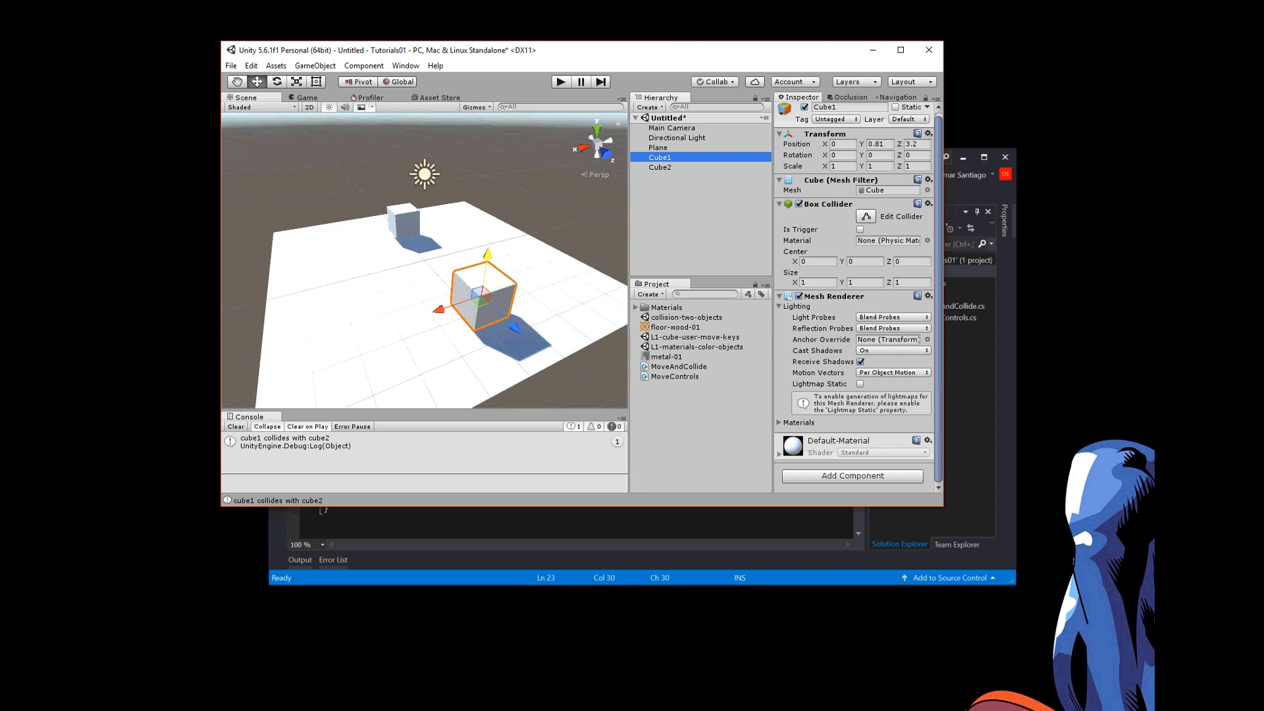
left_click(852, 475)
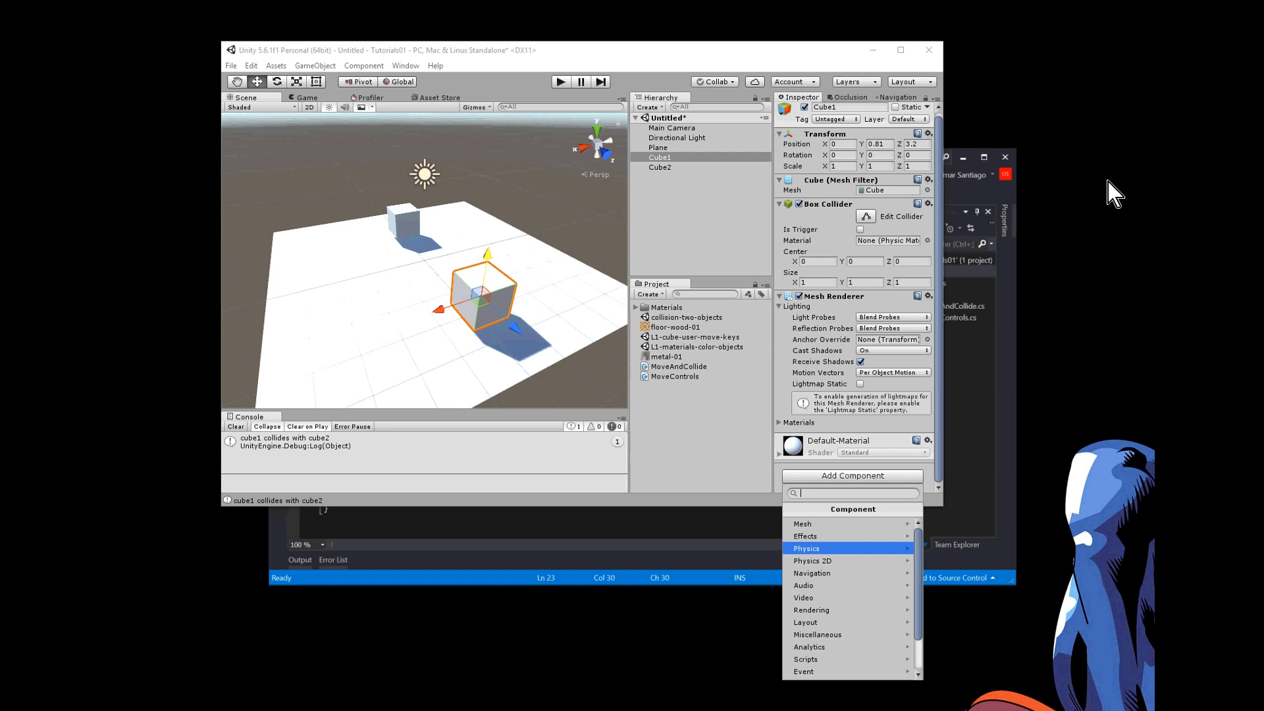
left_click(806, 547)
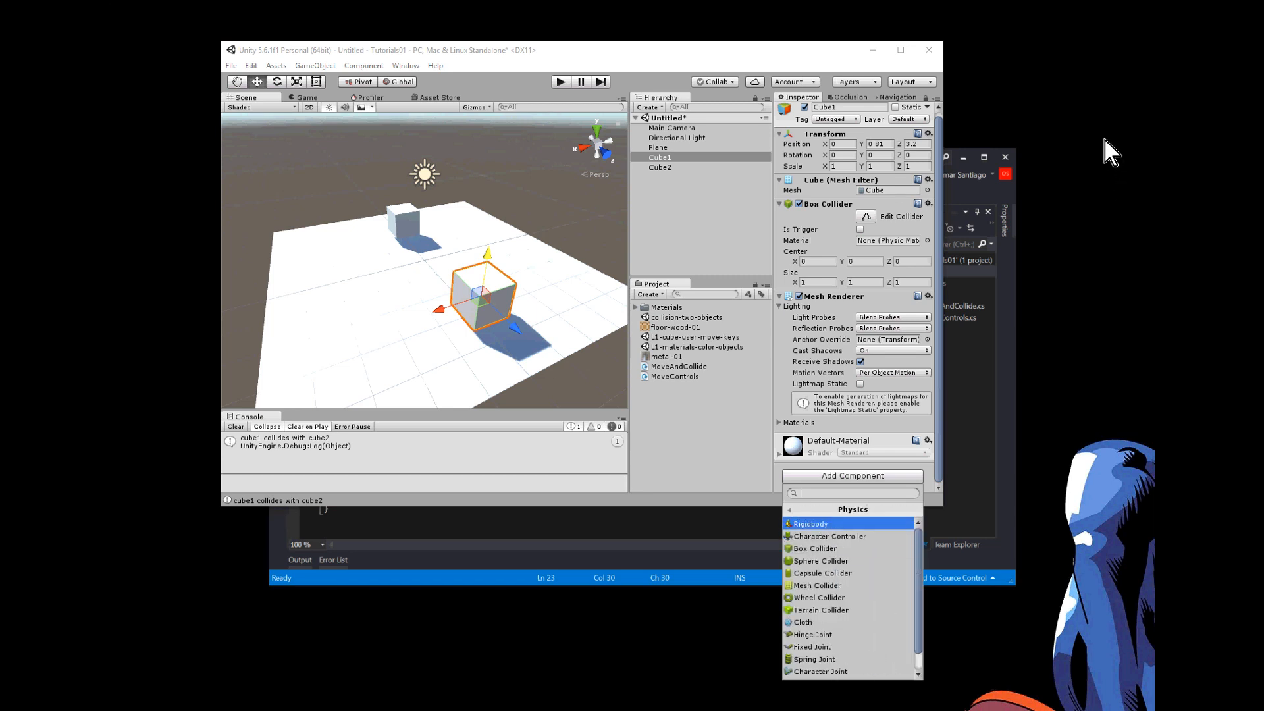
left_click(810, 524)
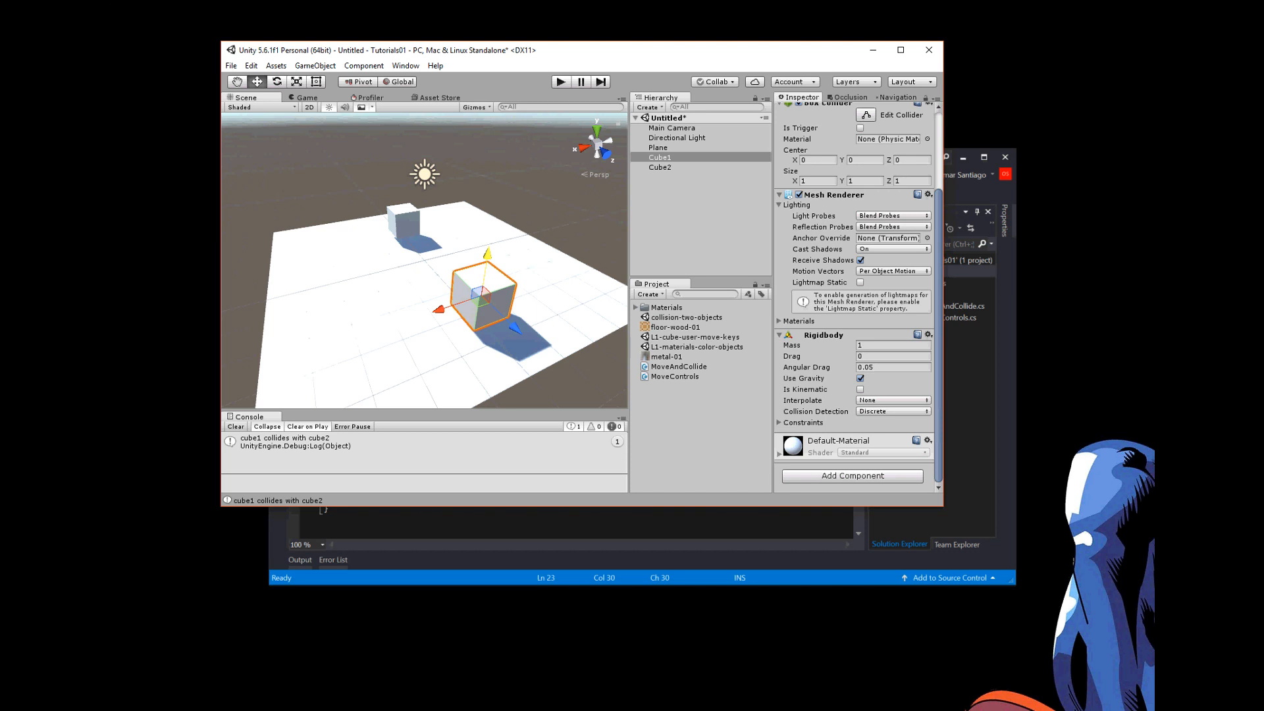
left_click(859, 378)
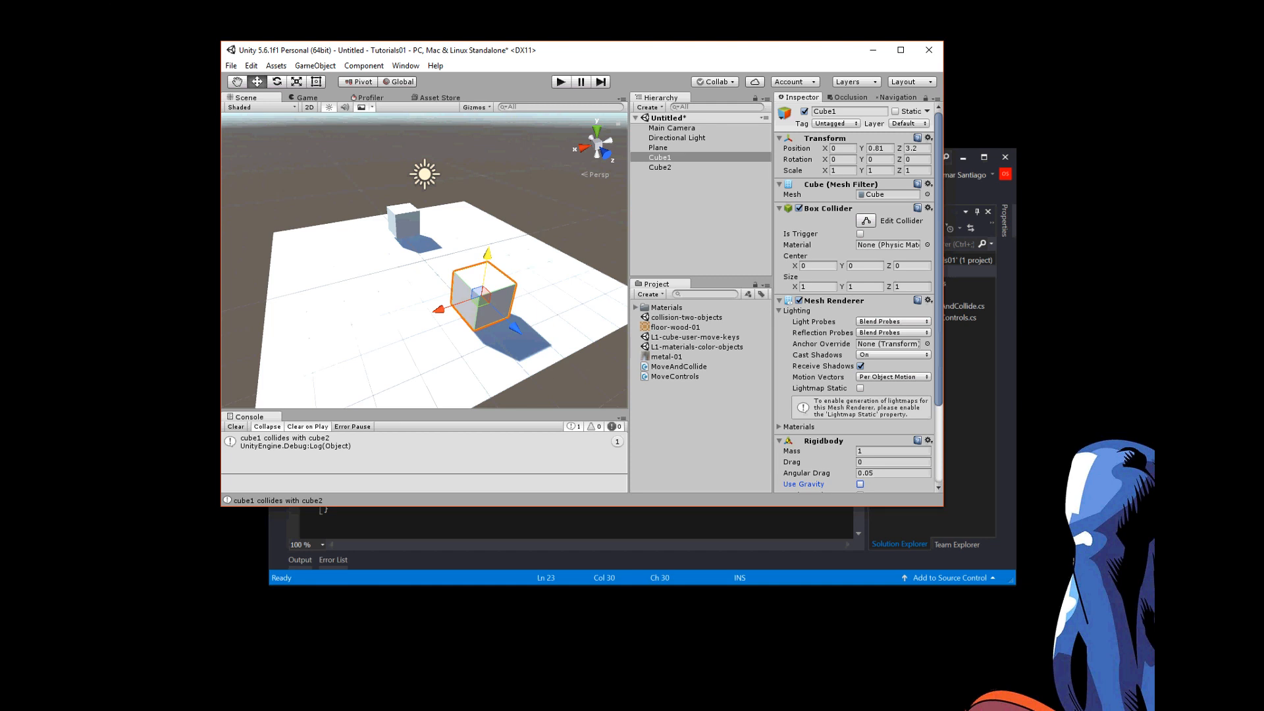
- Create a new C# script named MyScript via Add Component and attach it to Cube1
scroll("down", 3)
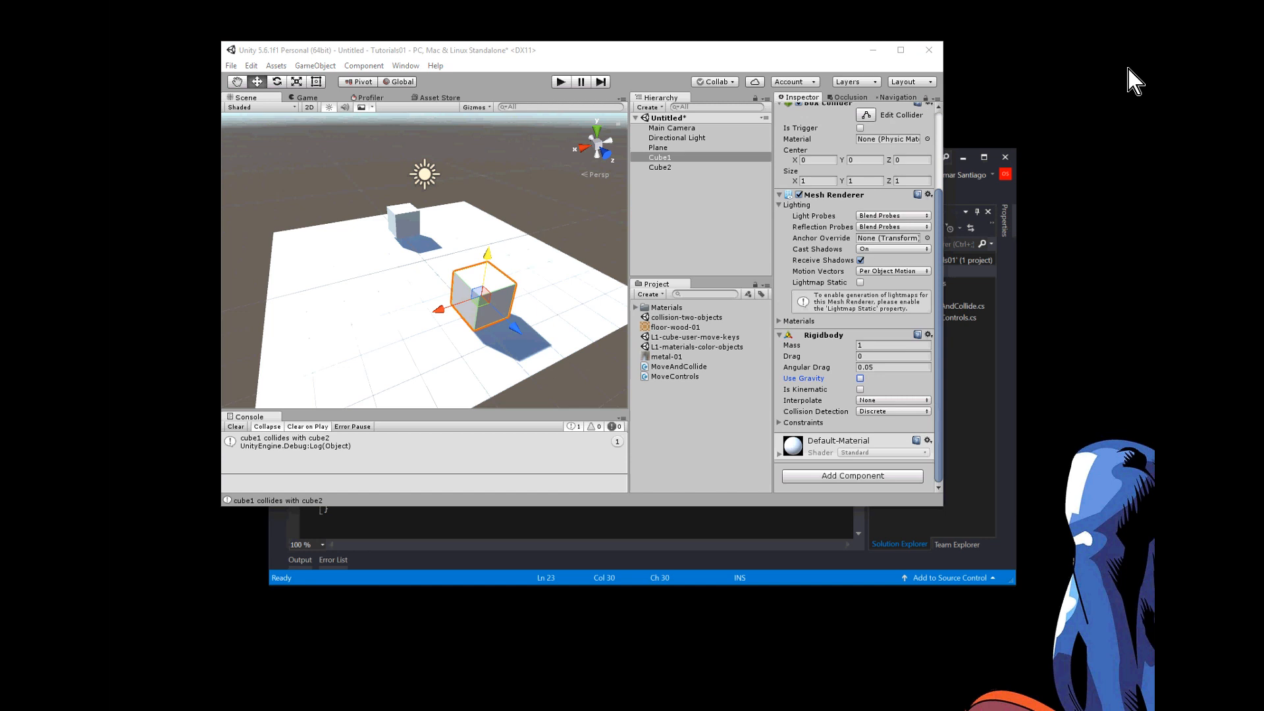
left_click(852, 475)
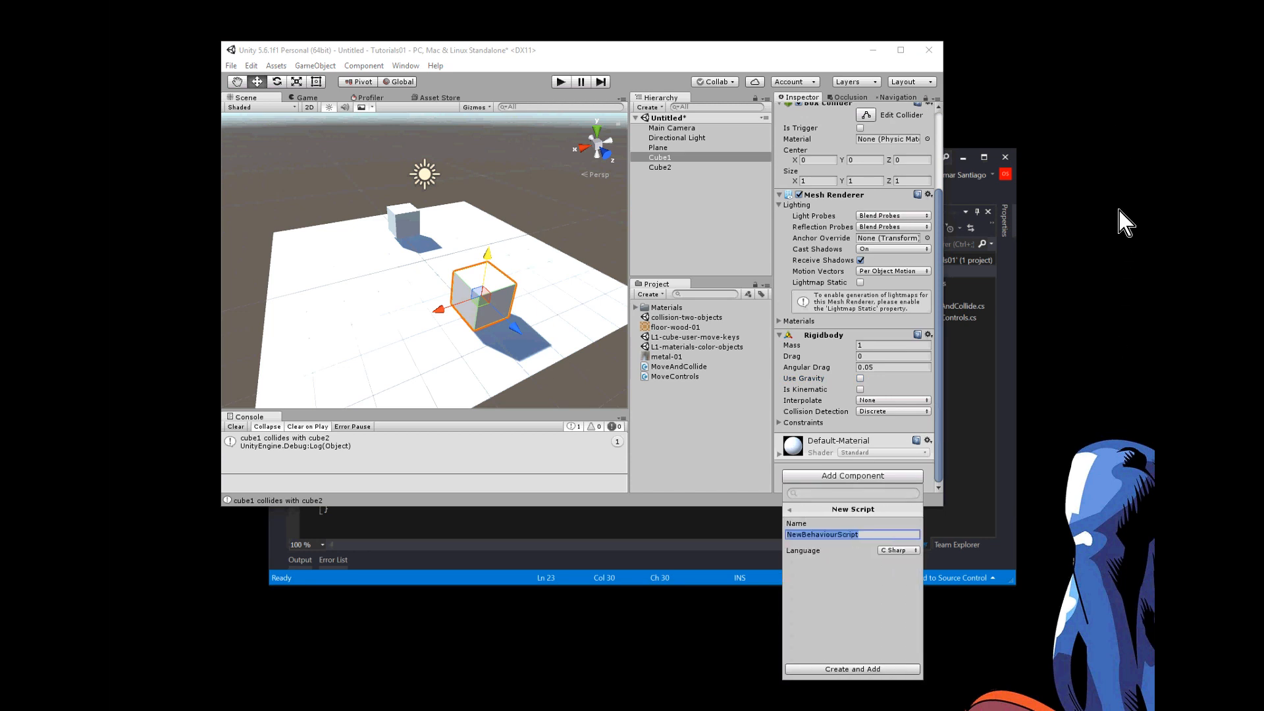
type("MyScript")
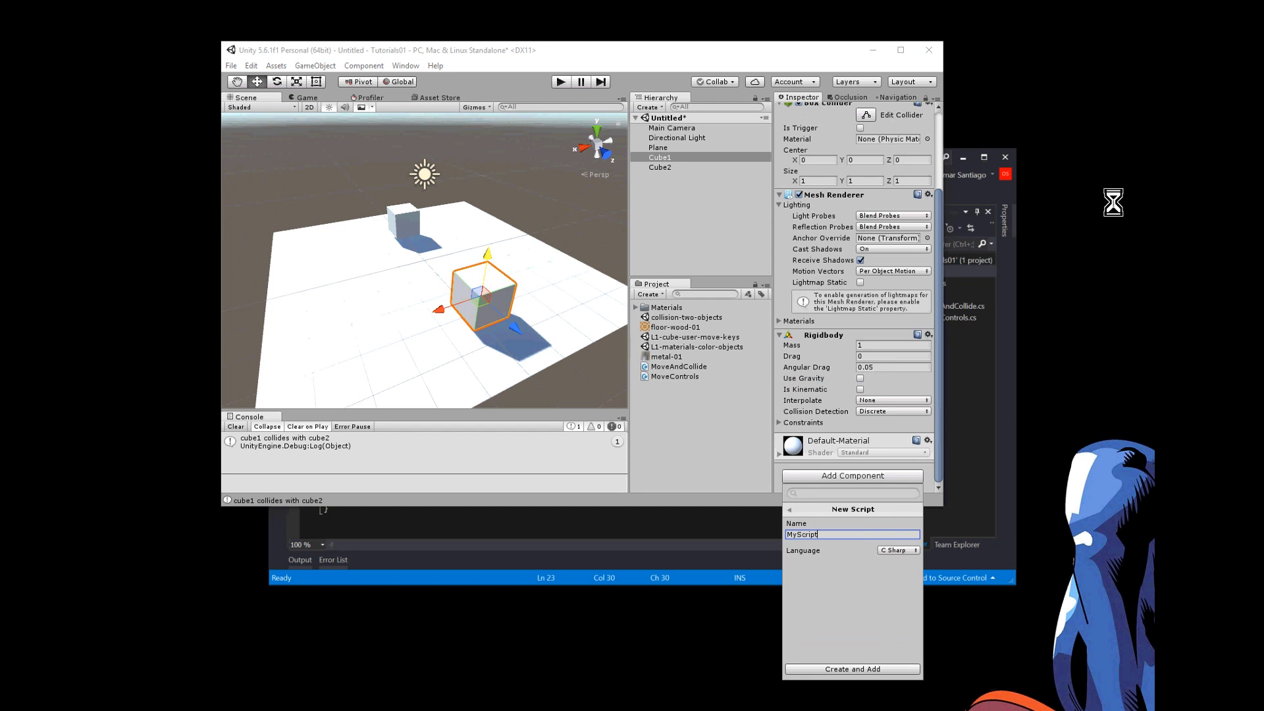
left_click(853, 668)
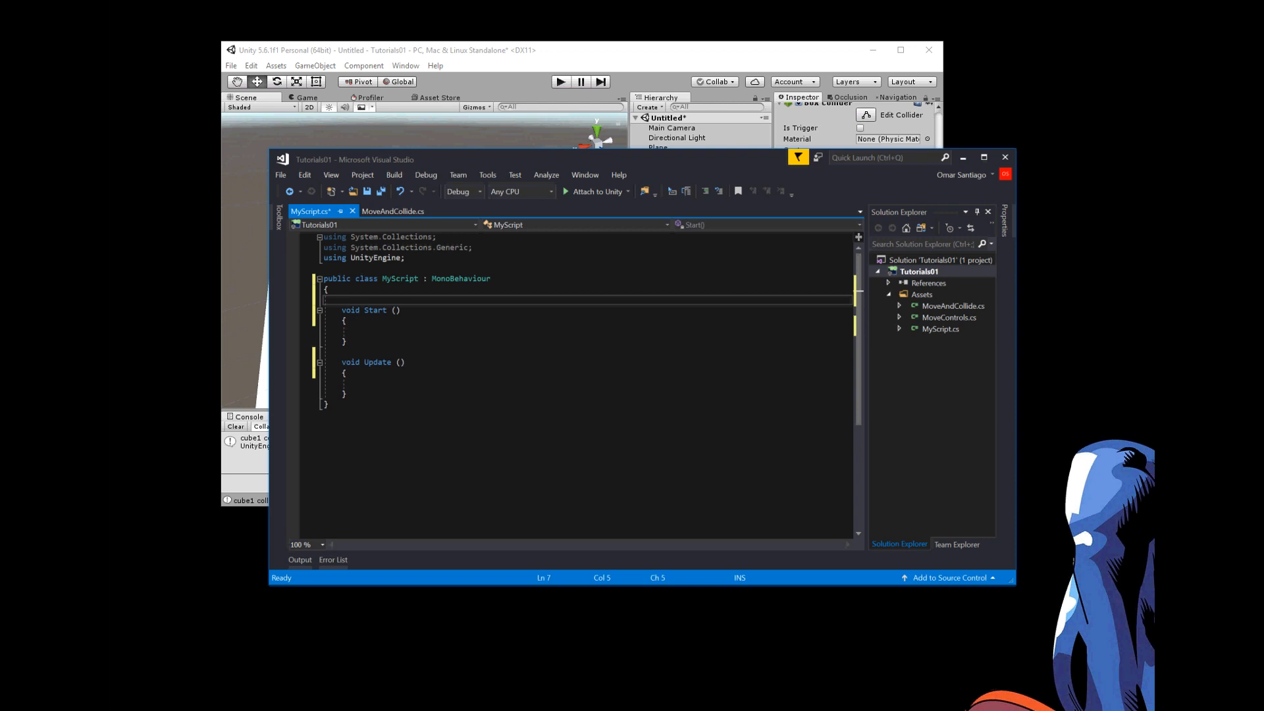
- Mark methods private and declare 'public float movespeed = 1.0f;' above Start in MyScript
type("private")
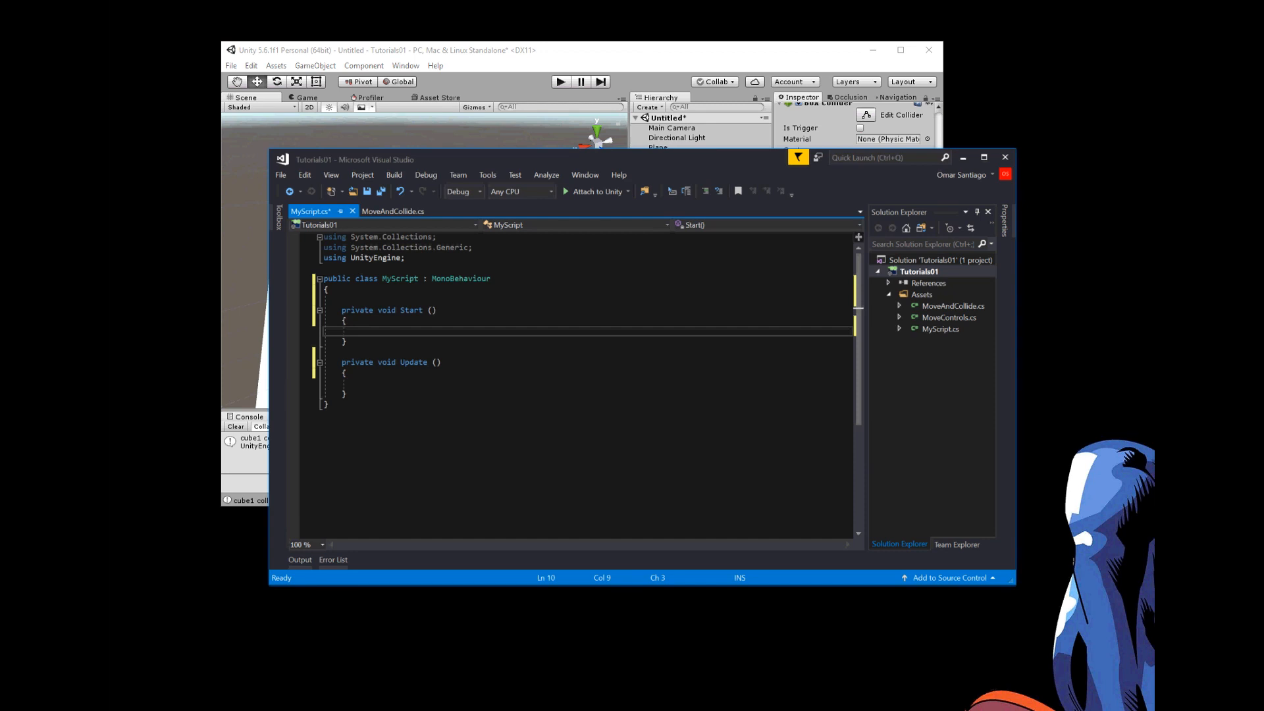
type("pu")
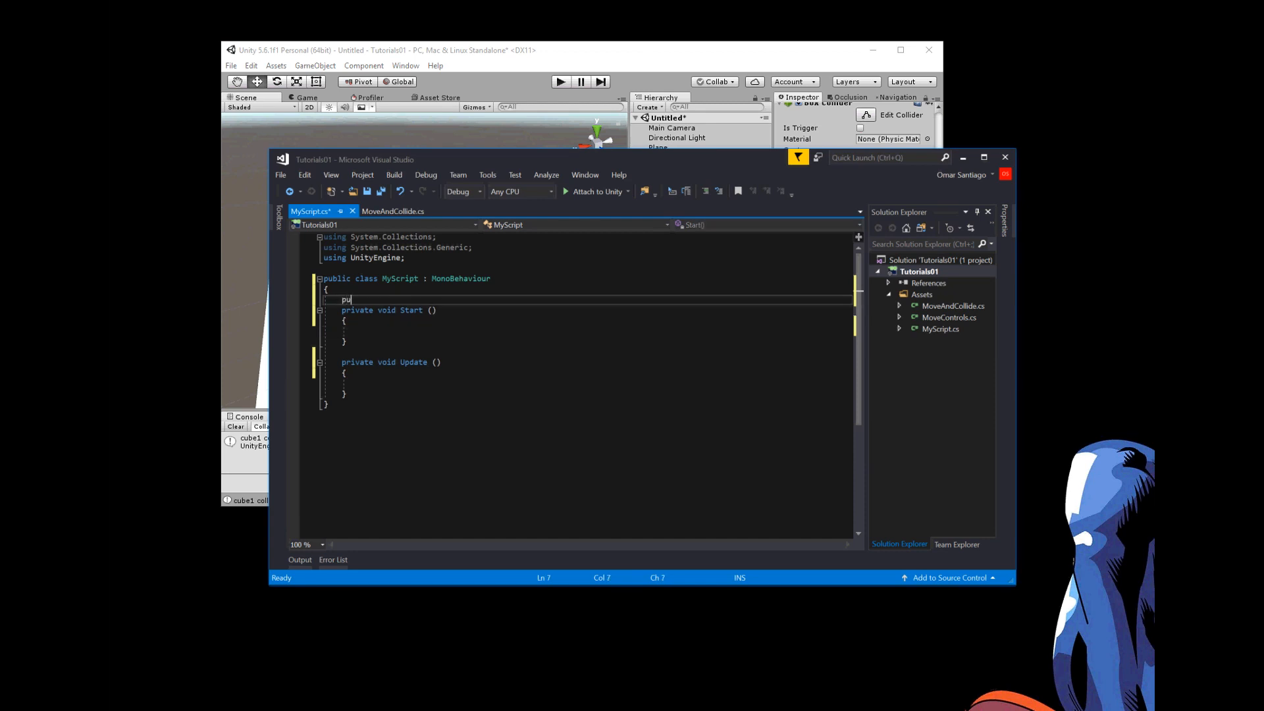
type("blic f")
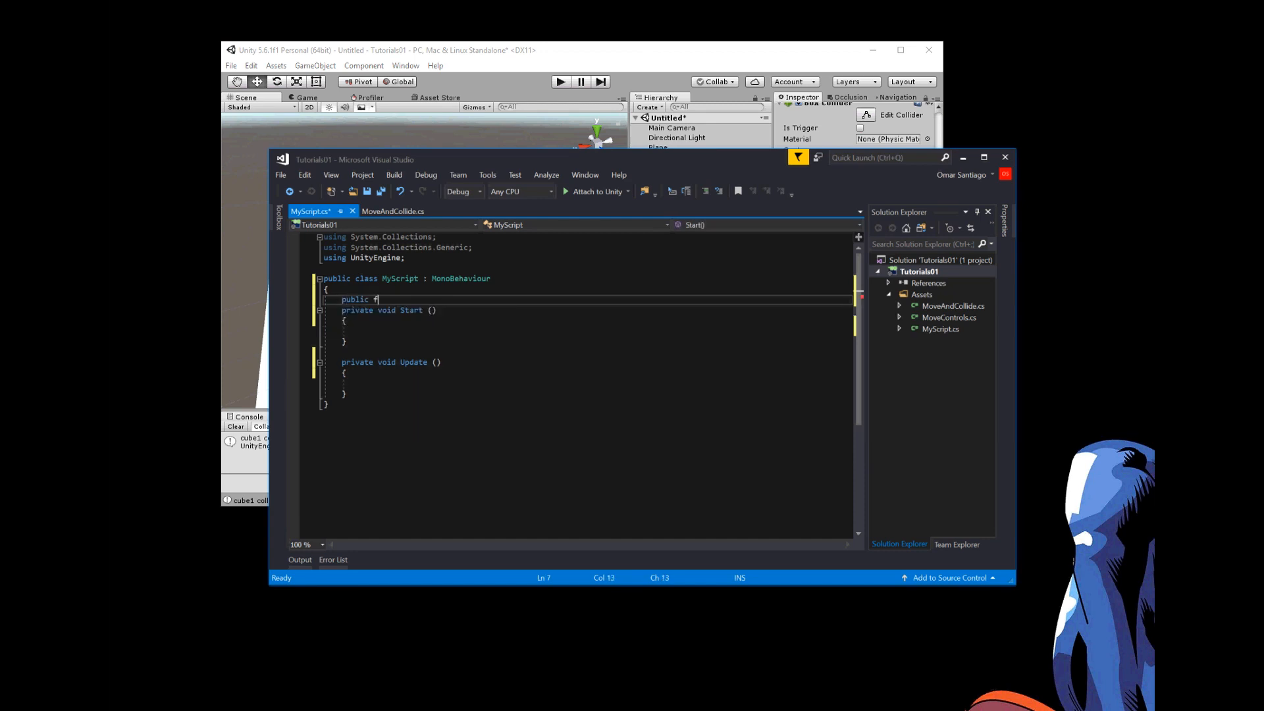
type("loat mov")
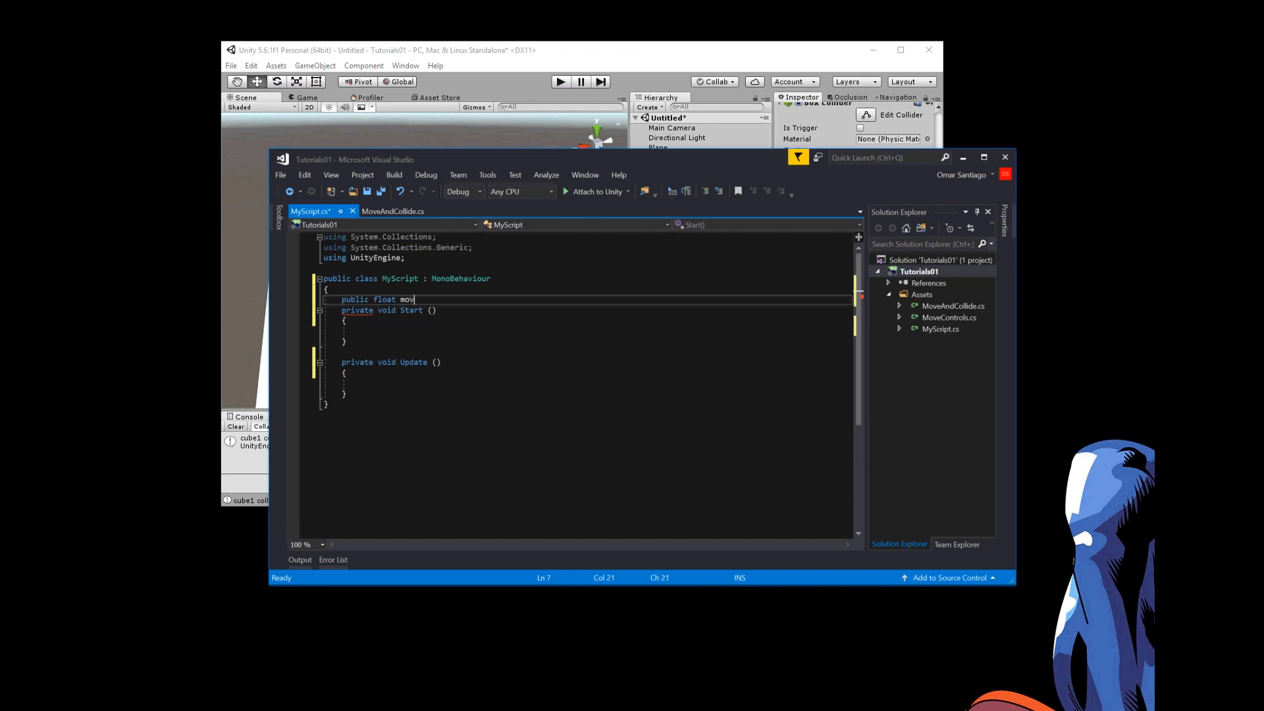
type("espeed =")
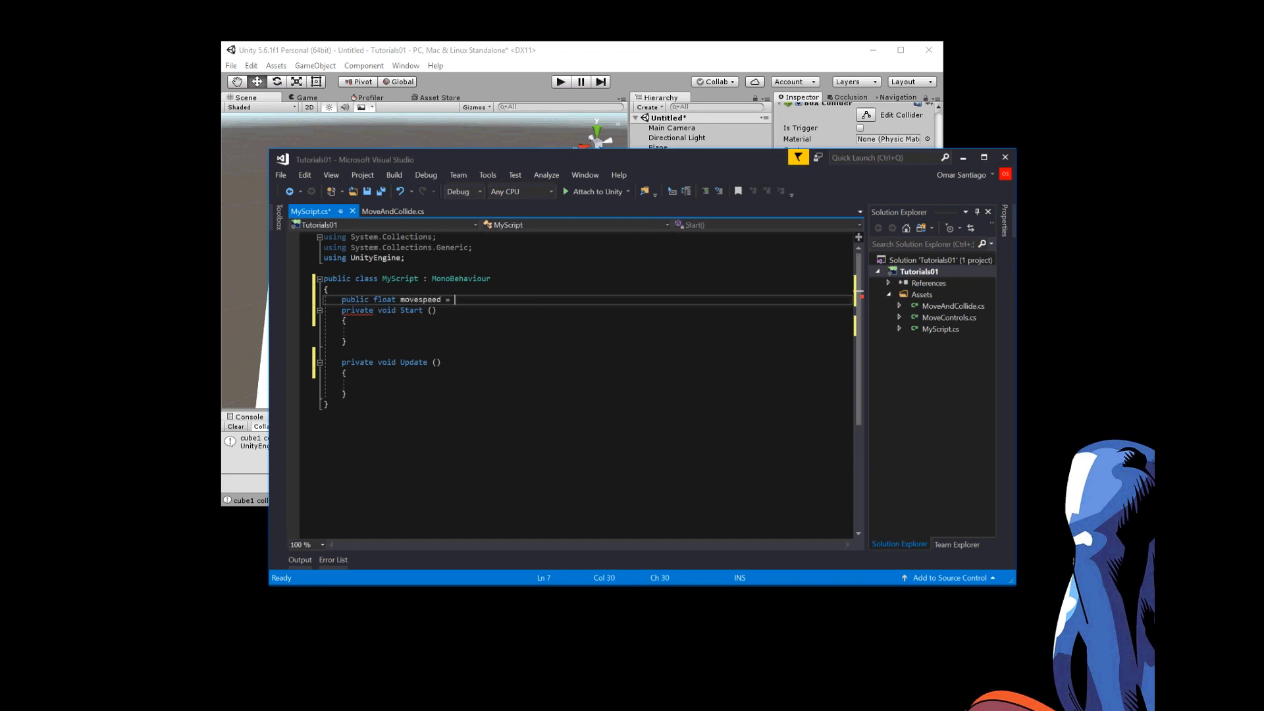
type("1.0")
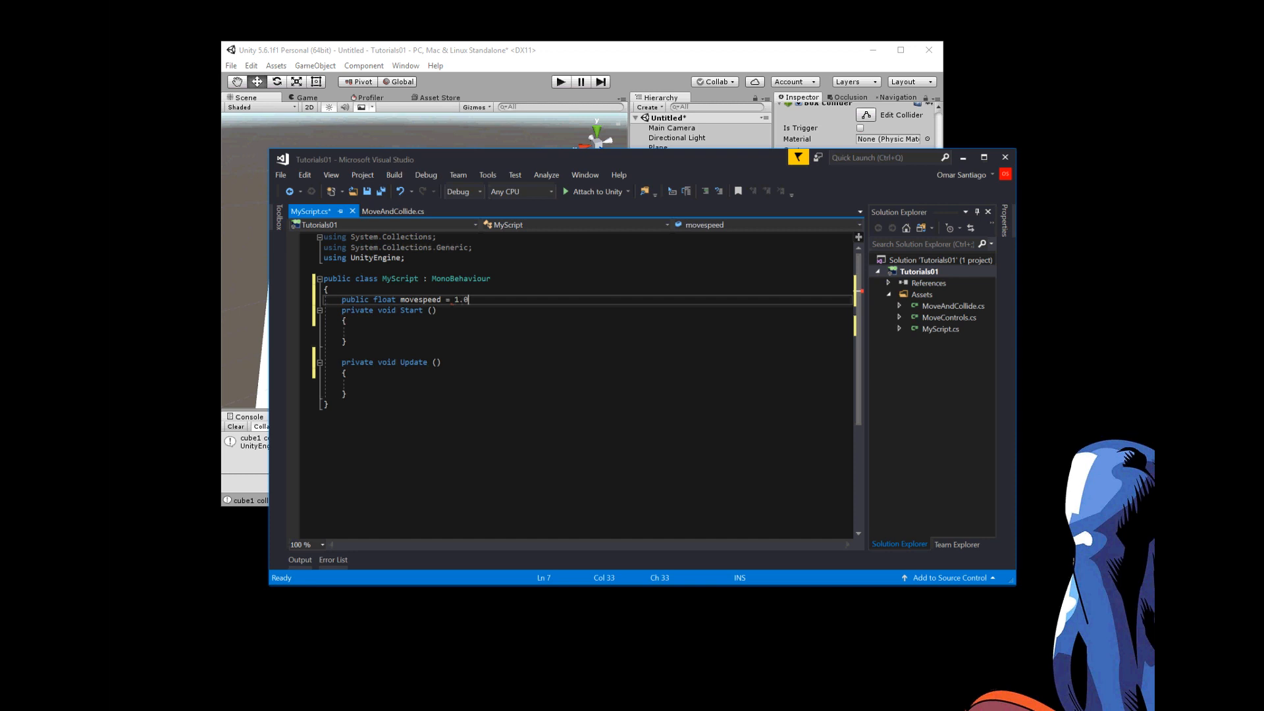
type("f;")
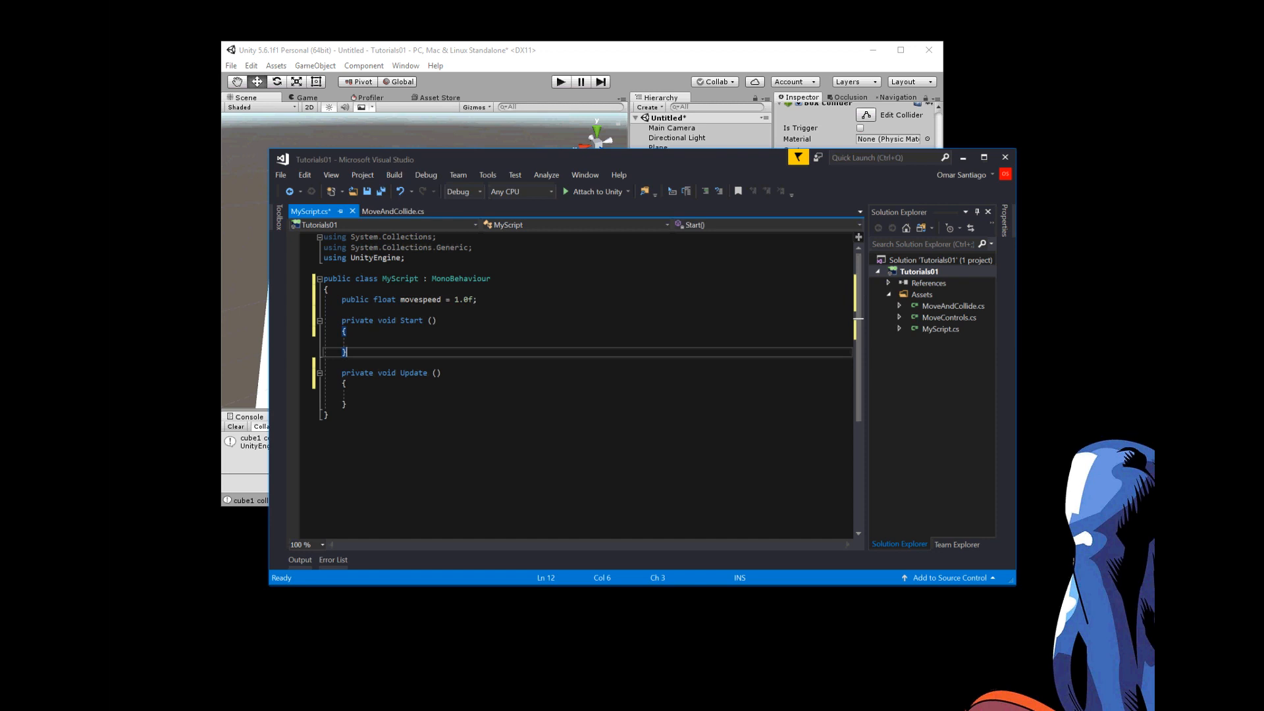
- Save MyScript, then set Cube1's Movespeed field in the Inspector to 2
key("Ctrl+S")
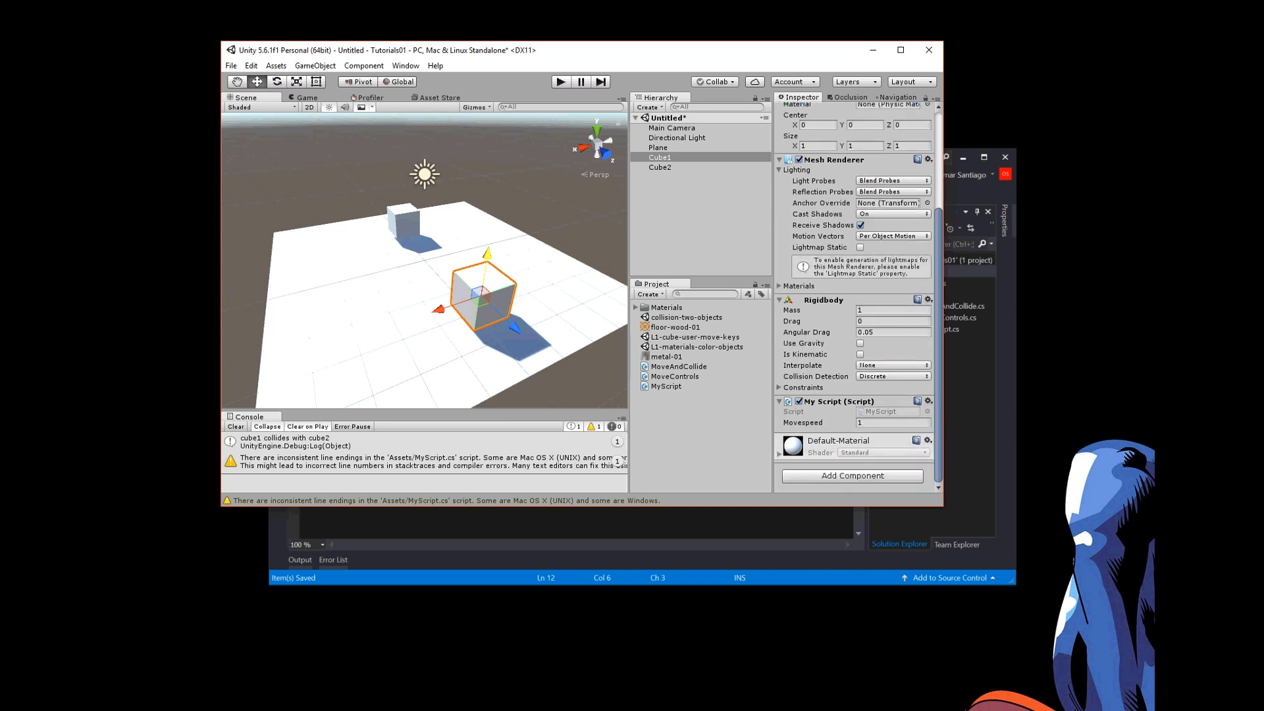
left_click(892, 421)
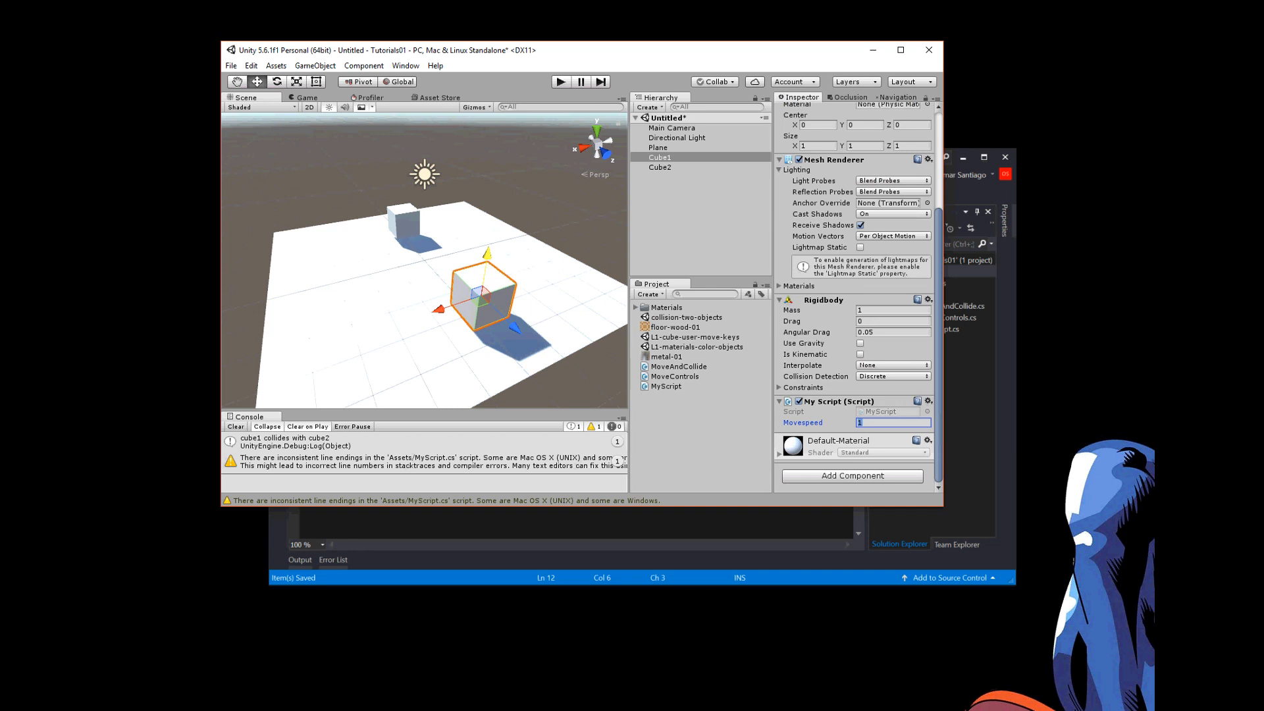
type("2")
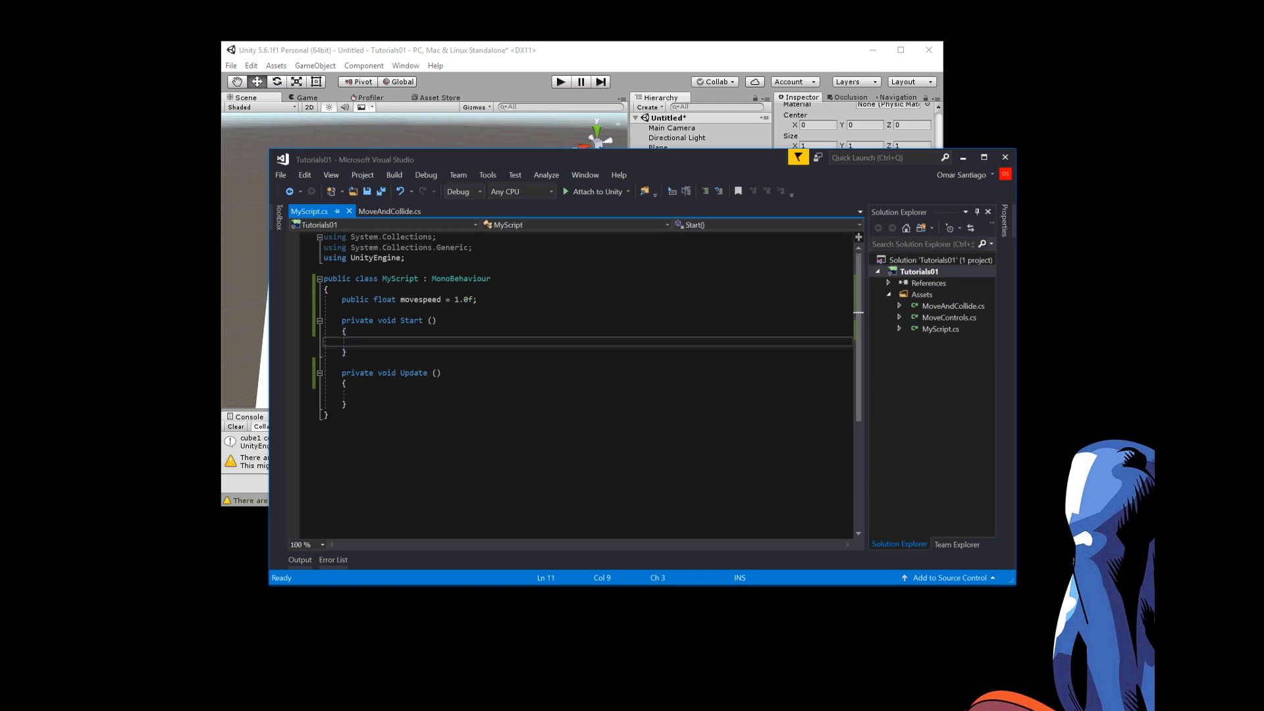
- Begin Update's body with this.transform.Translate( via IntelliSense completions
key("Ctrl+S")
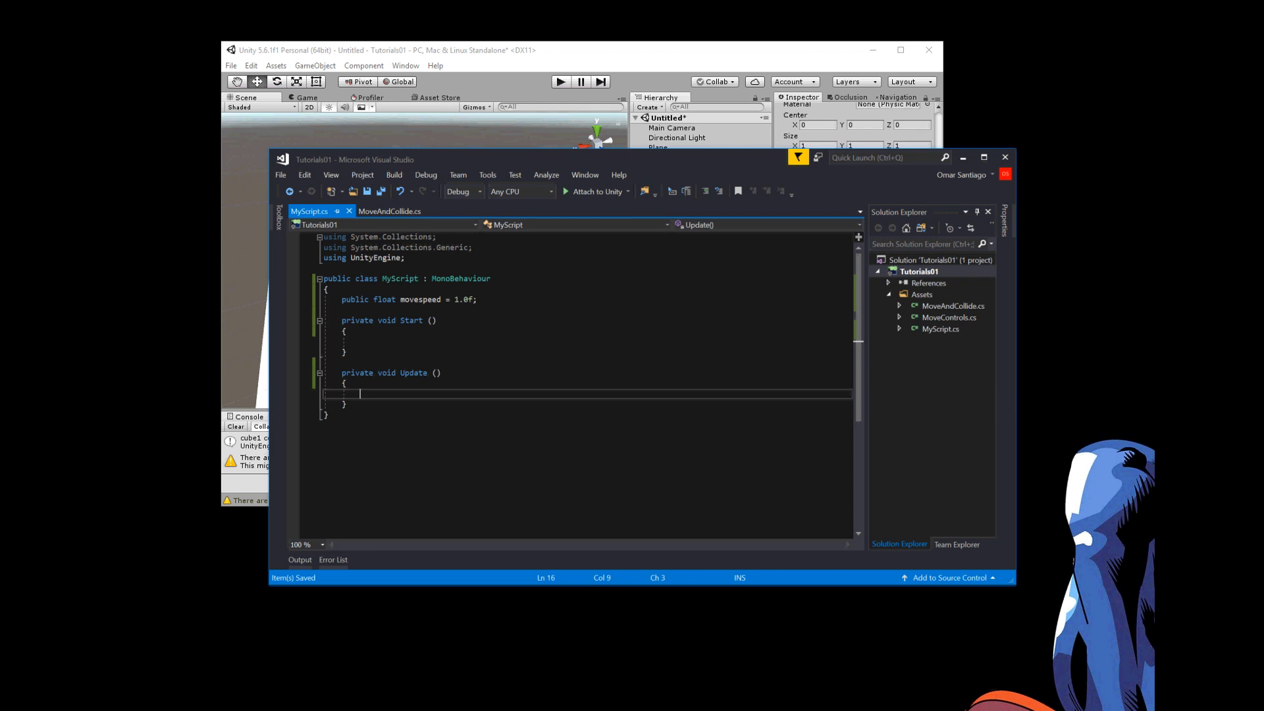
type("this.")
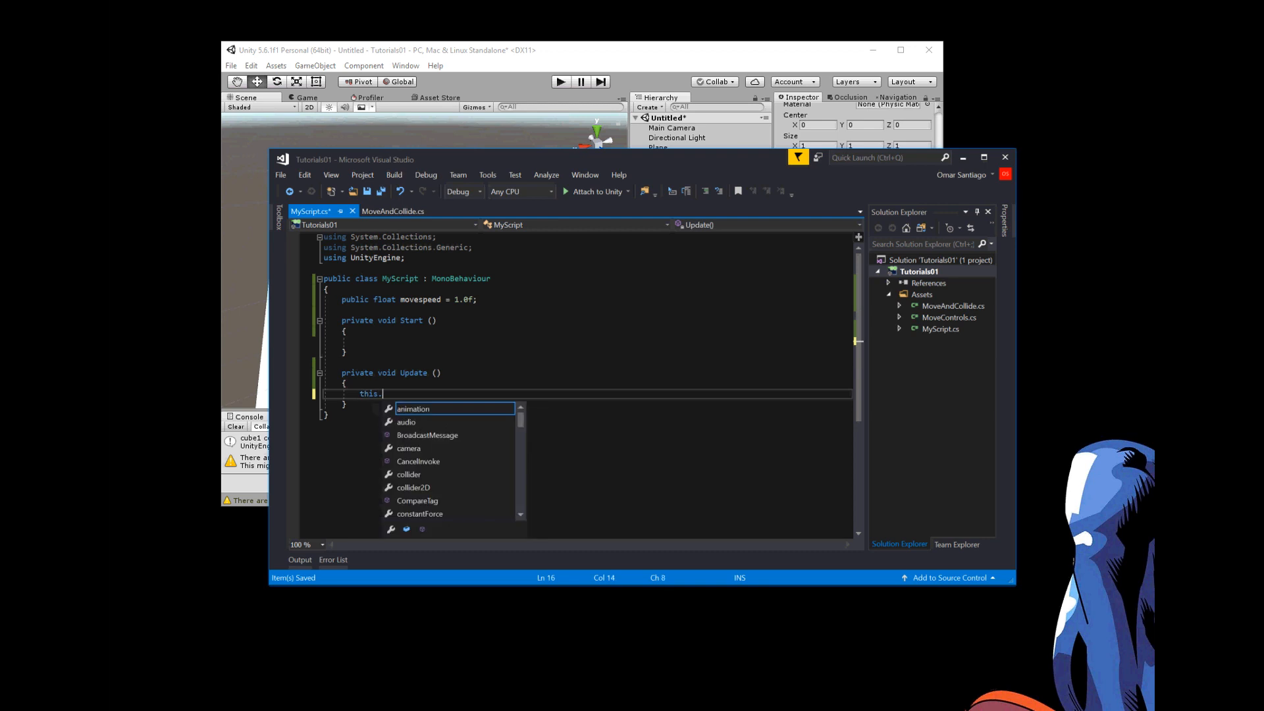
type("transf")
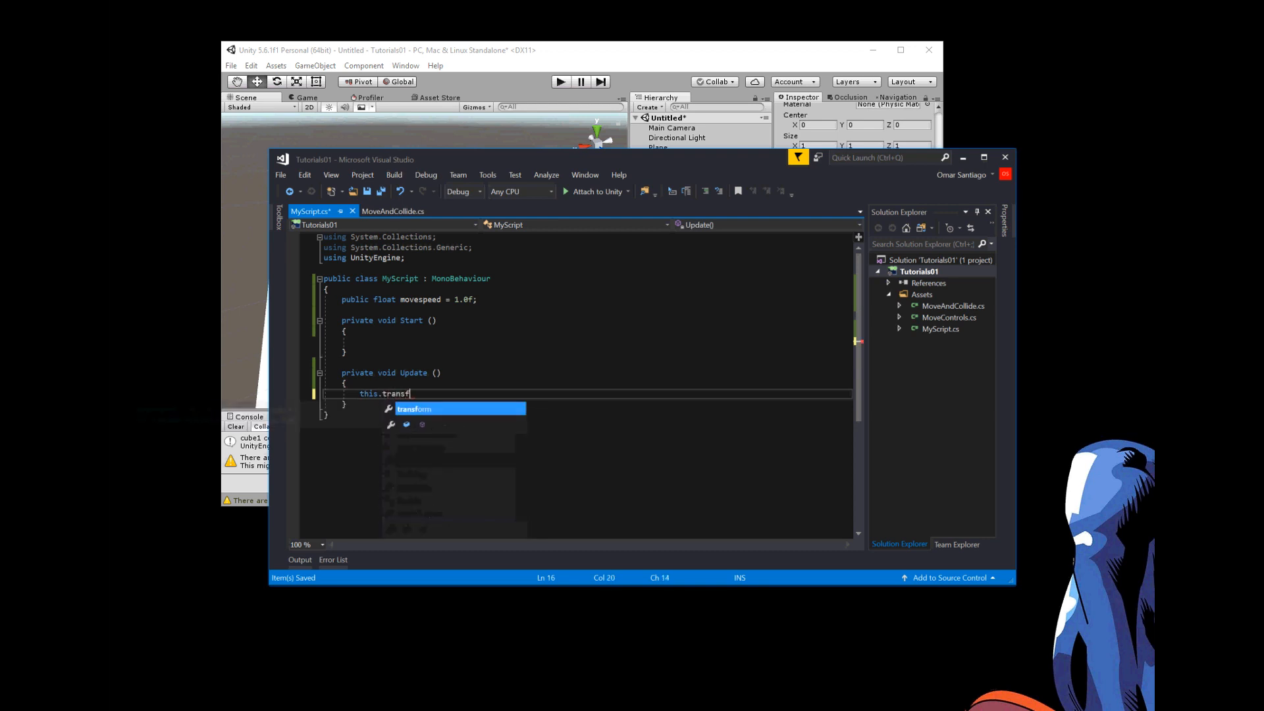
type("orm.")
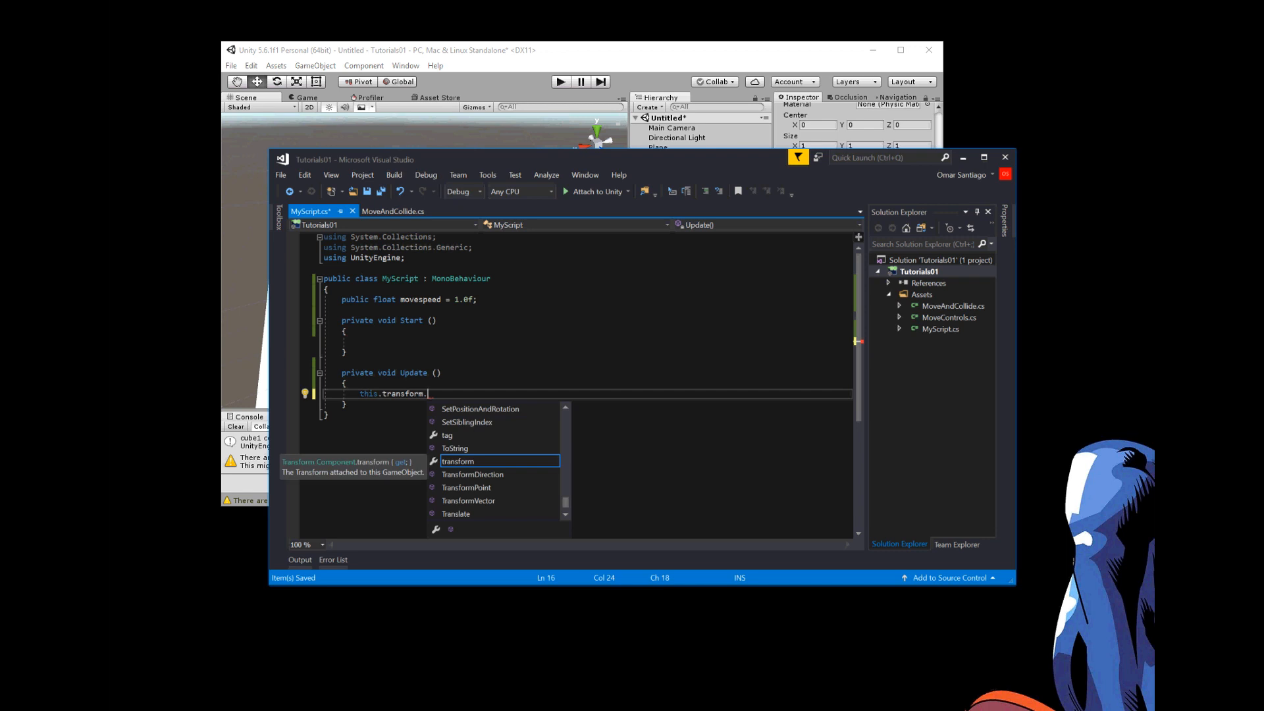
type("Translate)")
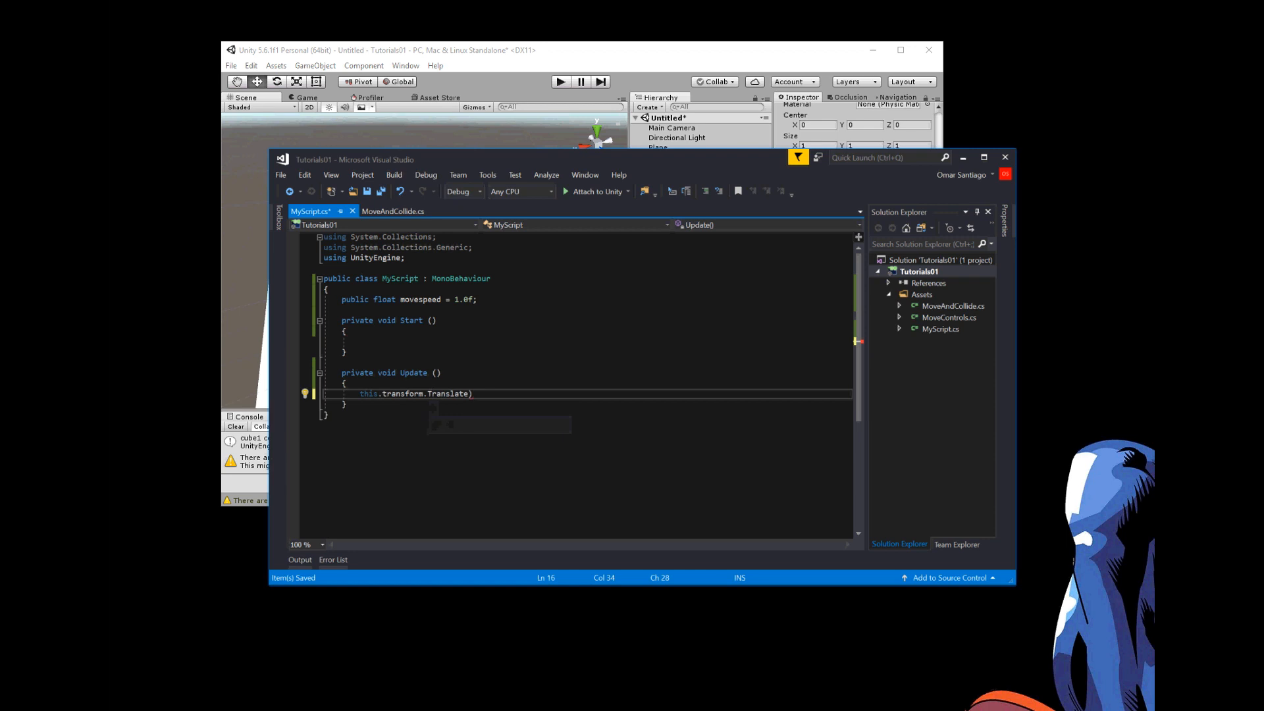
type("(")
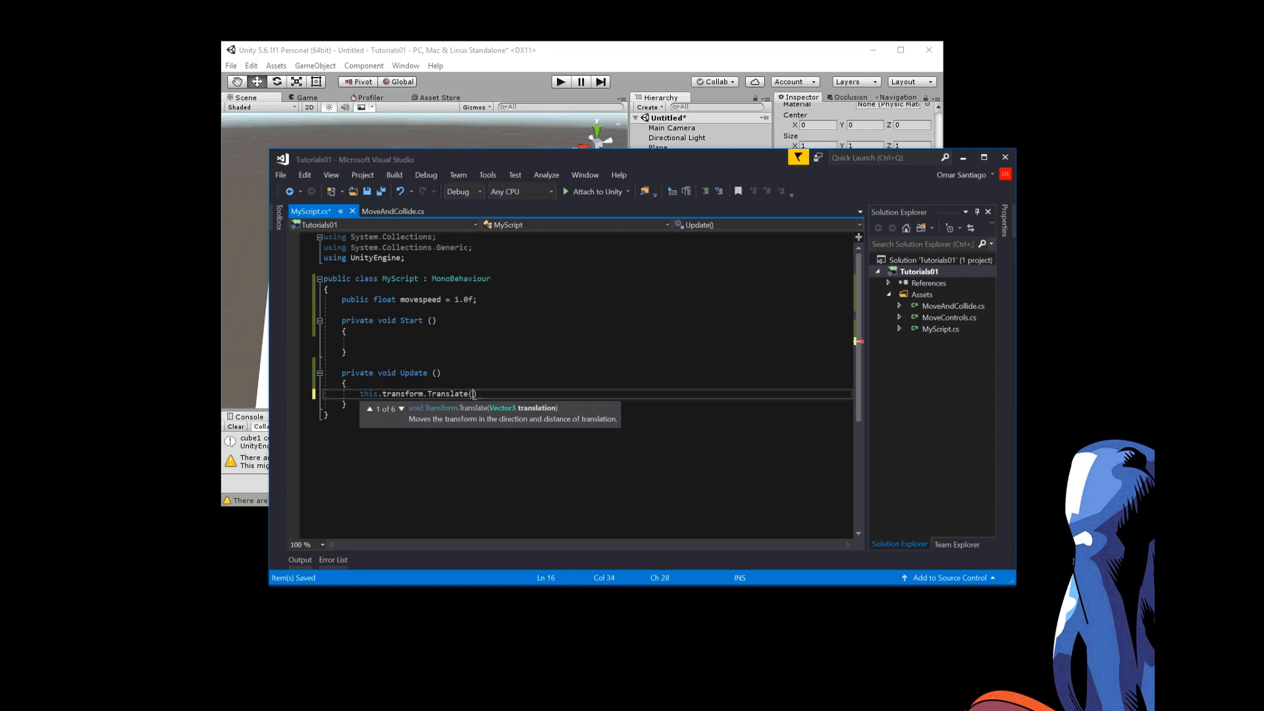
type("new ne")
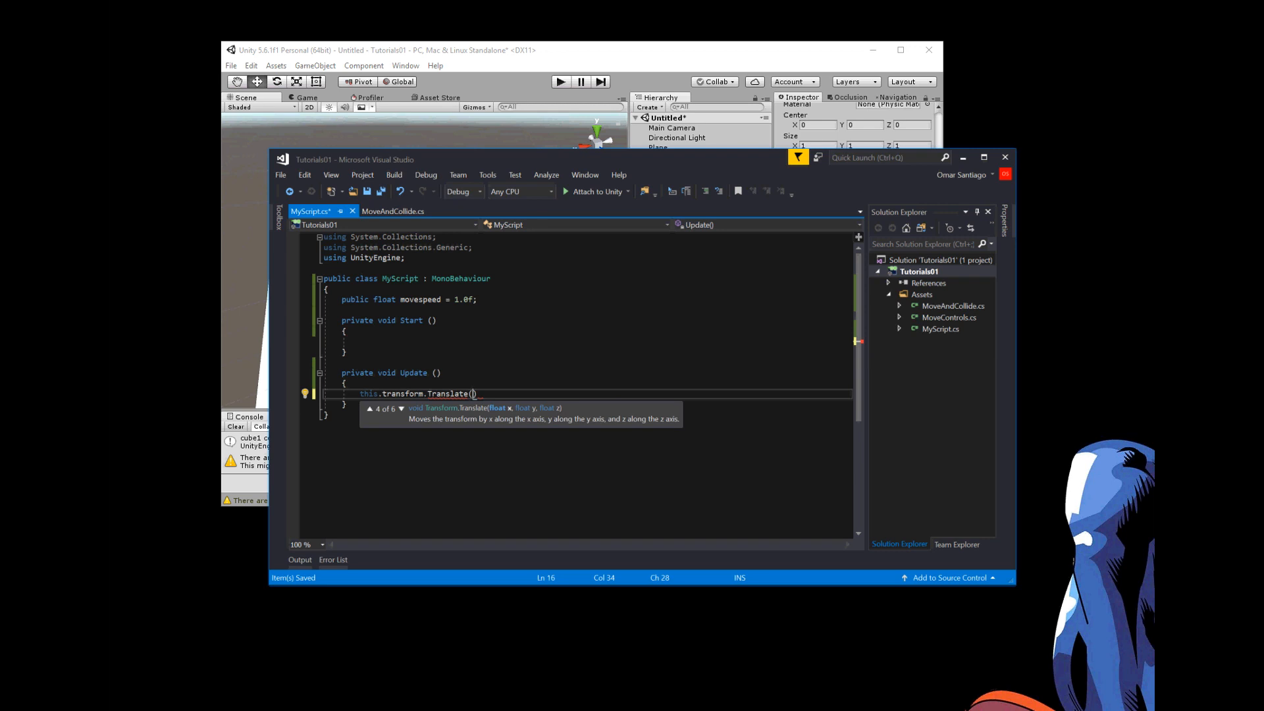
- Pass arguments 0, 0, movespeed * Time.deltaTime to the Translate call
type("0")
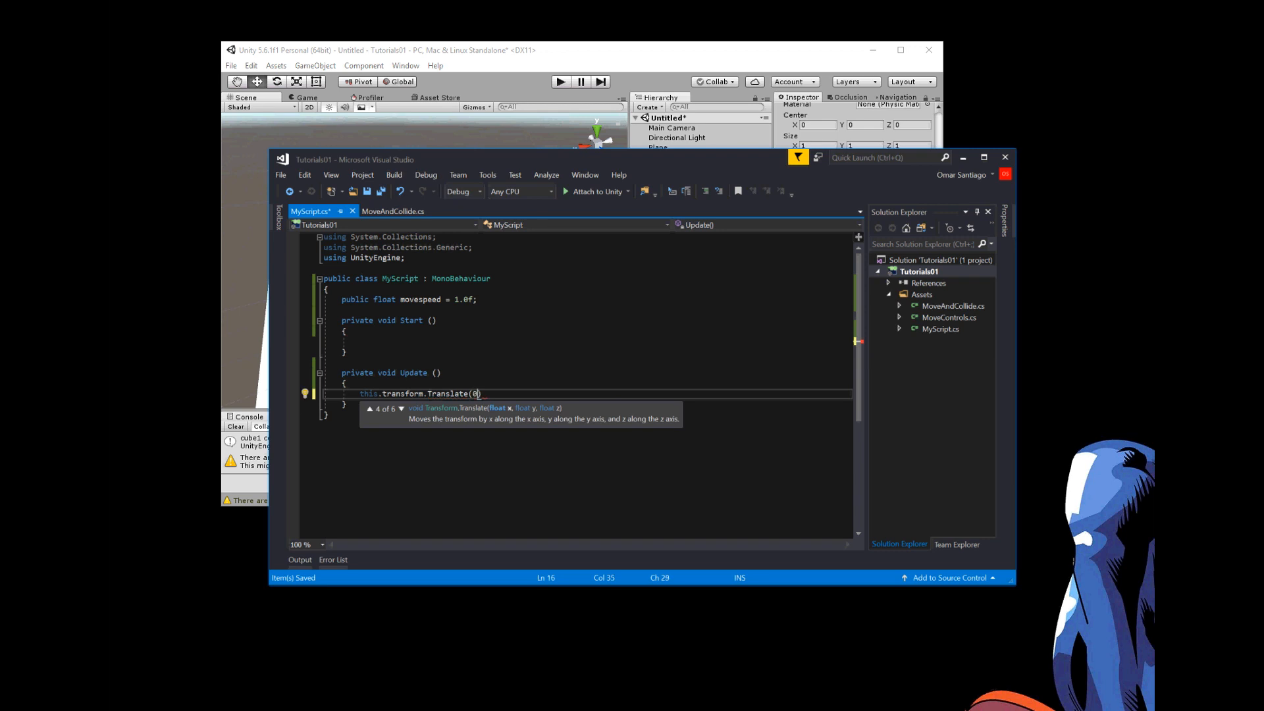
type(",")
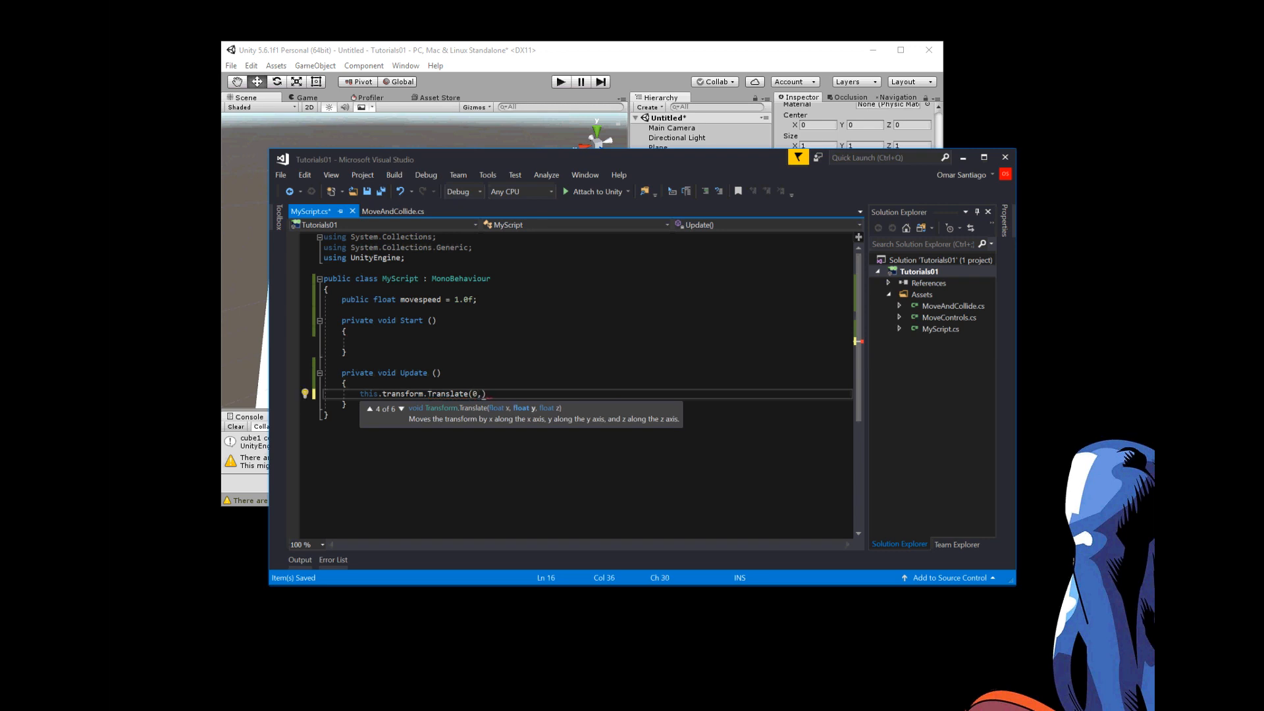
type("0,")
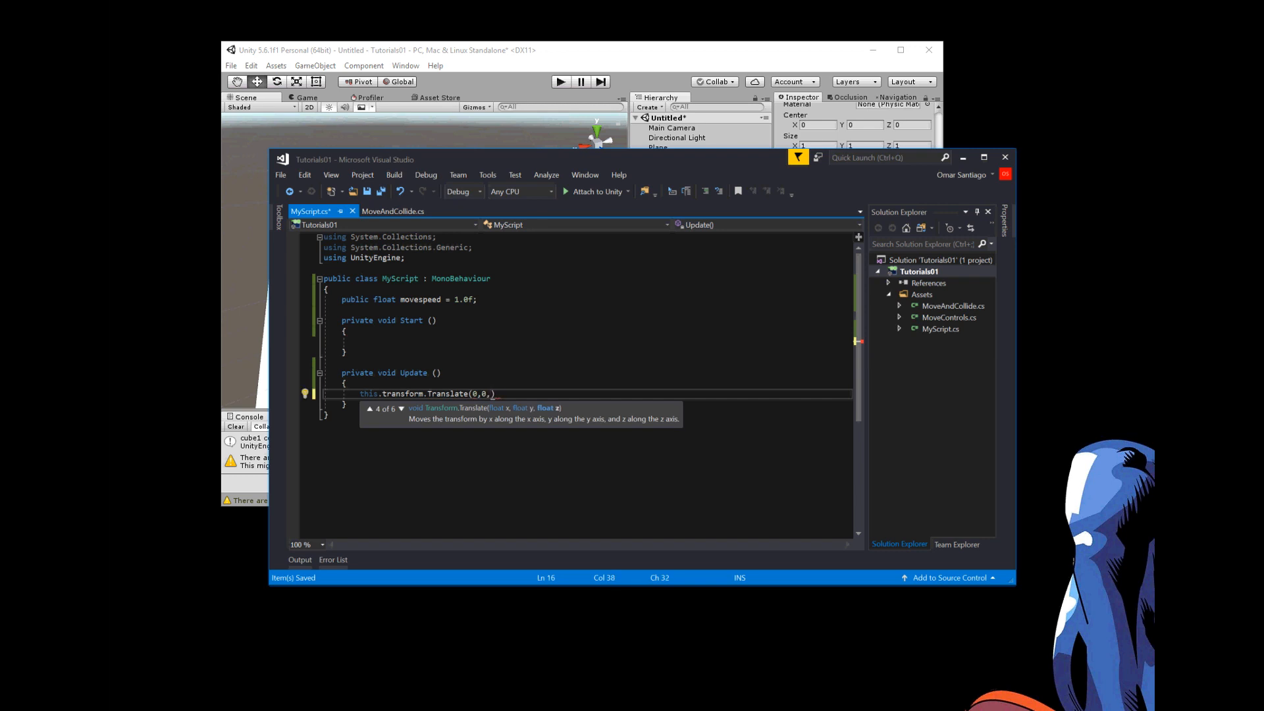
type("movespeed")
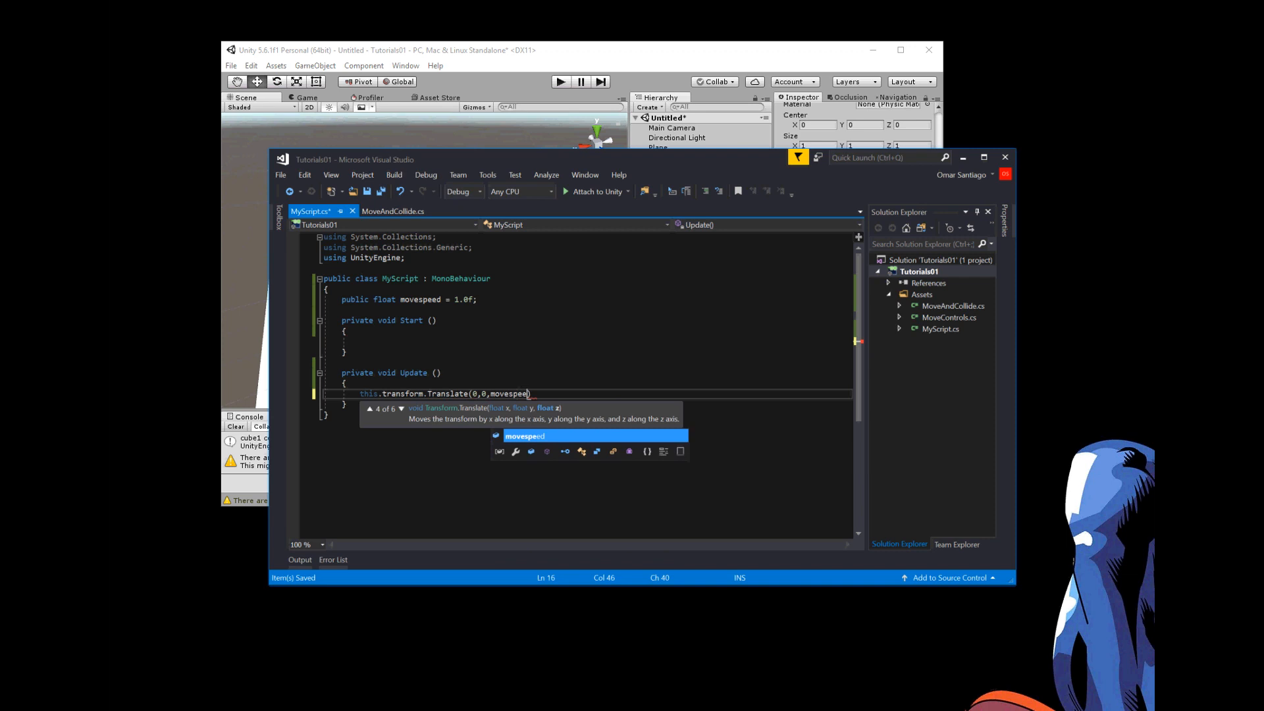
type("* ti")
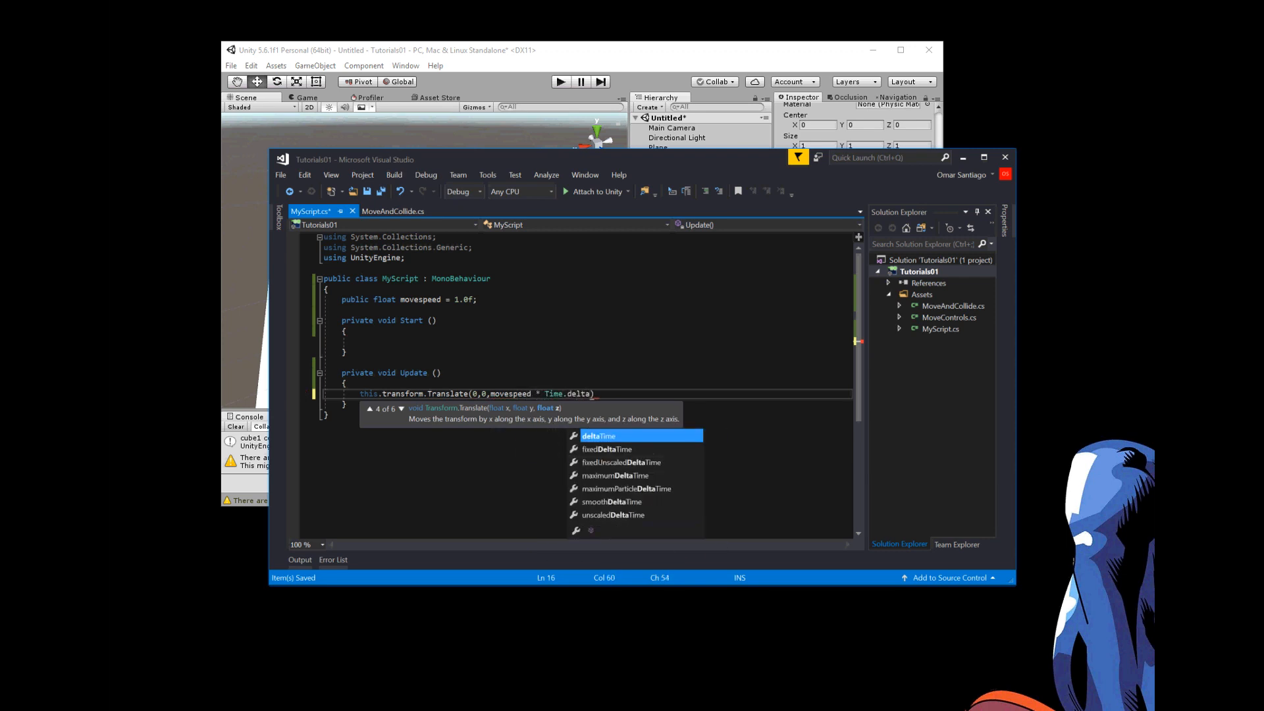
type("time")
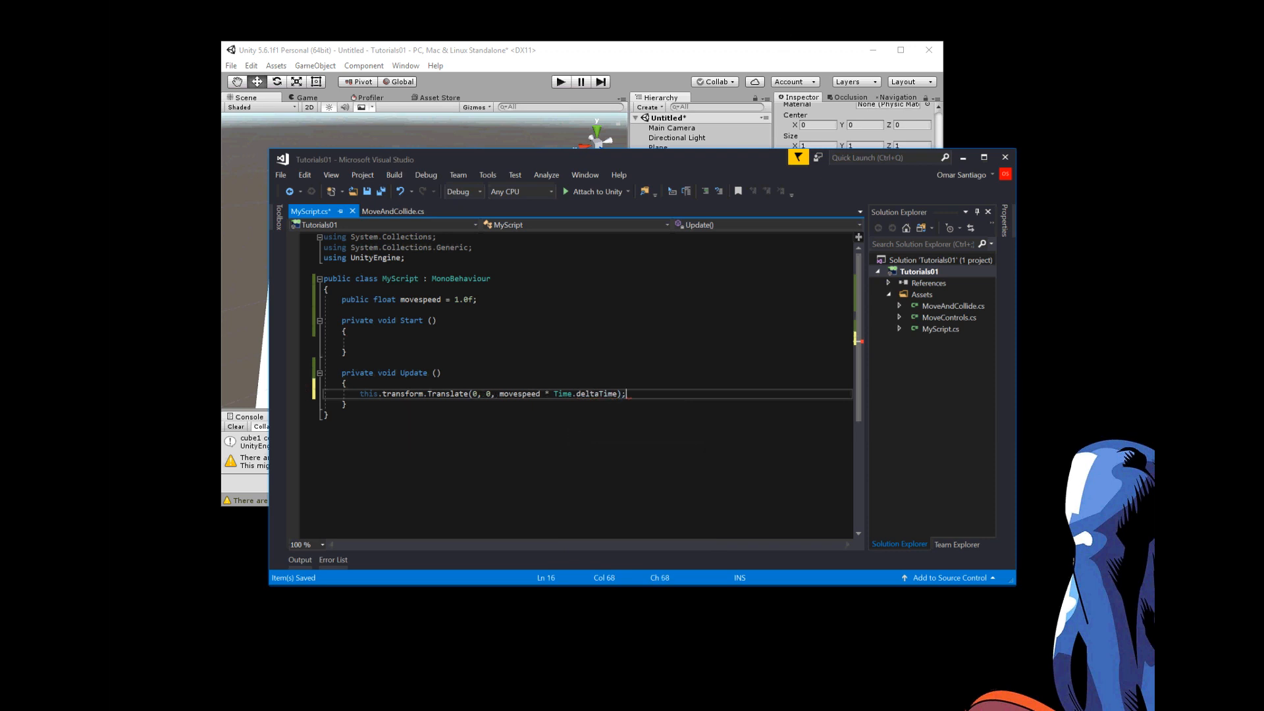
mouse_move(562, 394)
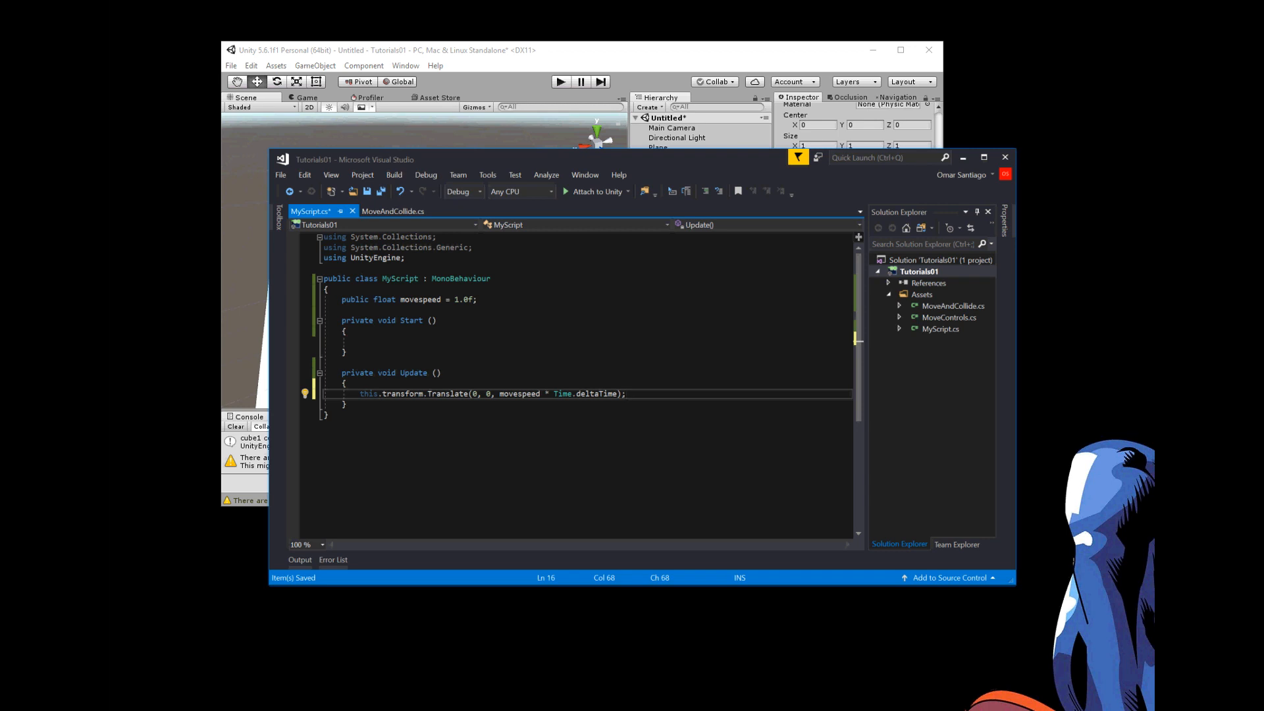
mouse_move(310, 210)
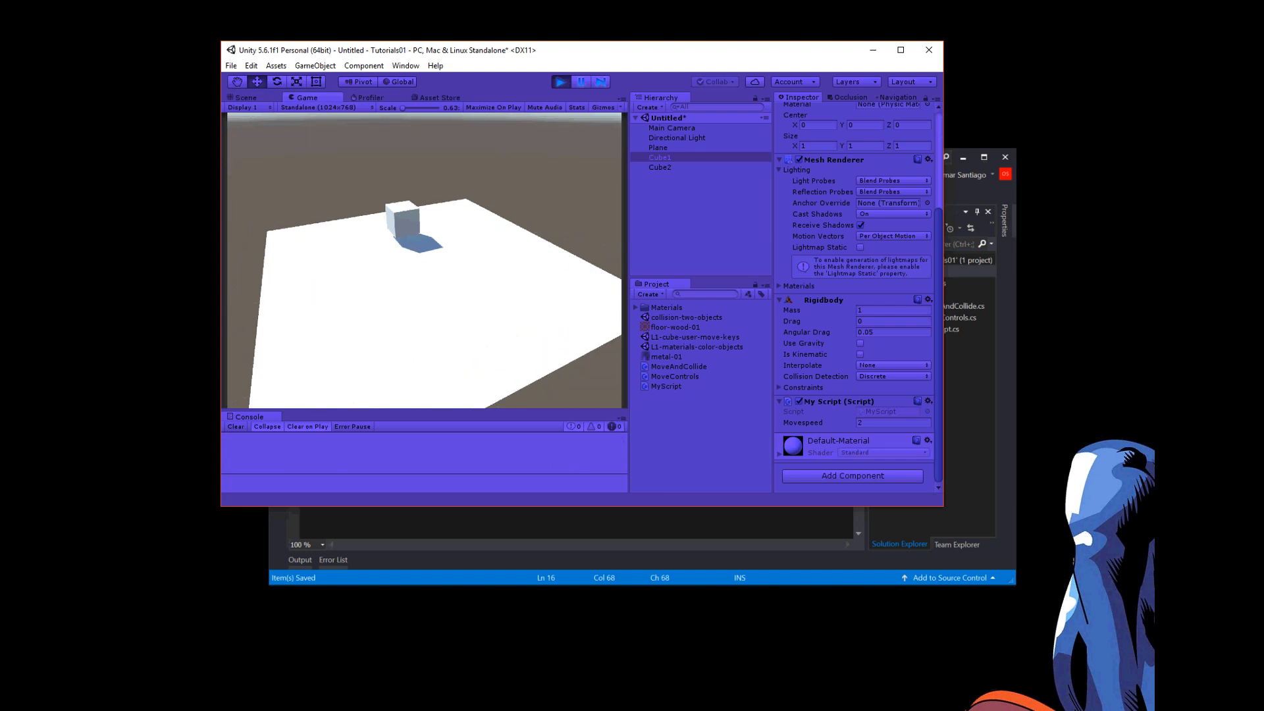
- Stop the scene's play-mode test run
left_click(243, 98)
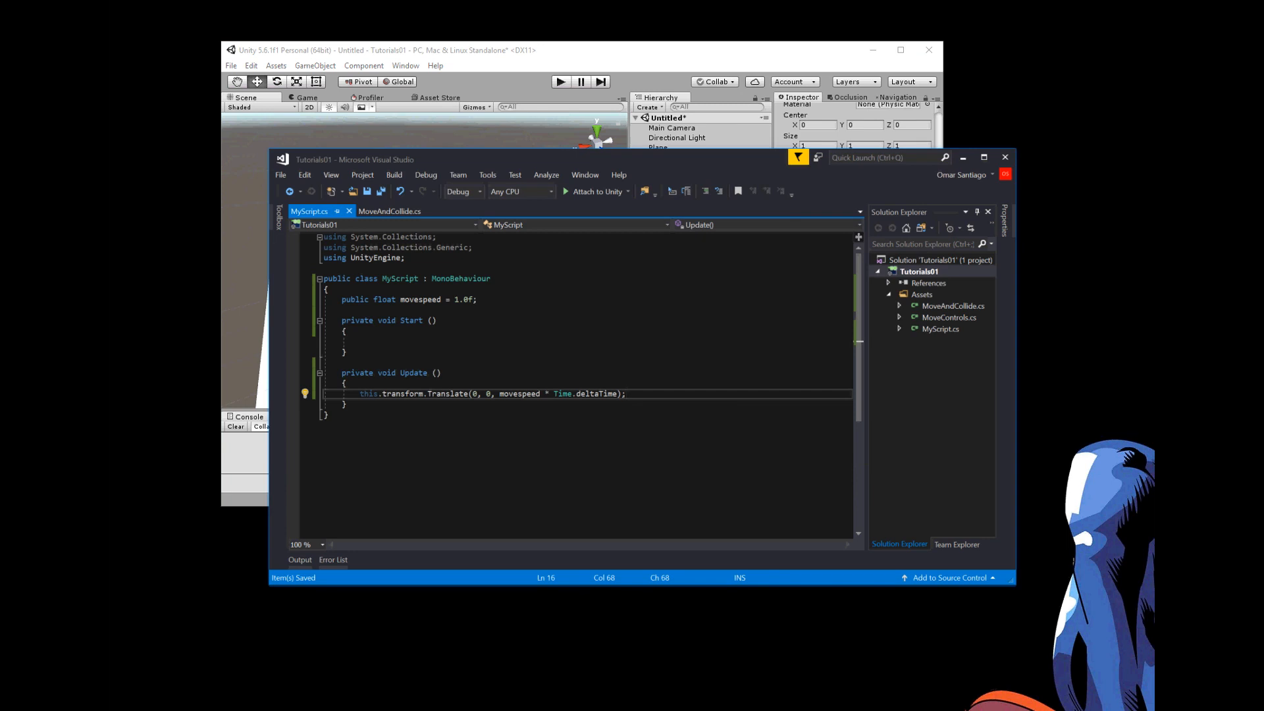
- Negate movespeed inside the Translate call so Cube1 travels the other way
double_click(518, 394)
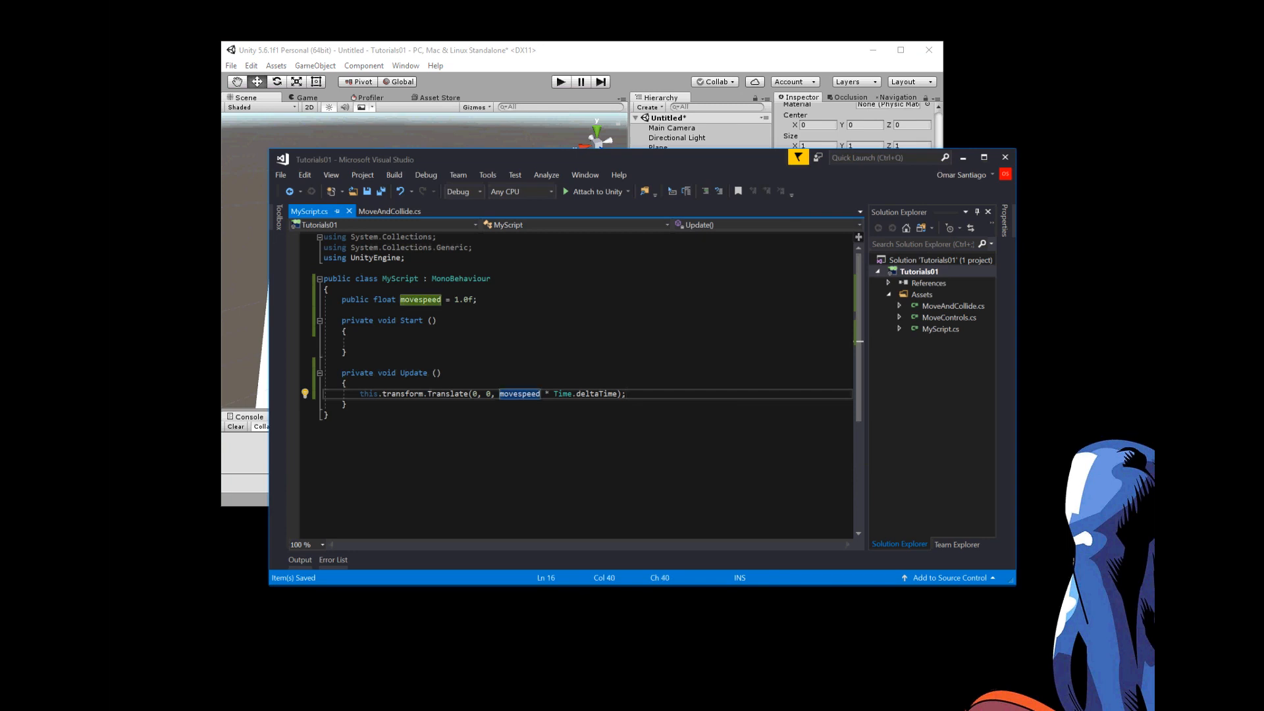
type("-")
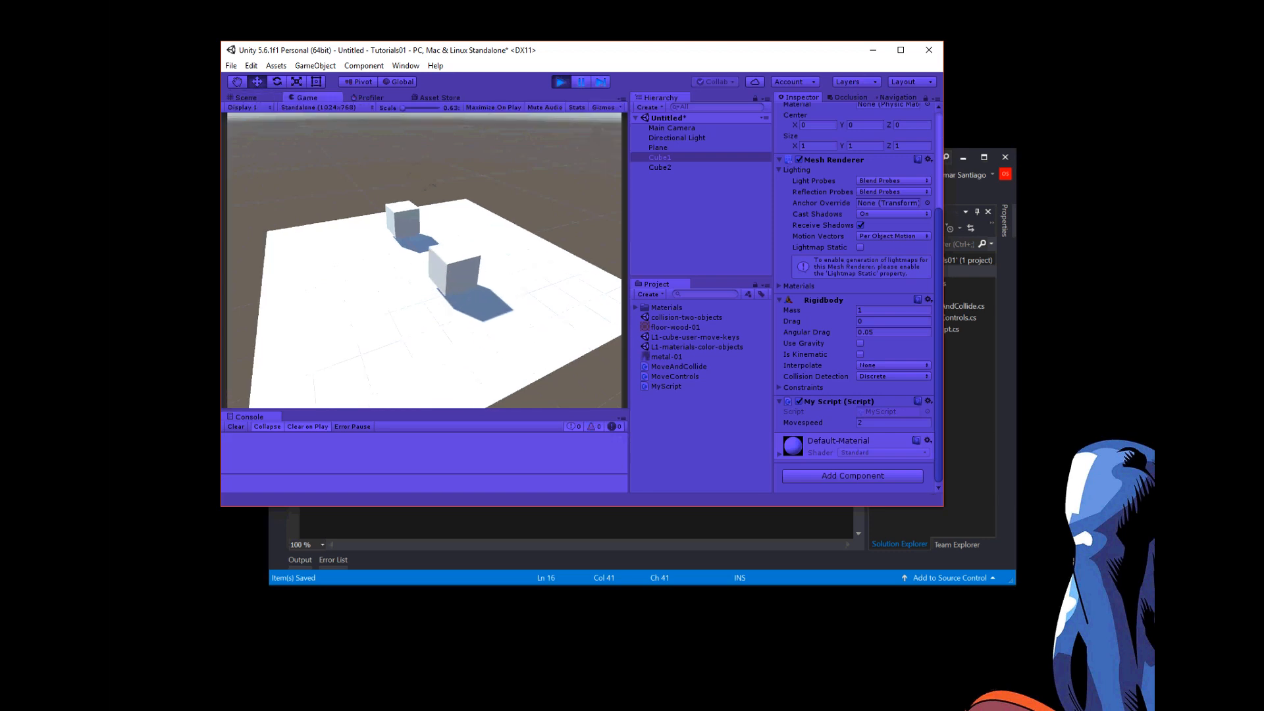
- Run the scene to watch Cube1 head toward Cube2, then stop play mode
left_click(245, 98)
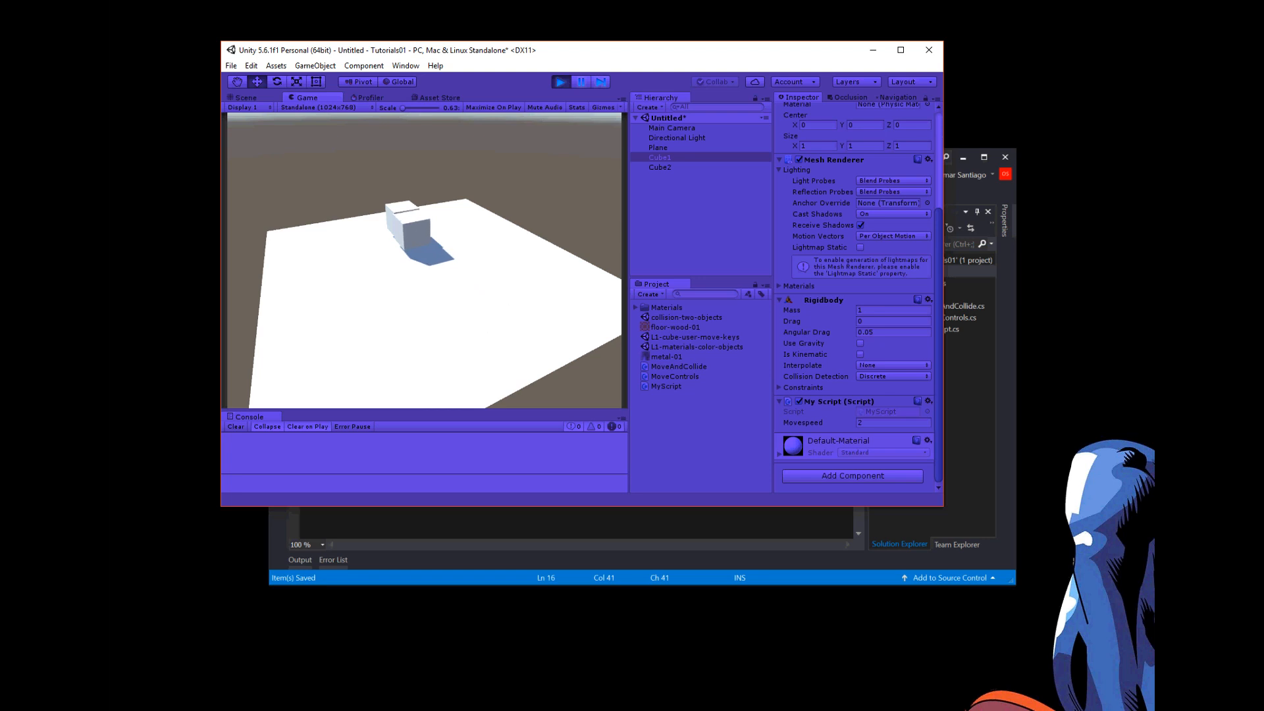
left_click(242, 97)
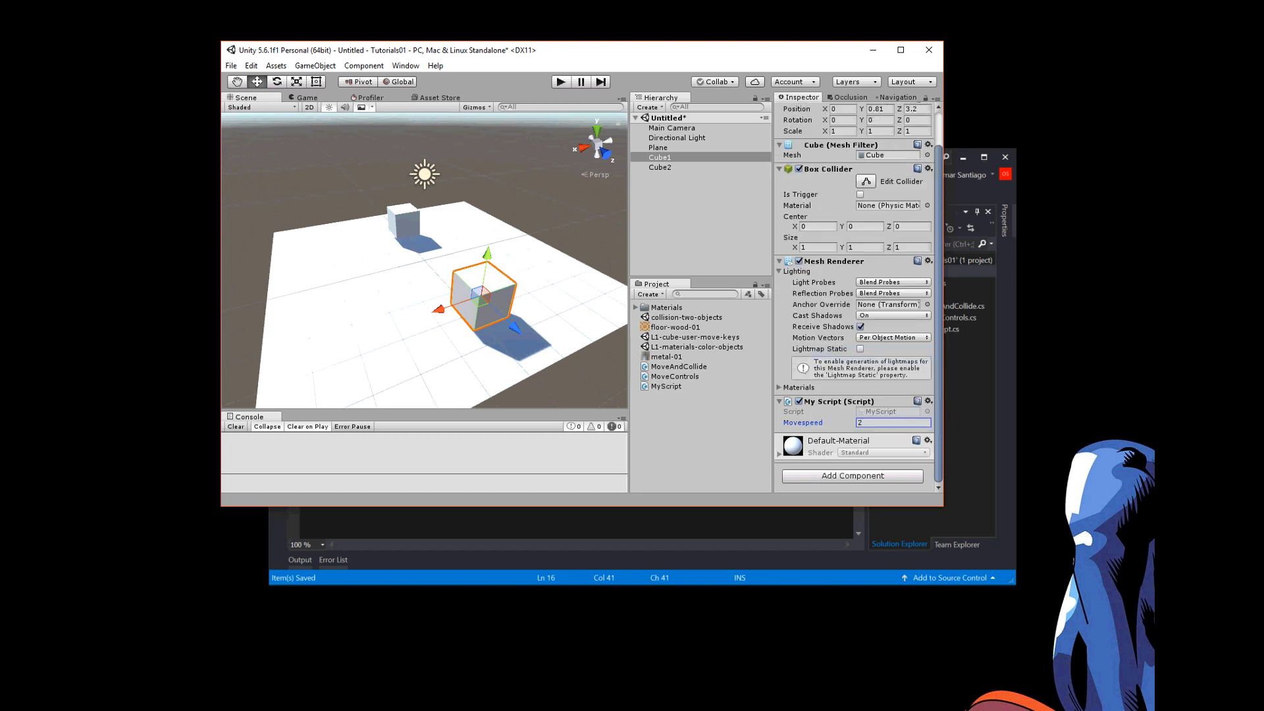
left_click(230, 66)
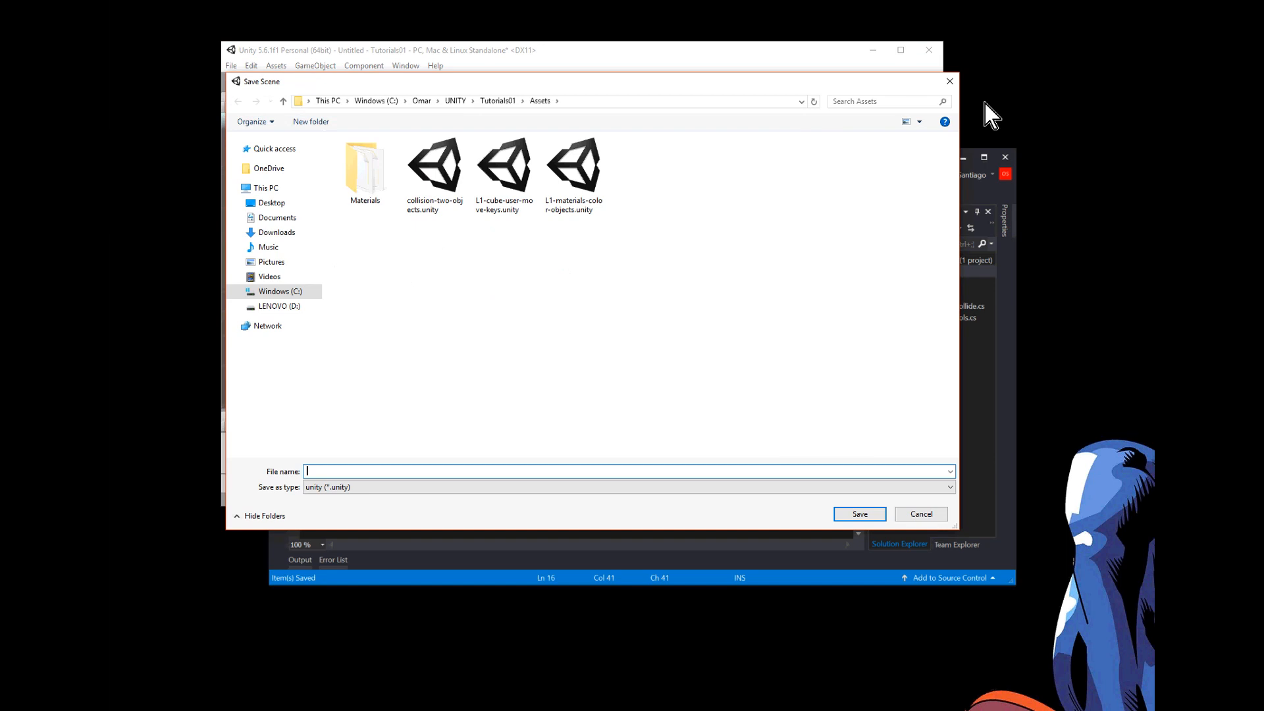
left_click(921, 513)
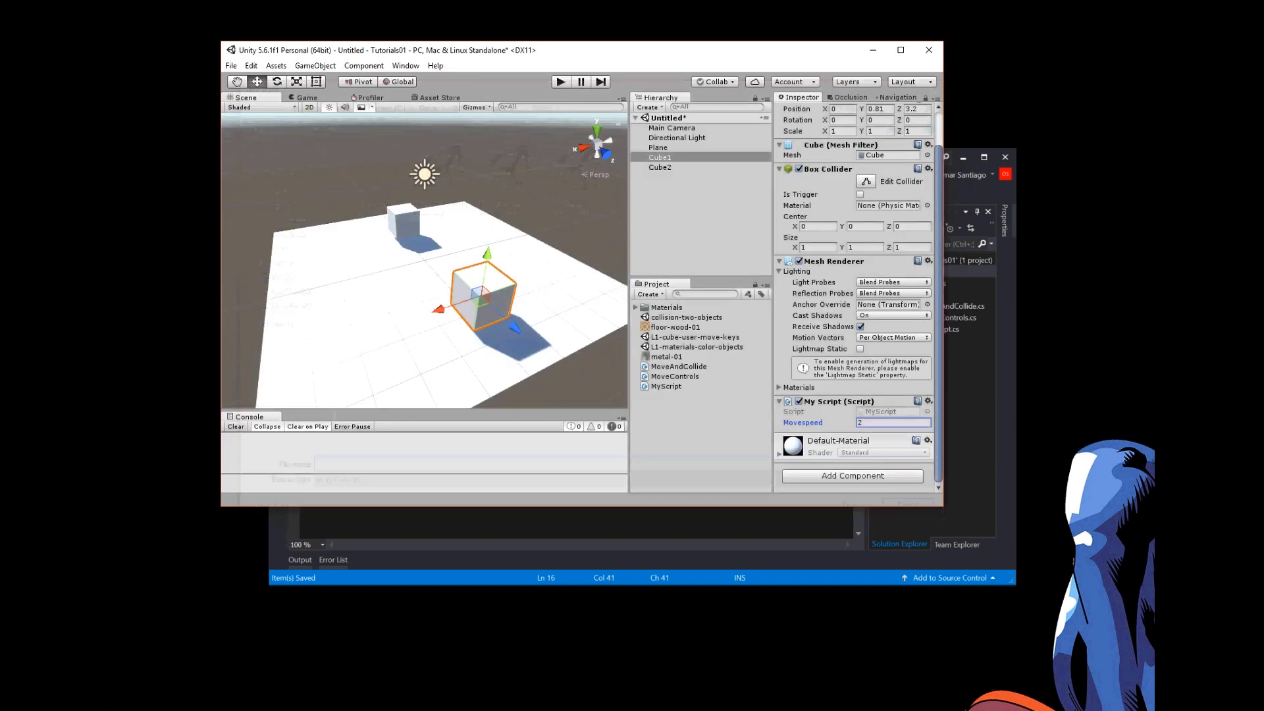
left_click(561, 82)
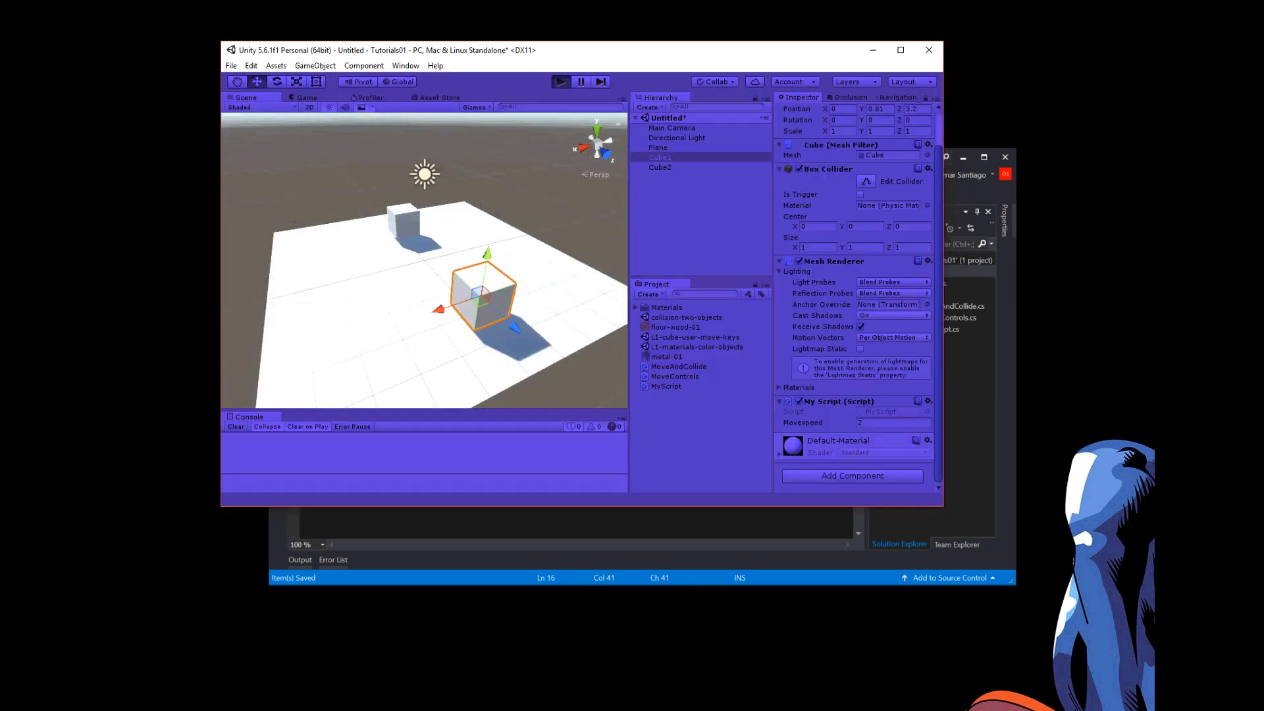
left_click(561, 82)
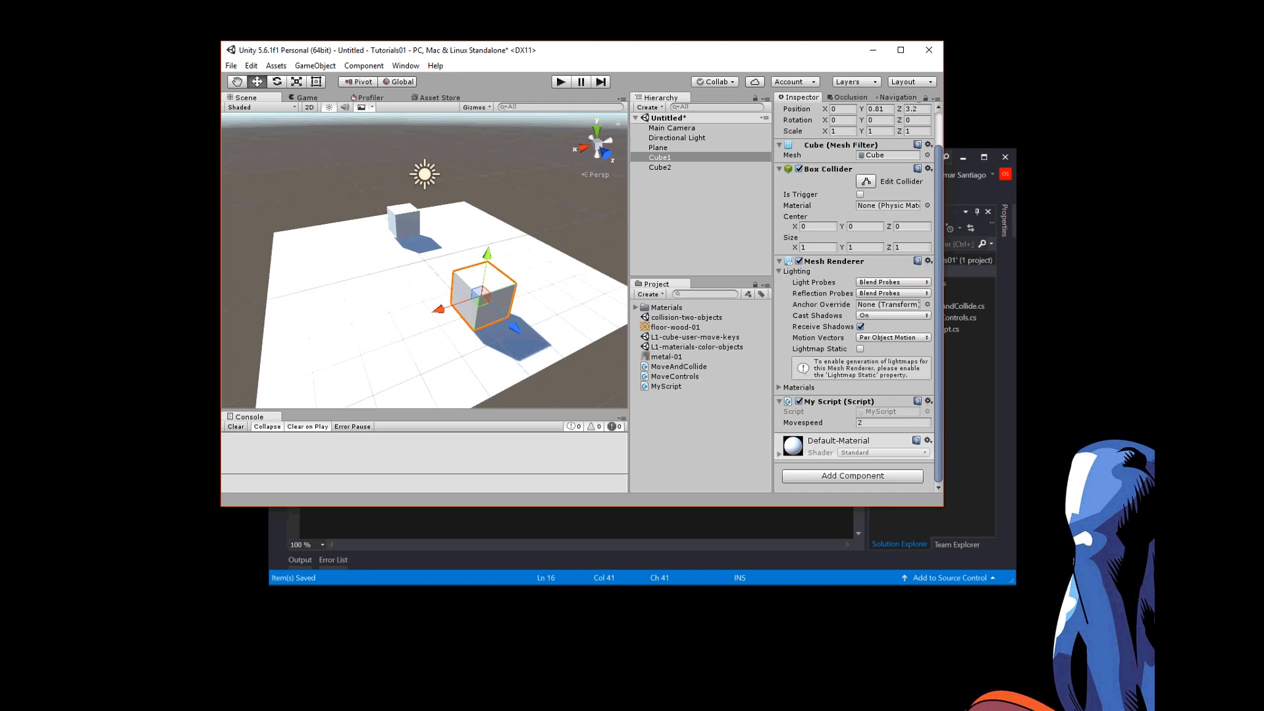
- Set Cube1's Transform scale to 0.8 on X, Y and Z, then run and stop the scene
left_click(838, 131)
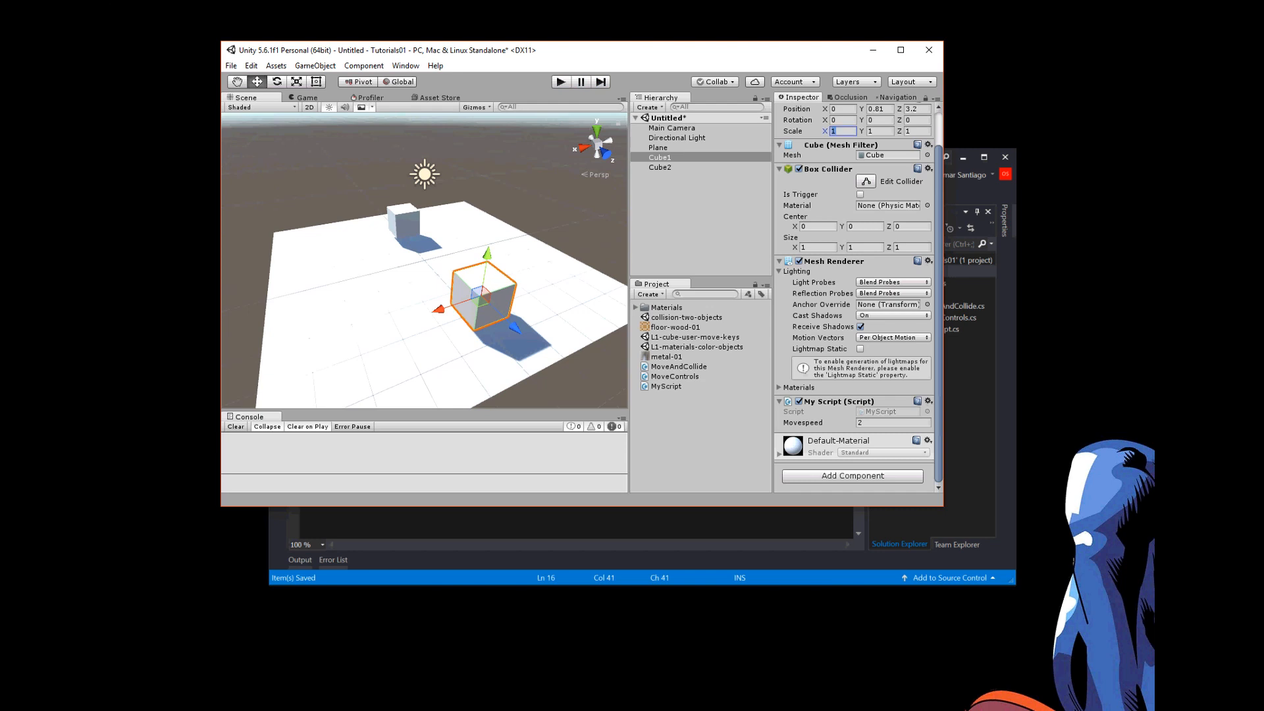
type(".8")
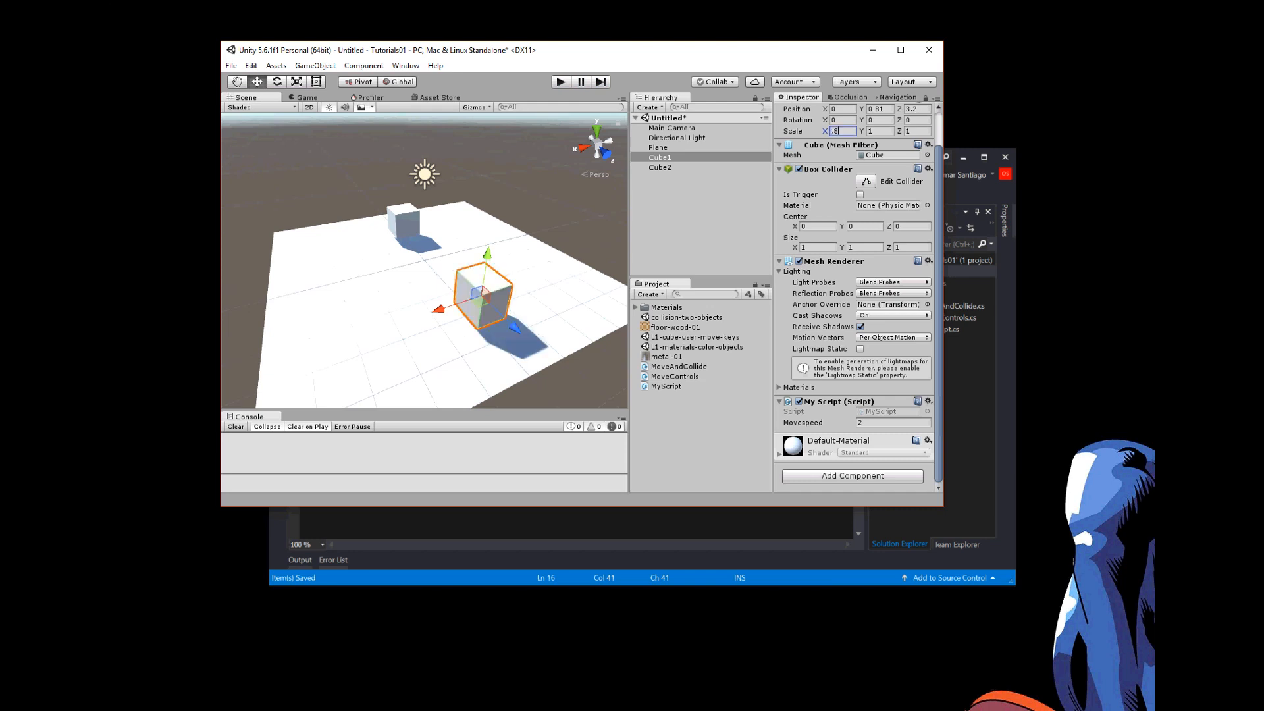
key("Tab")
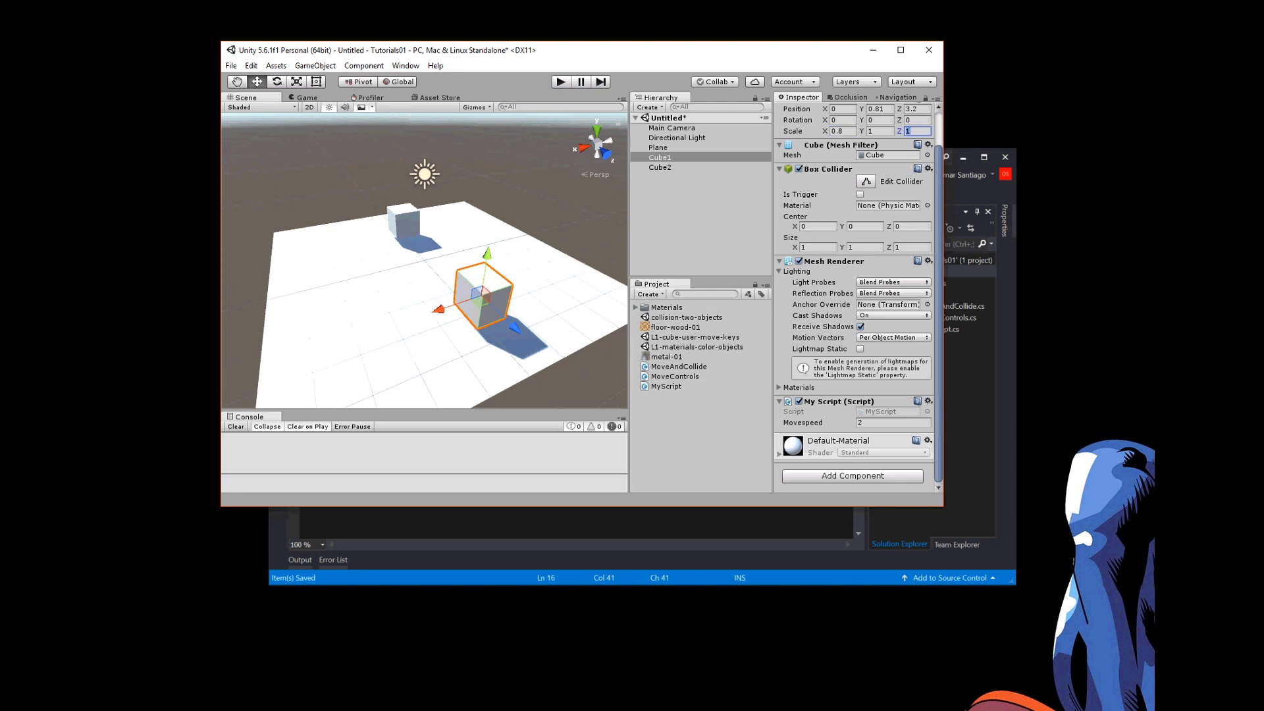
type(".8")
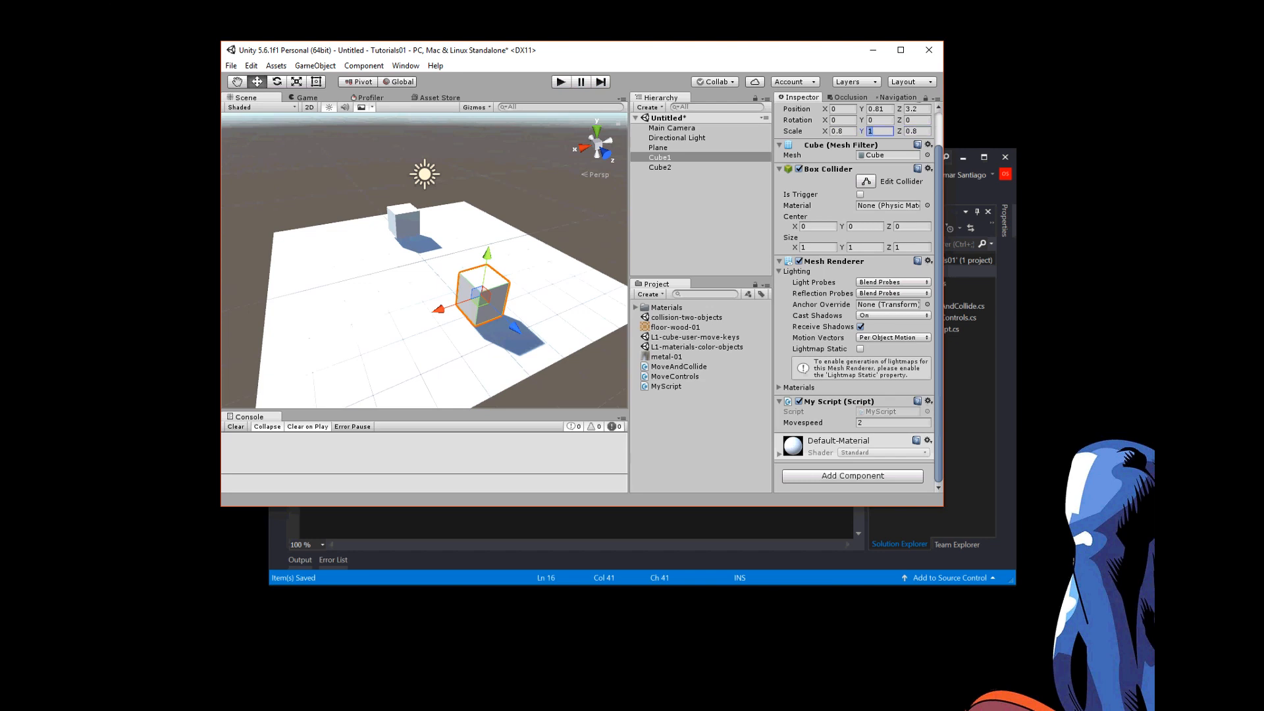
type(".8")
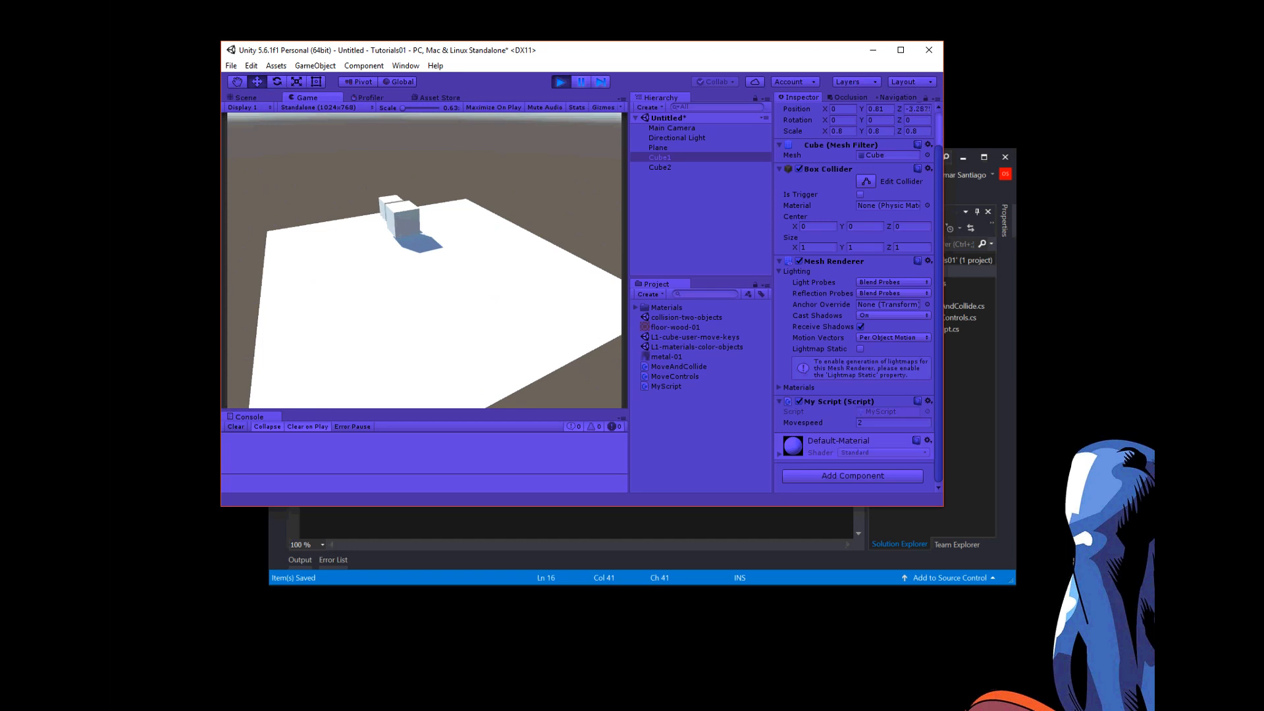
left_click(245, 97)
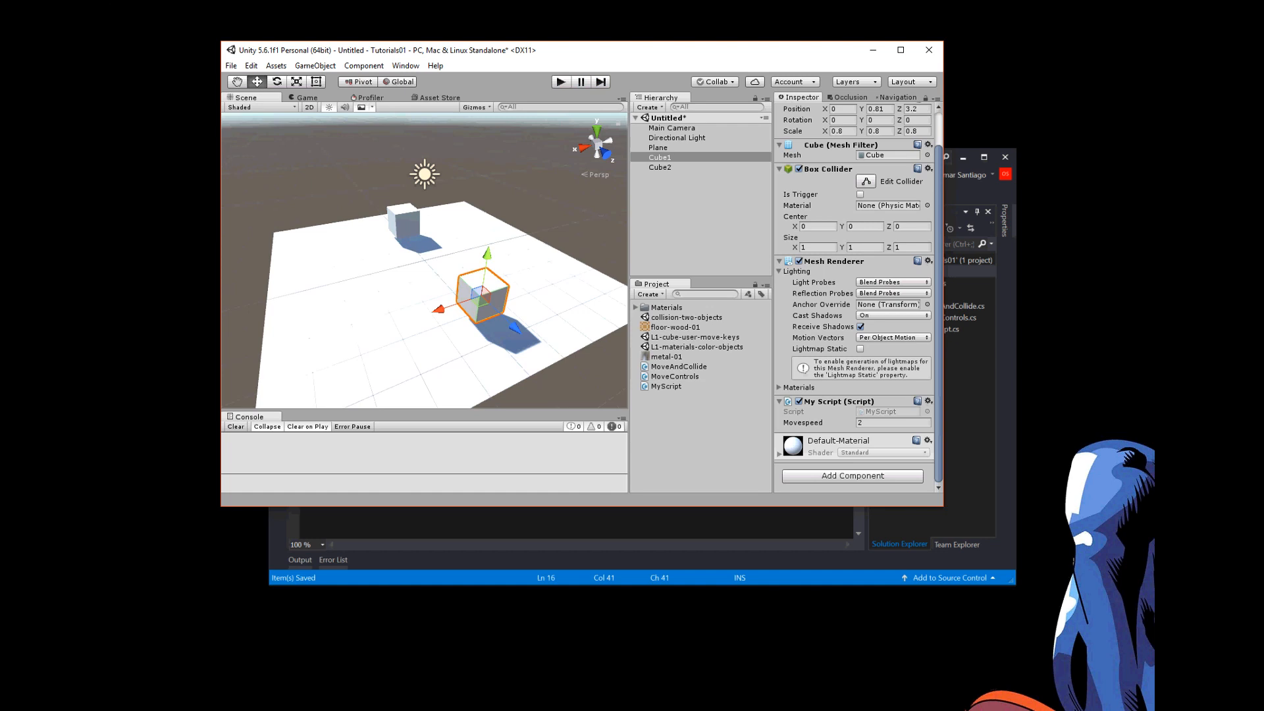
- Add a Rigidbody component to Cube1 from the Physics category
left_click(851, 475)
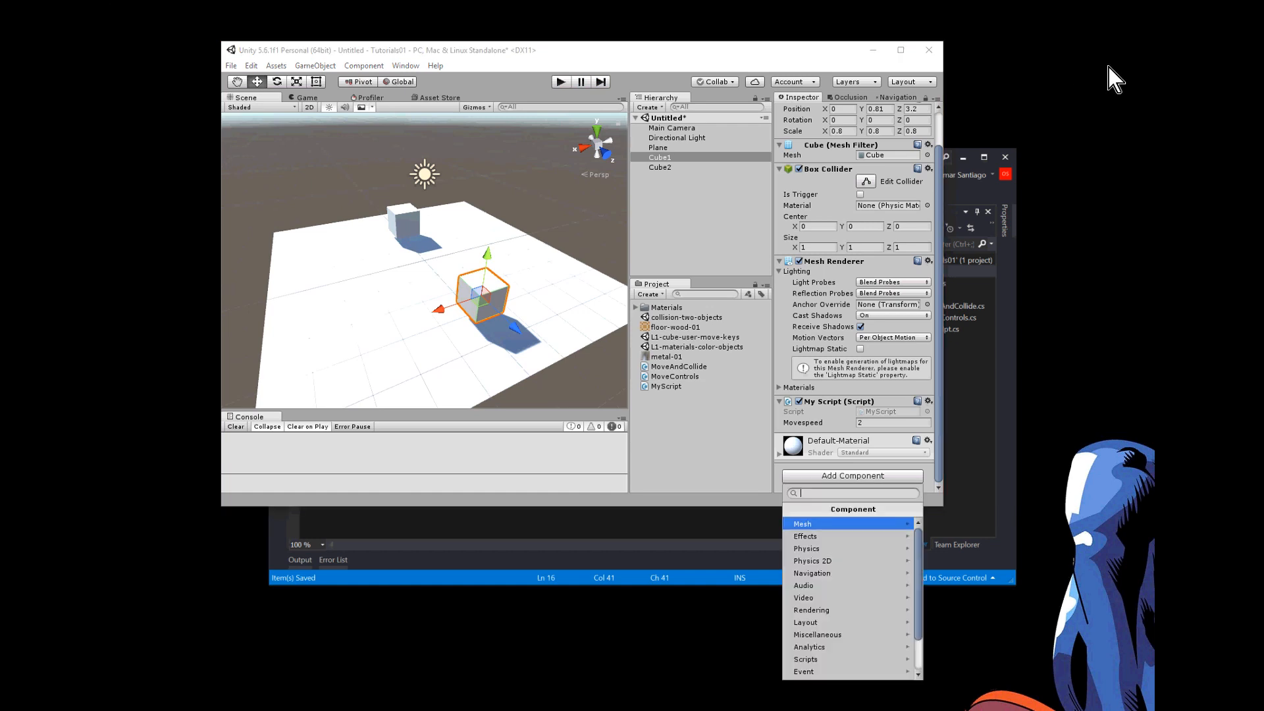
left_click(806, 547)
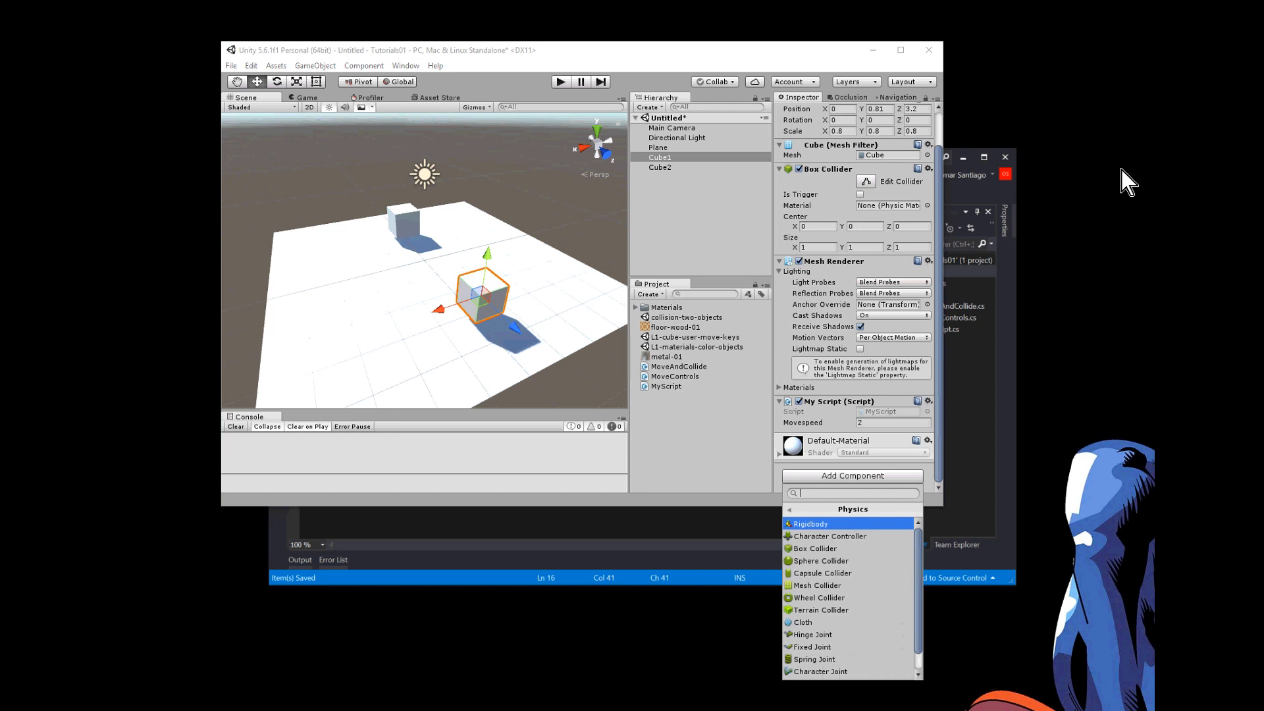
left_click(811, 524)
type("p")
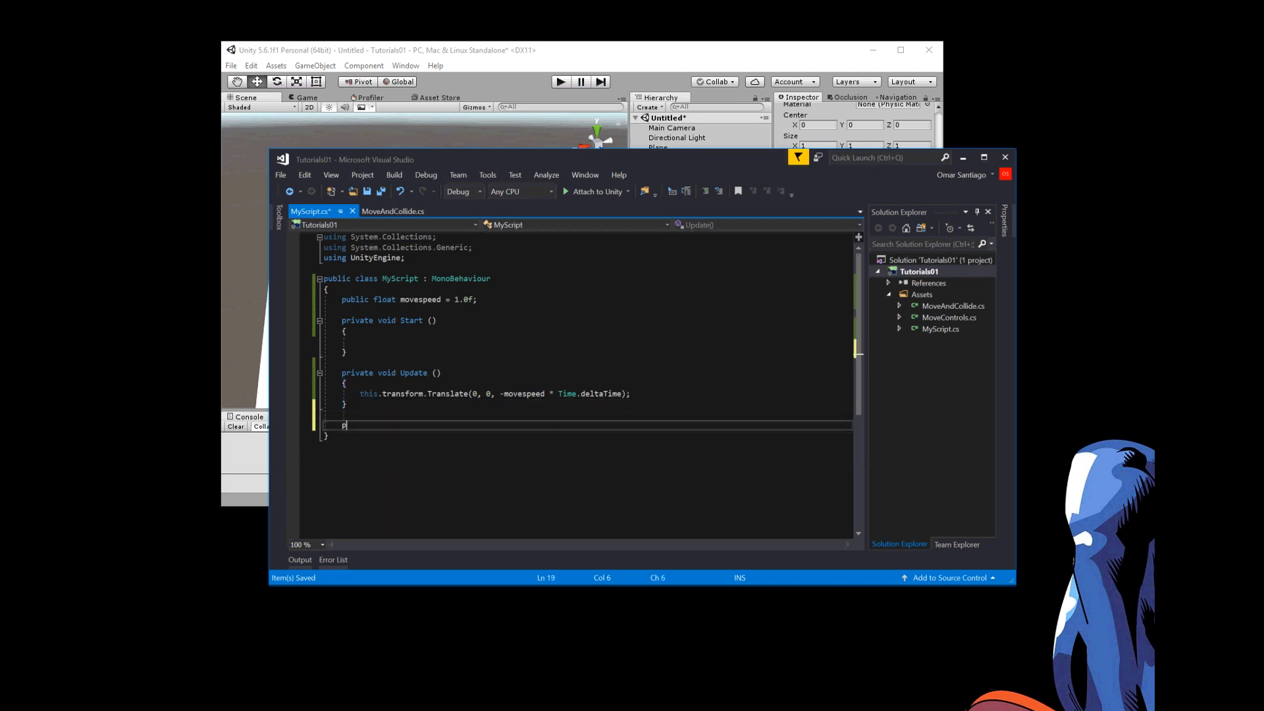
- Start a private void OnCollisionEnter method below Update using IntelliSense
type("rivate void O")
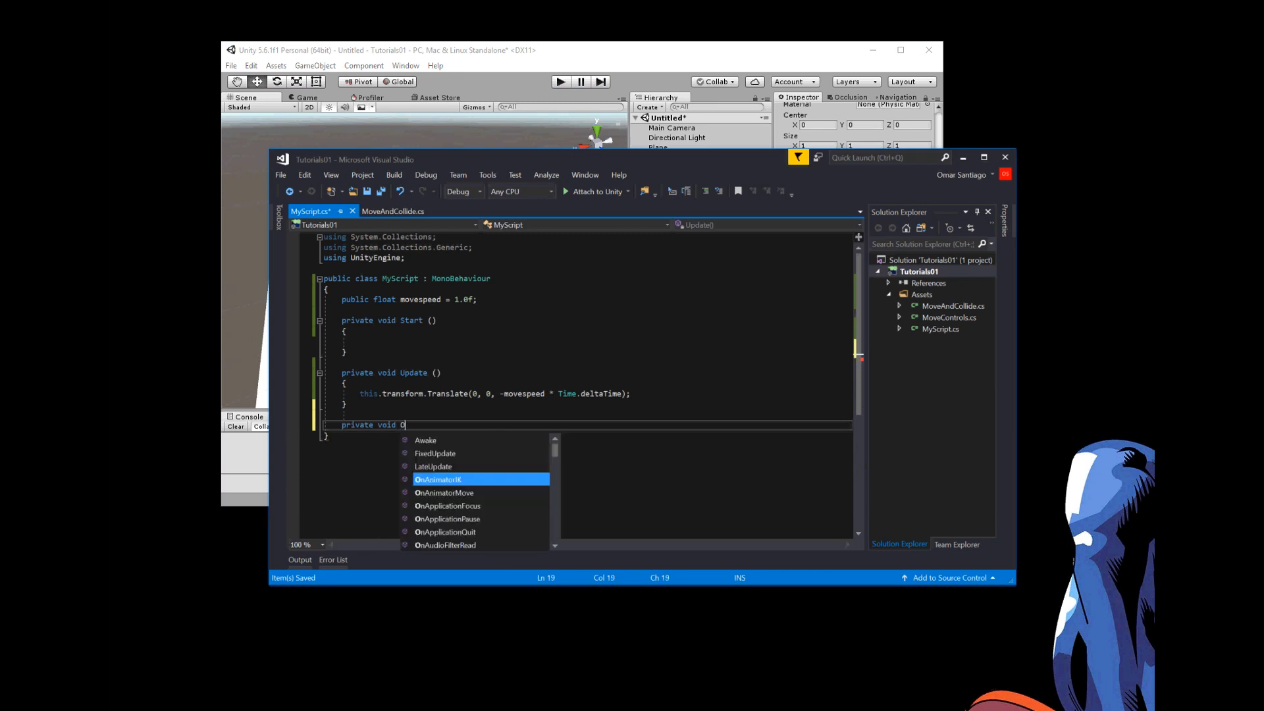
type("n")
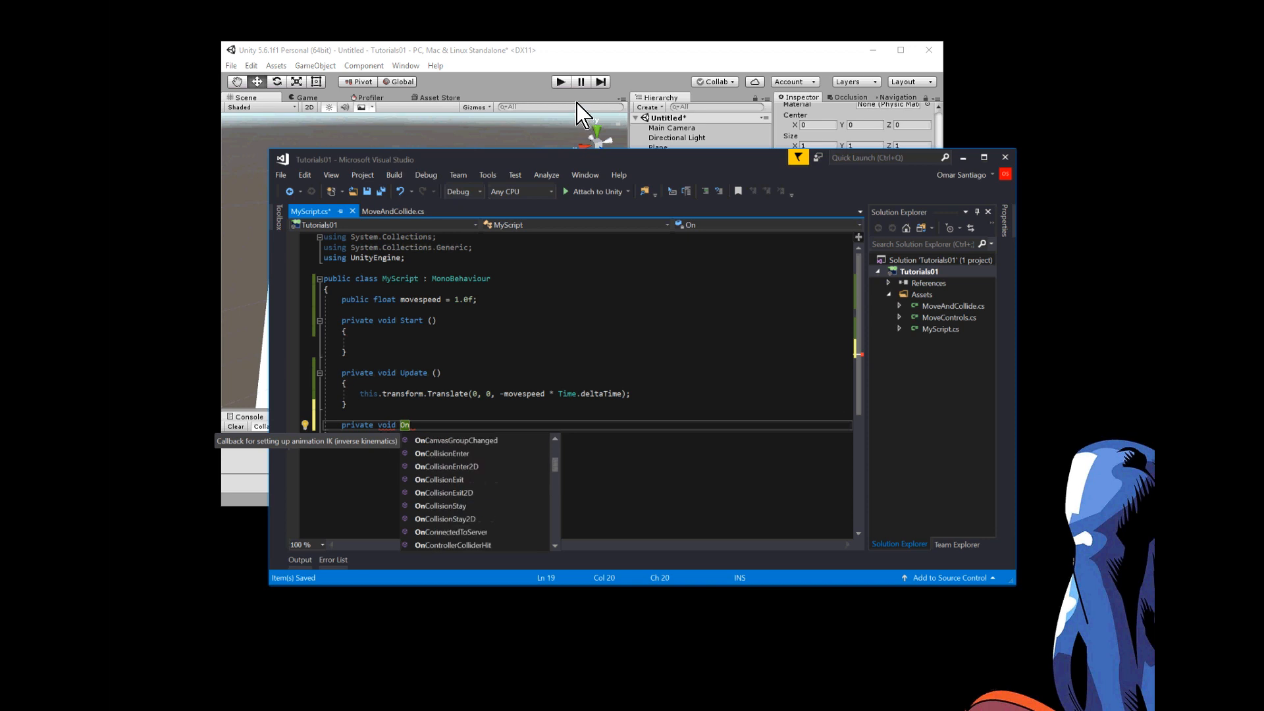
mouse_move(563, 41)
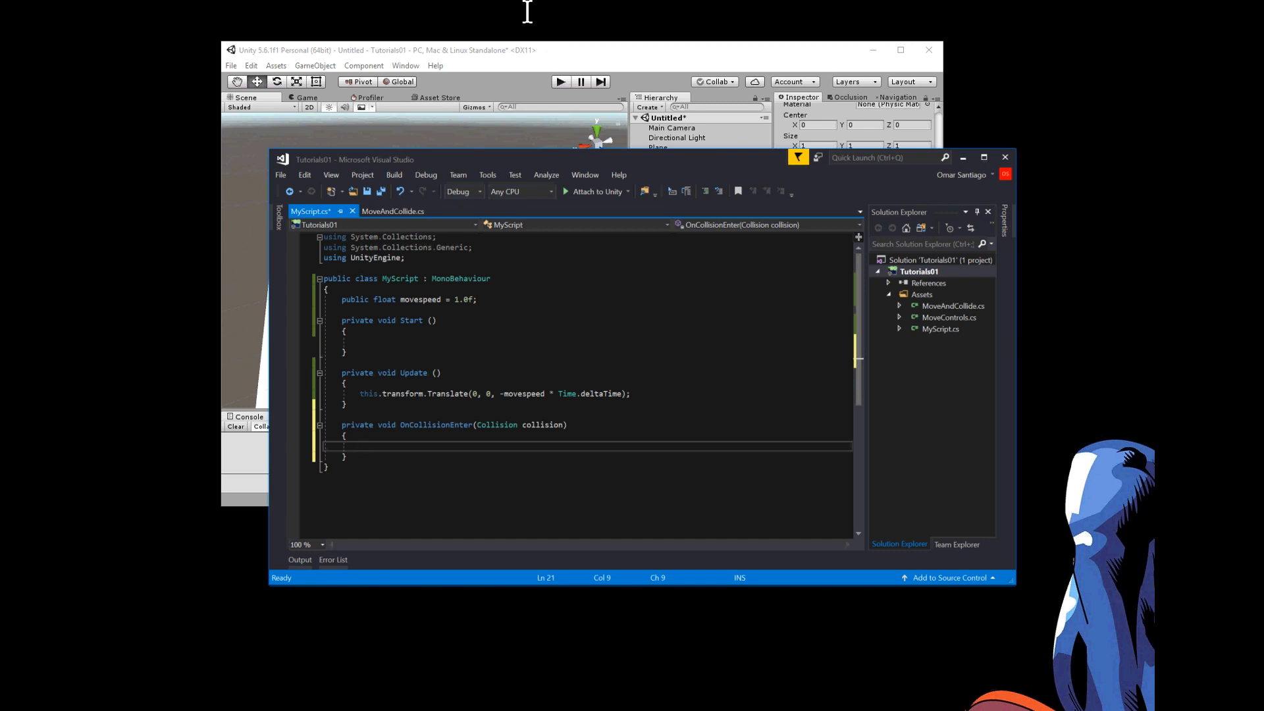
- Write 'movespeed = -movespeed;' in OnCollisionEnter and test it in play mode
type("movespeed =")
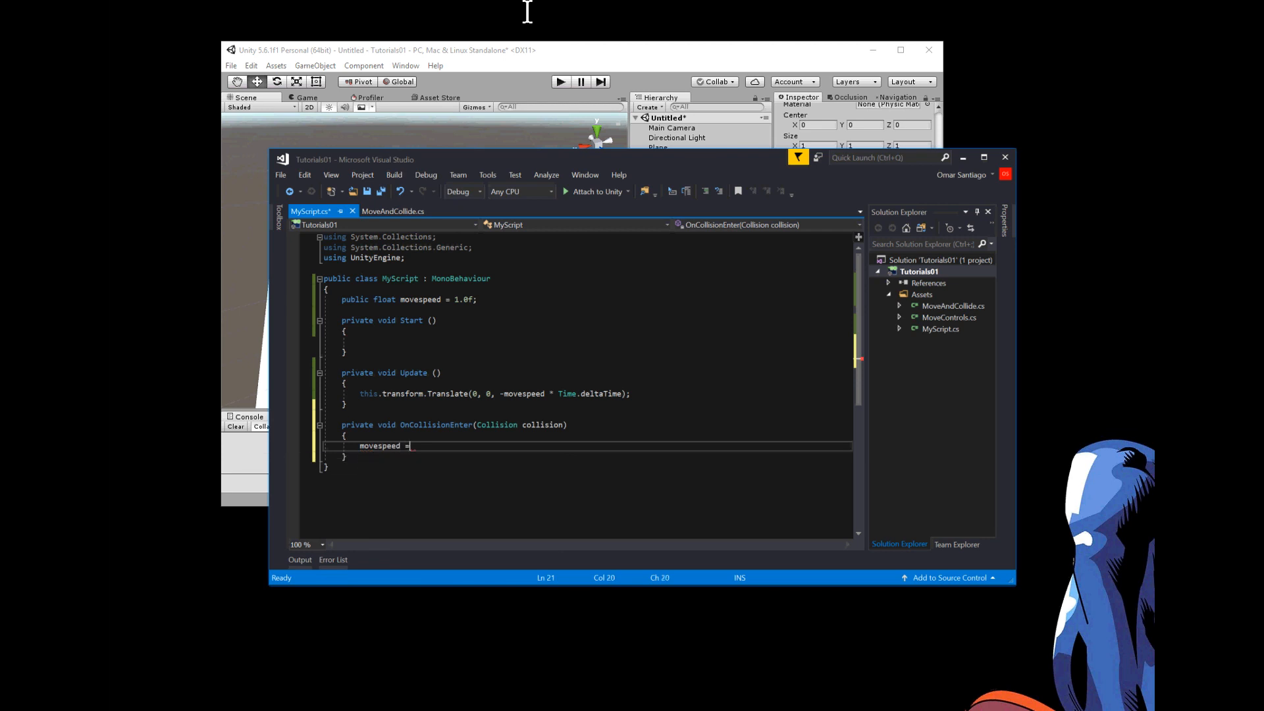
type("-")
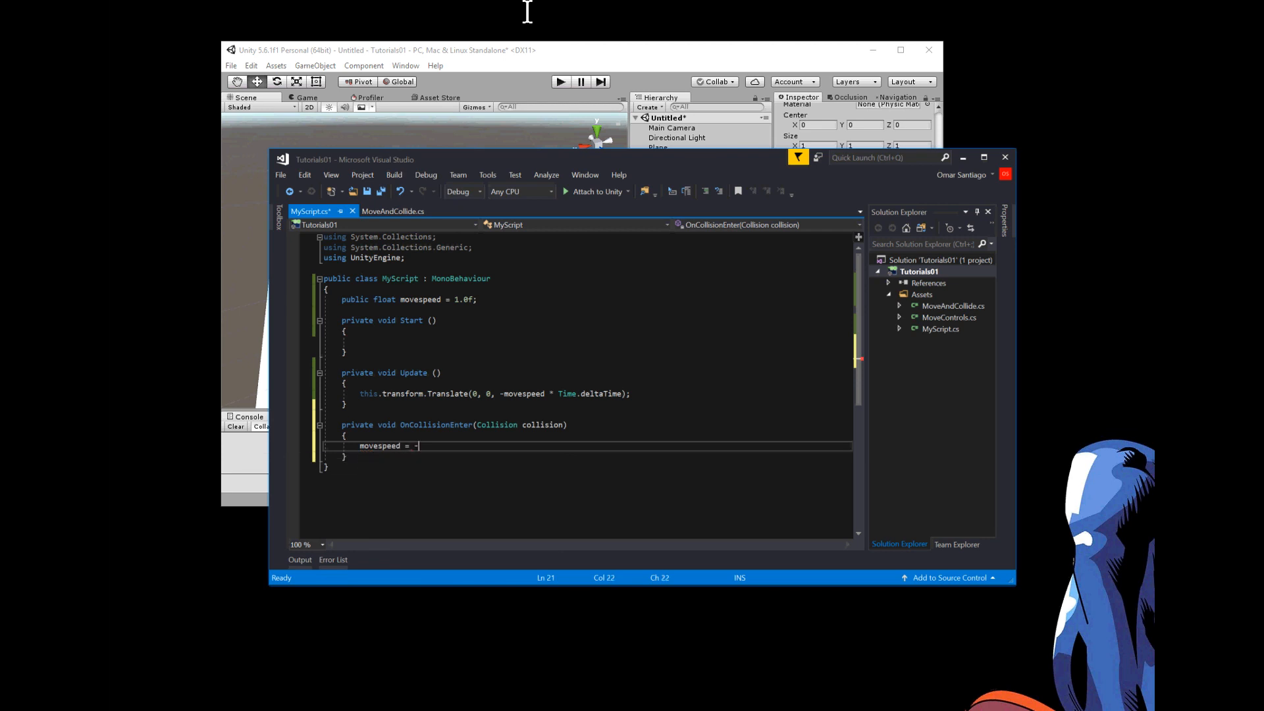
type("m")
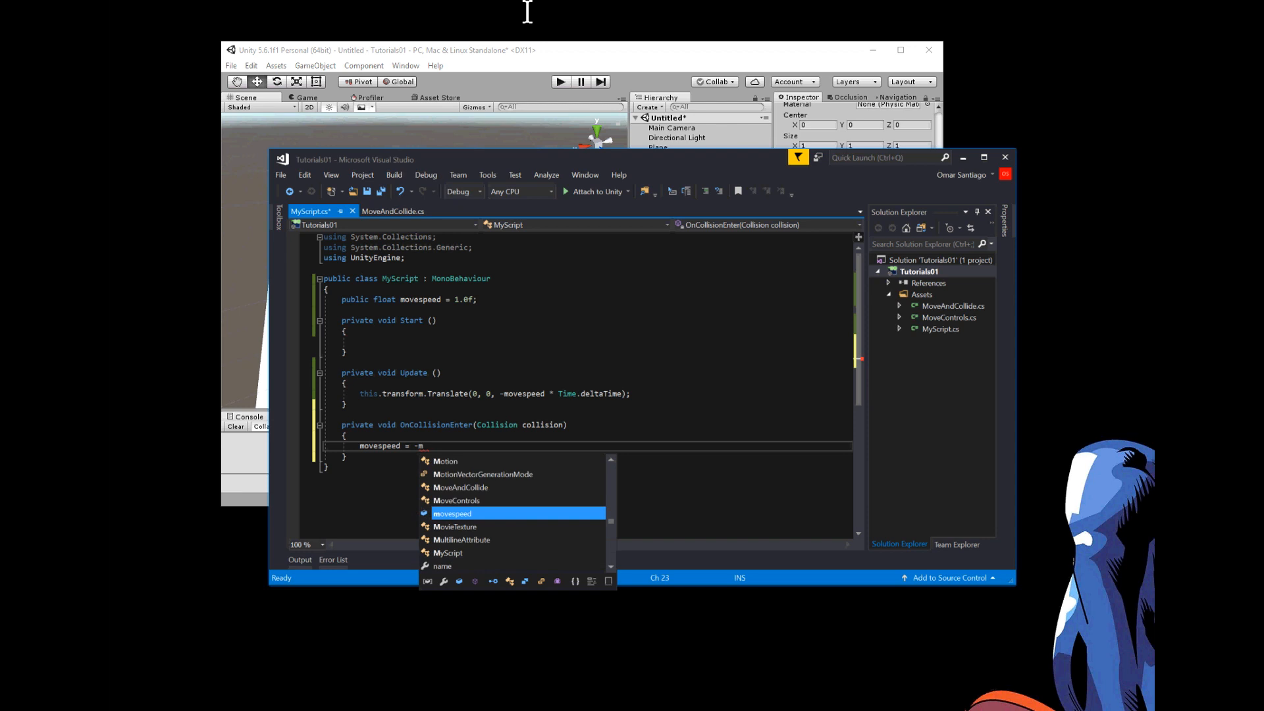
type("ovespeed;")
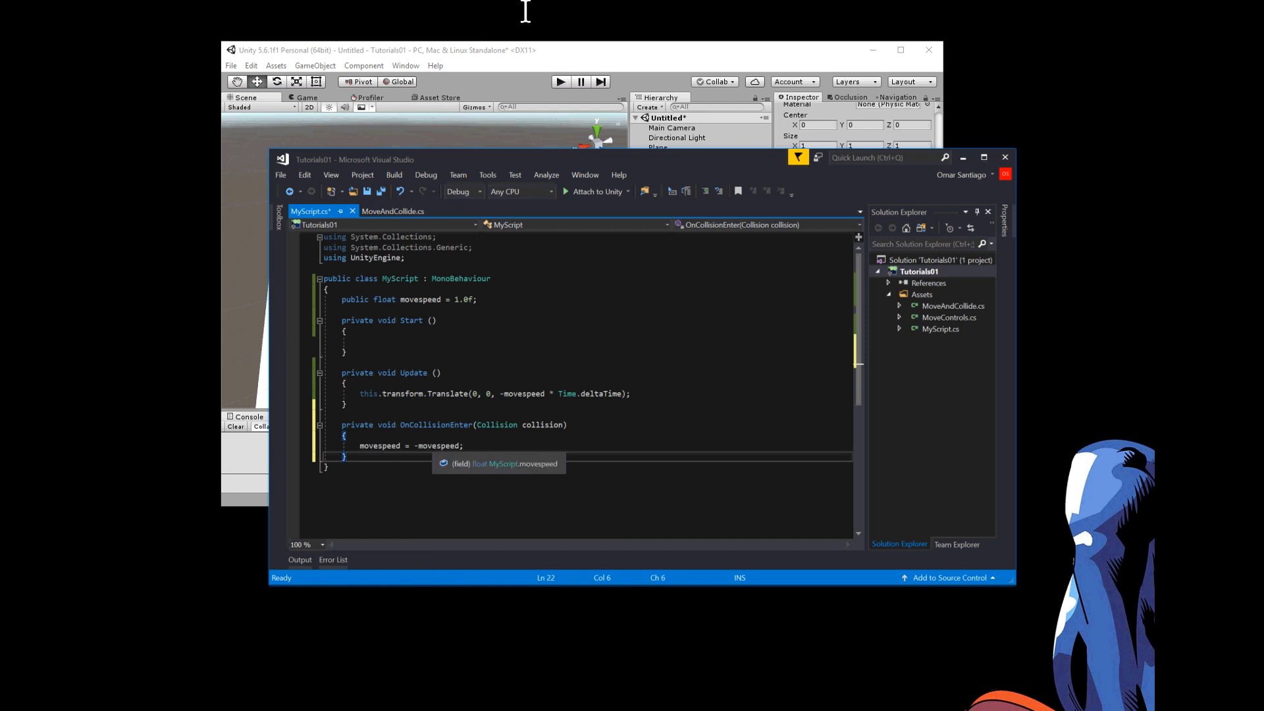
mouse_move(422, 25)
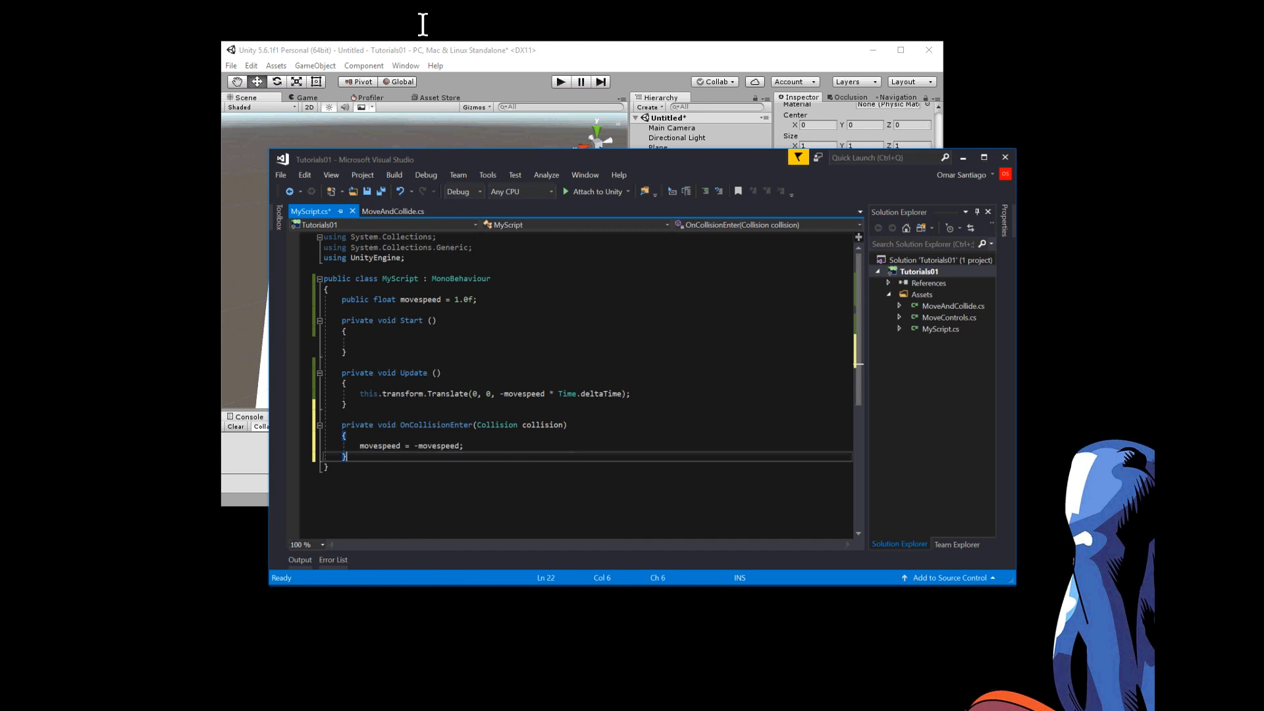
left_click(392, 210)
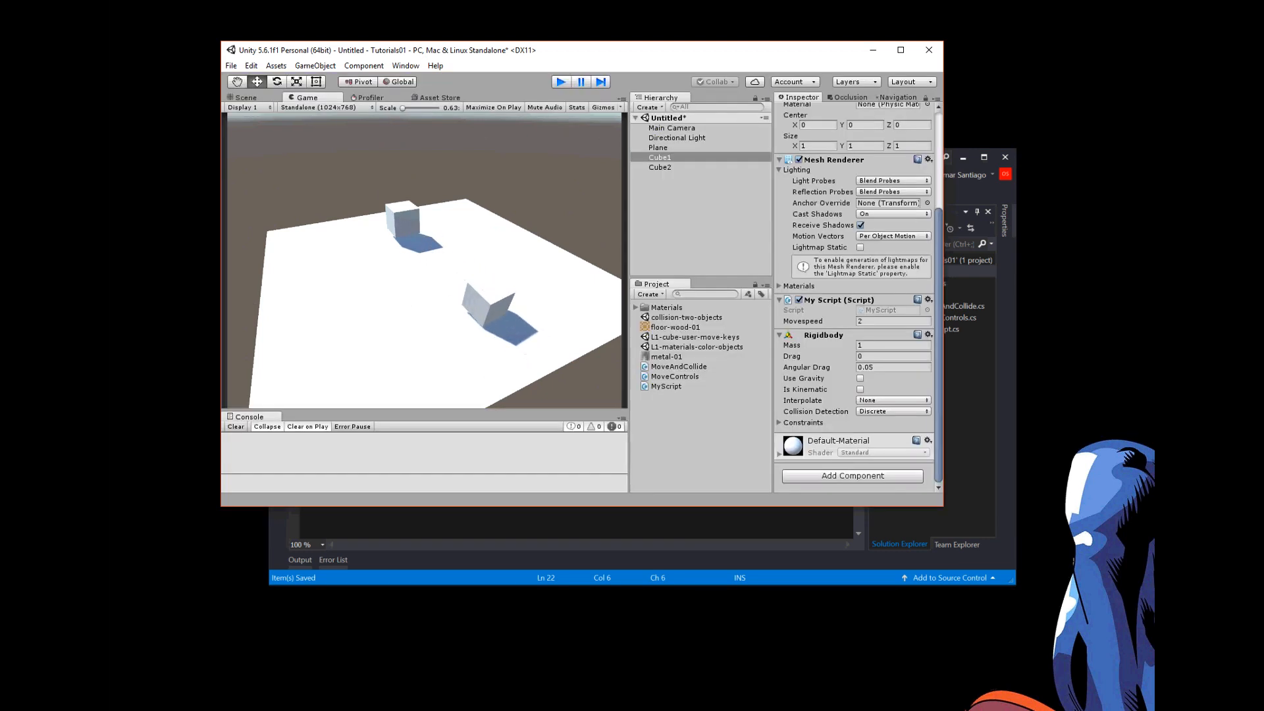
left_click(245, 97)
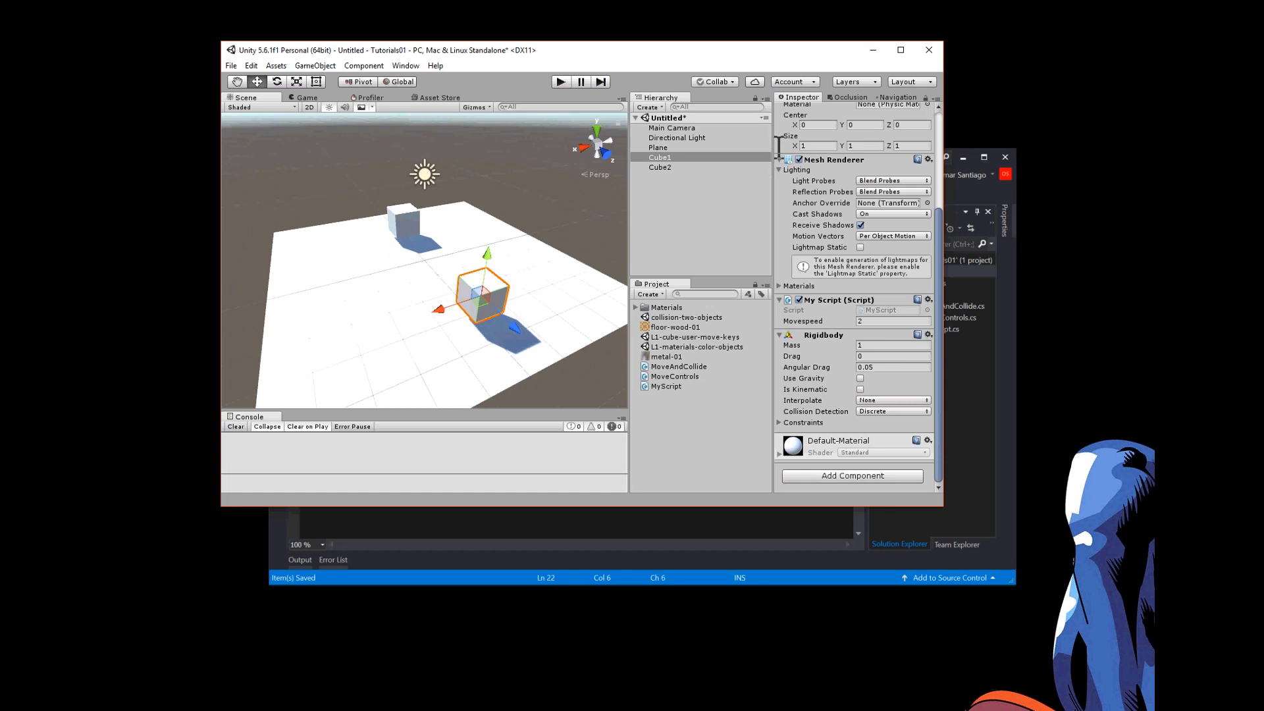